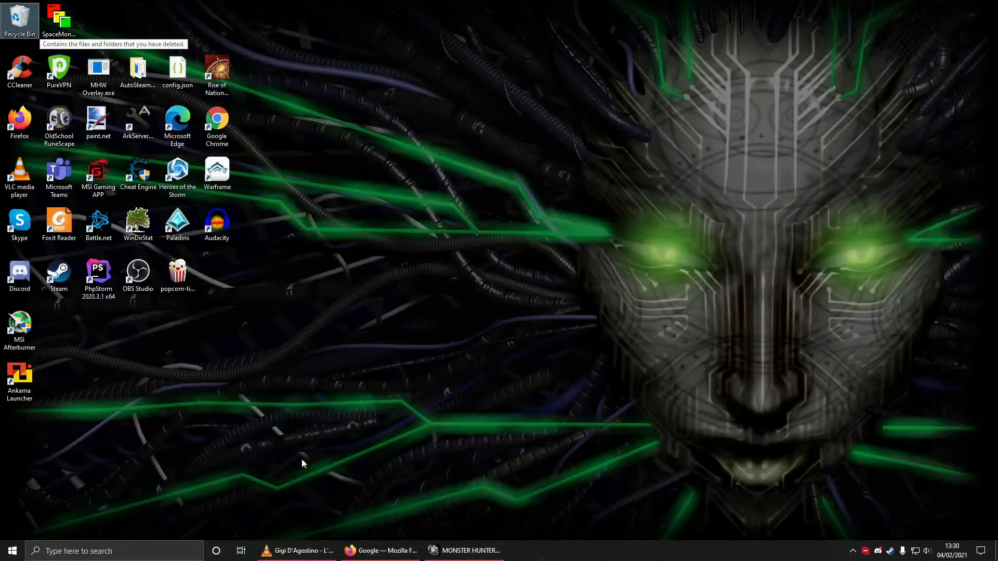
{"action": "mouse_move", "coordinate": [526, 455]}
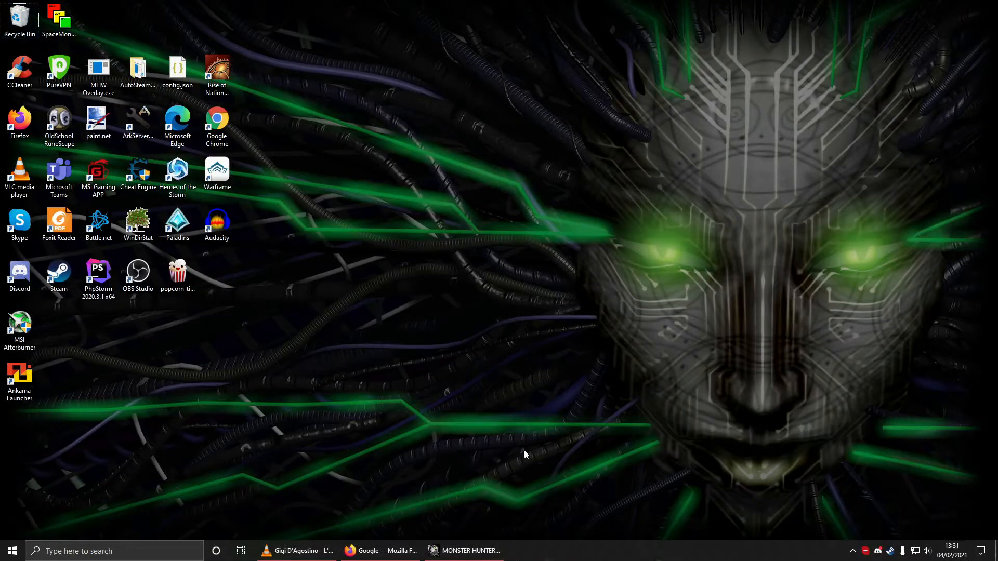
{"action": "mouse_move", "coordinate": [629, 396]}
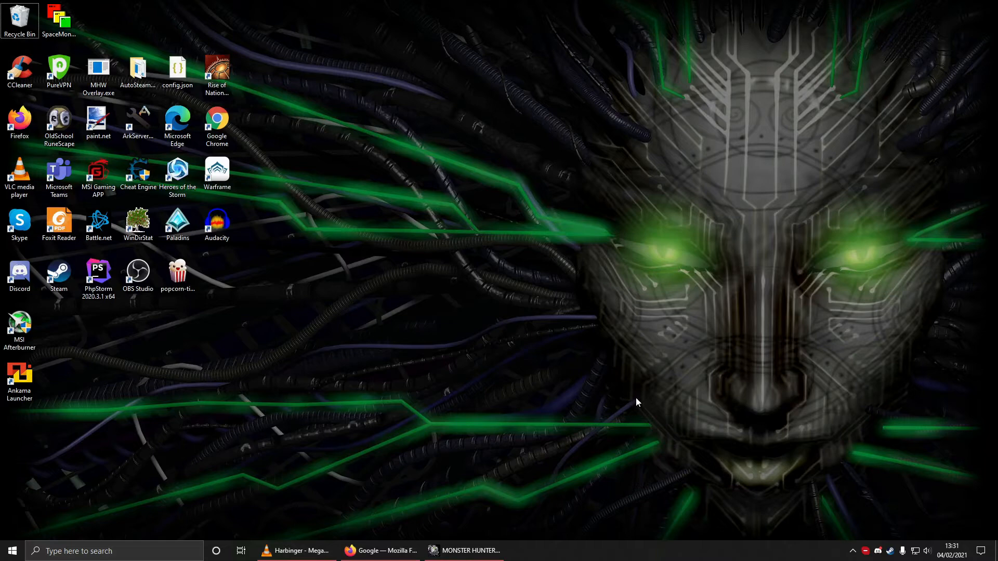
{"action": "mouse_move", "coordinate": [633, 393]}
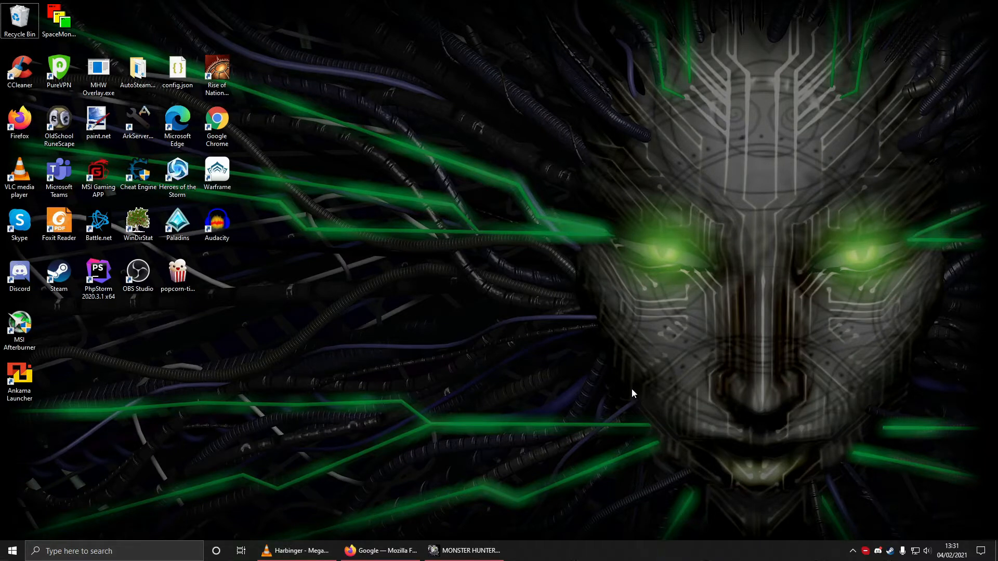
{"action": "mouse_move", "coordinate": [531, 387]}
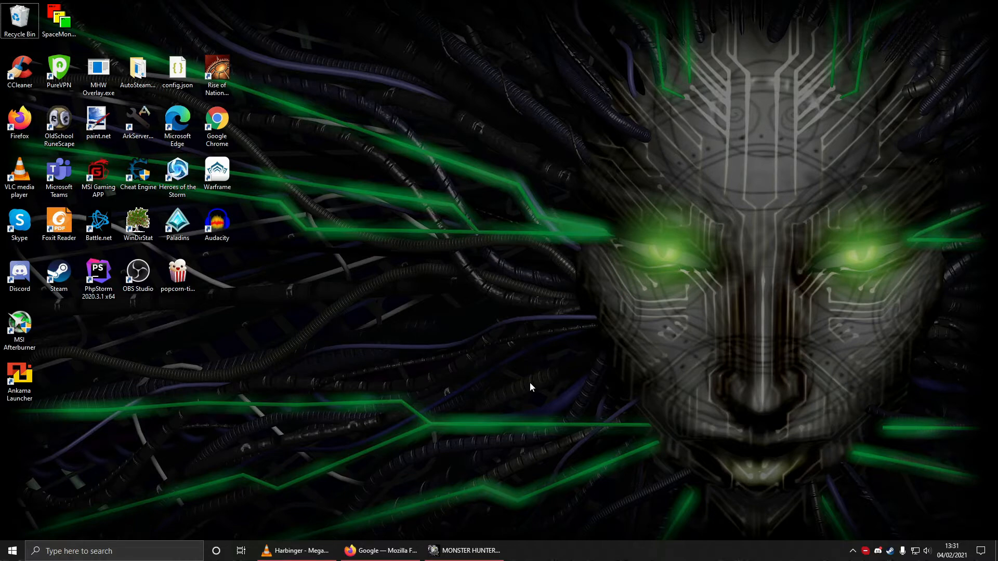
{"action": "mouse_move", "coordinate": [654, 287]}
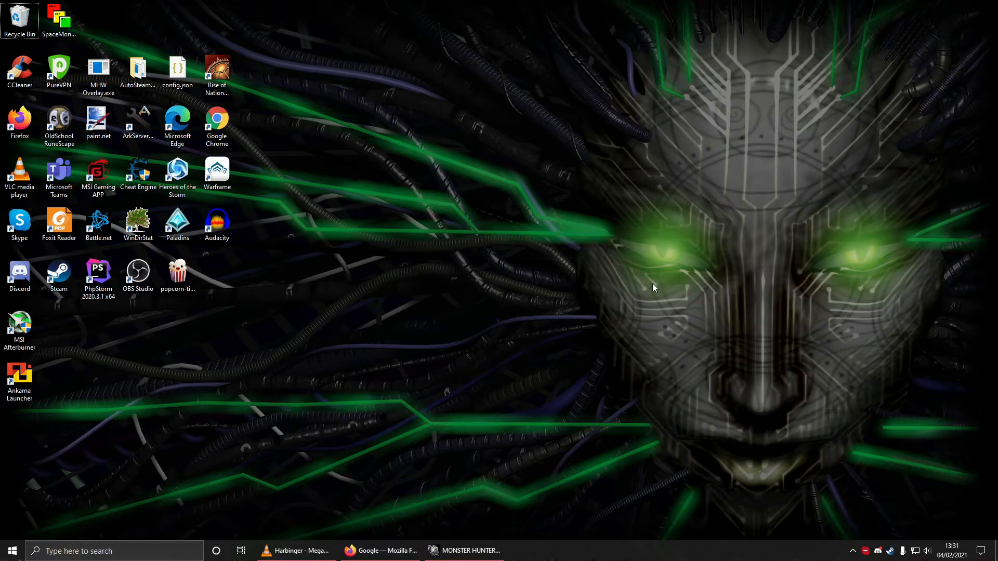
{"action": "mouse_move", "coordinate": [650, 291]}
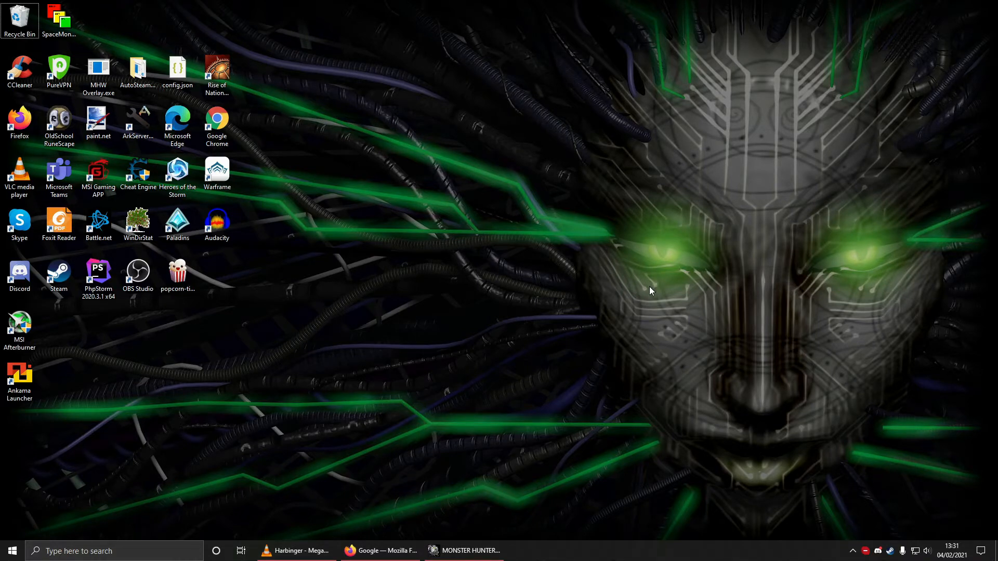
{"action": "mouse_move", "coordinate": [646, 292]}
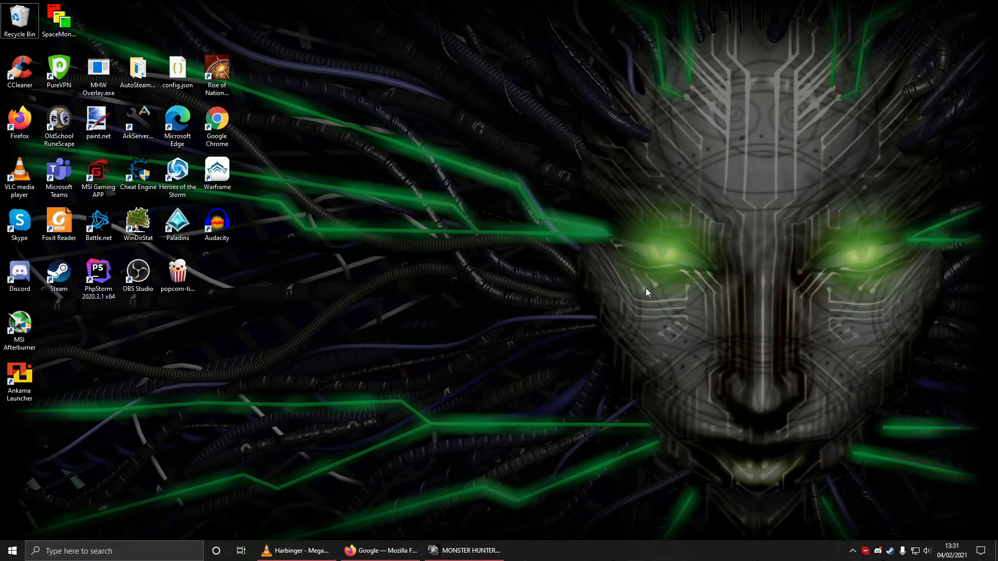
{"action": "mouse_move", "coordinate": [601, 331]}
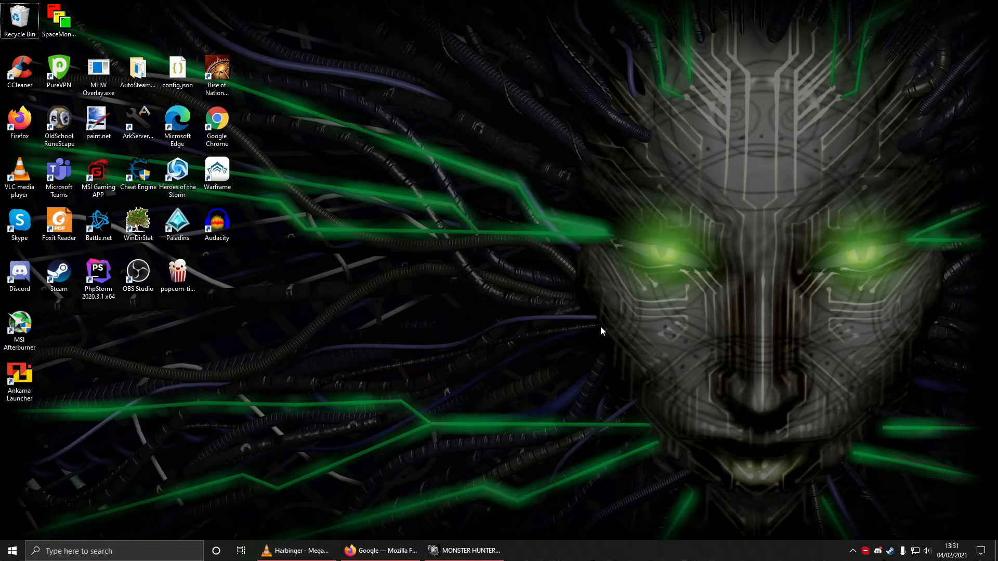
{"action": "mouse_move", "coordinate": [521, 409]}
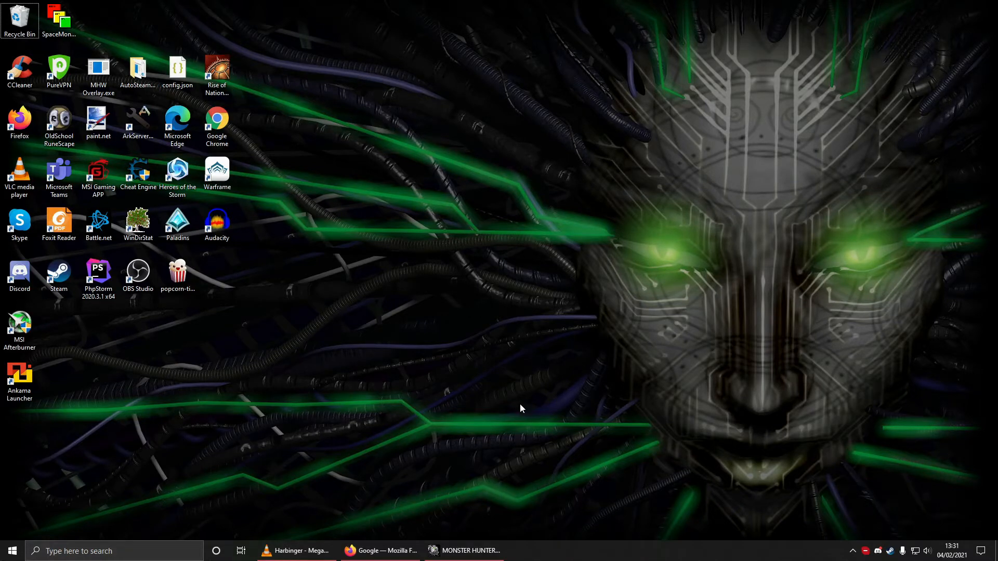
{"action": "mouse_move", "coordinate": [643, 461]}
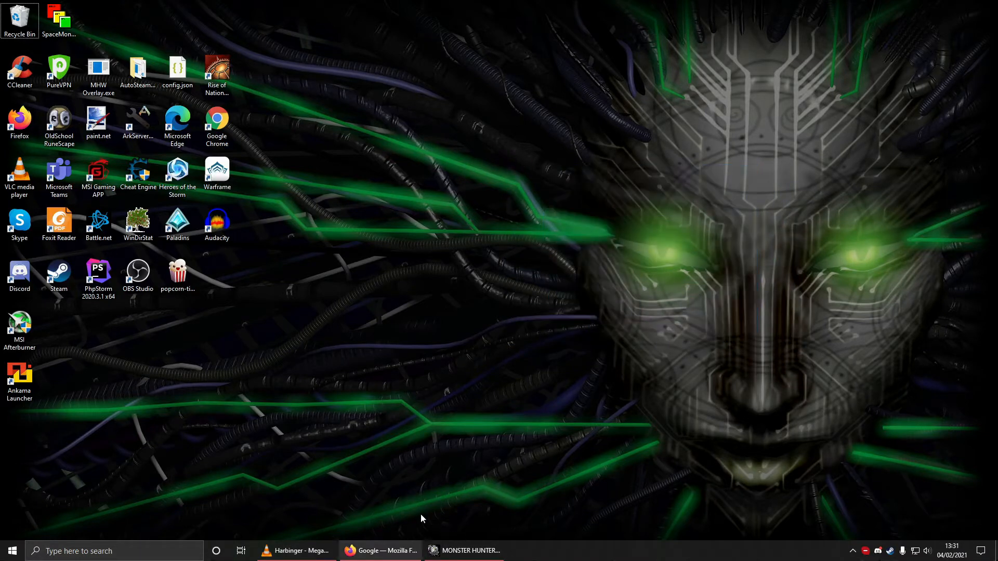
Step: Search Google in Firefox for 'Cheat engine' and bring up the results
{"action": "left_click", "coordinate": [380, 550]}
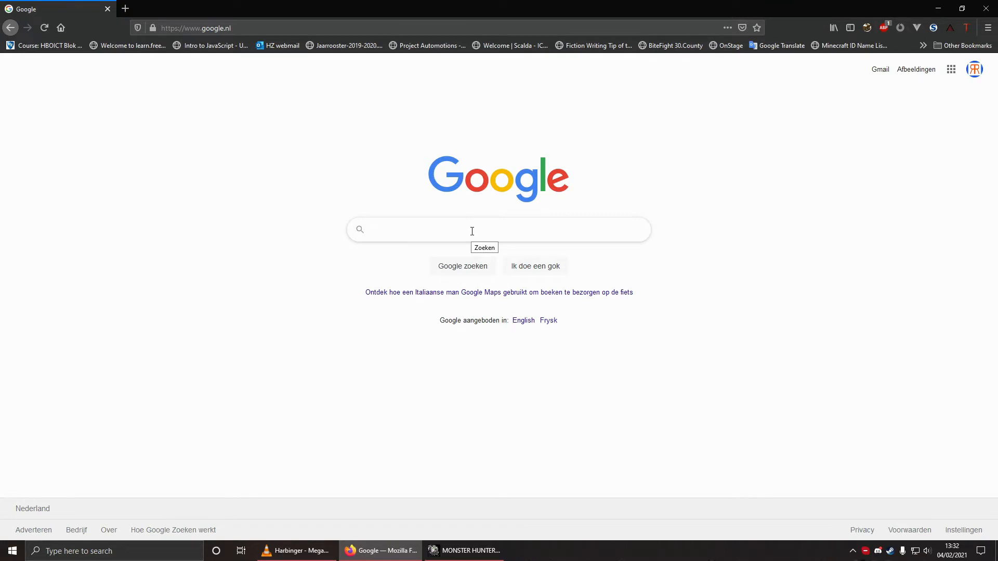
{"action": "type", "text": "Cheat engine"}
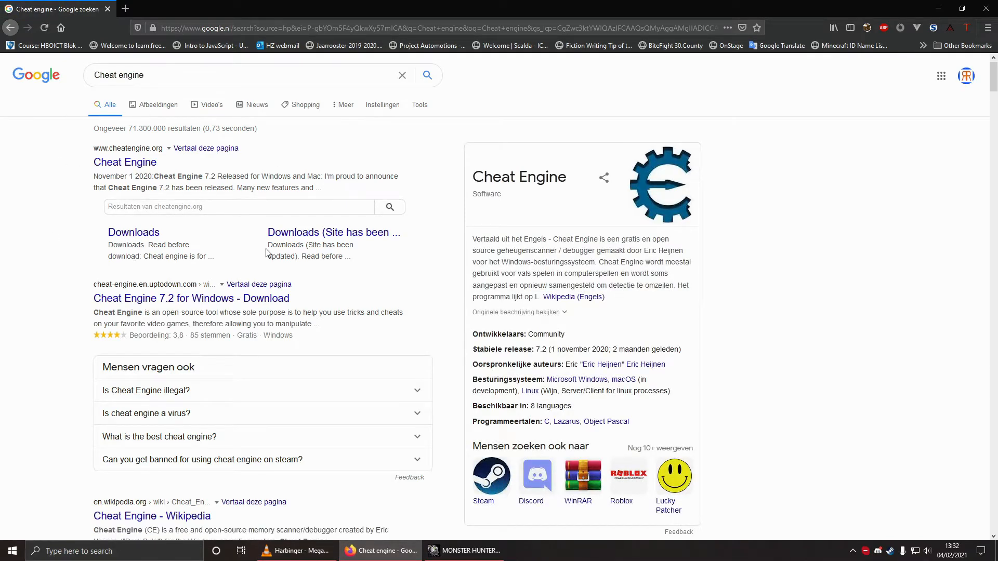
{"action": "left_click", "coordinate": [125, 161]}
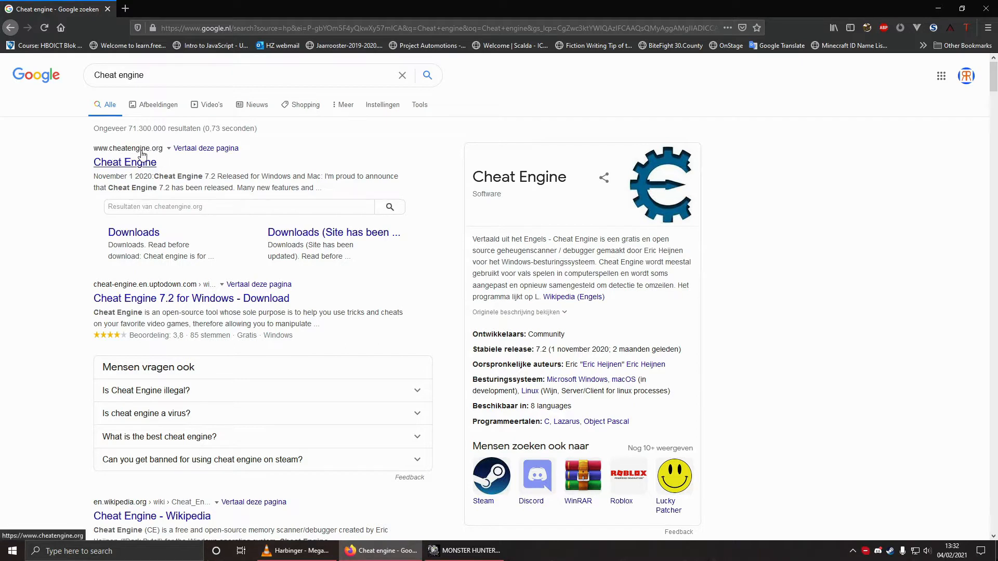
{"action": "mouse_move", "coordinate": [134, 232]}
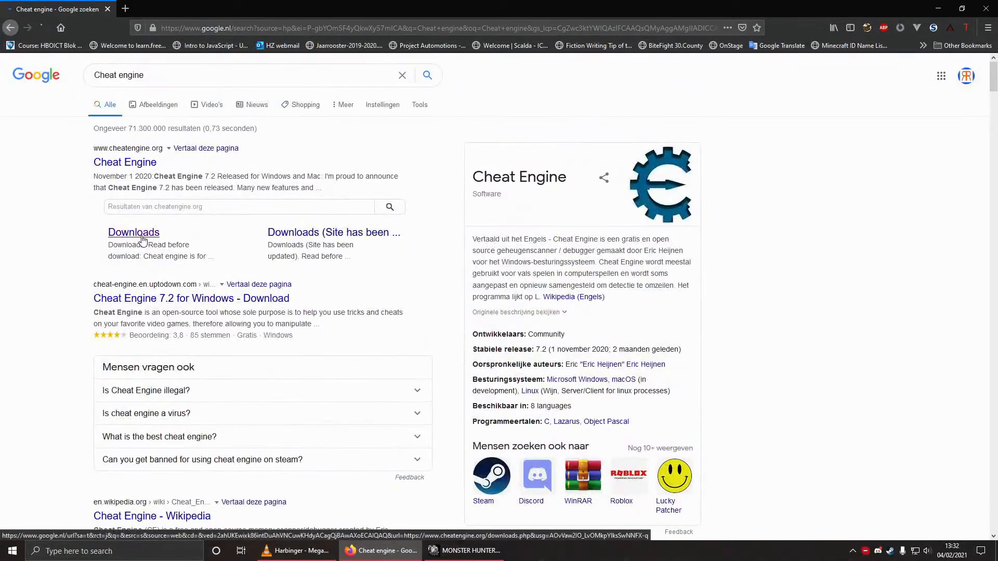
Step: Download the Cheat Engine 7.2 installer CheatEngine72.exe from cheatengine.org into Downloads
{"action": "left_click", "coordinate": [133, 232]}
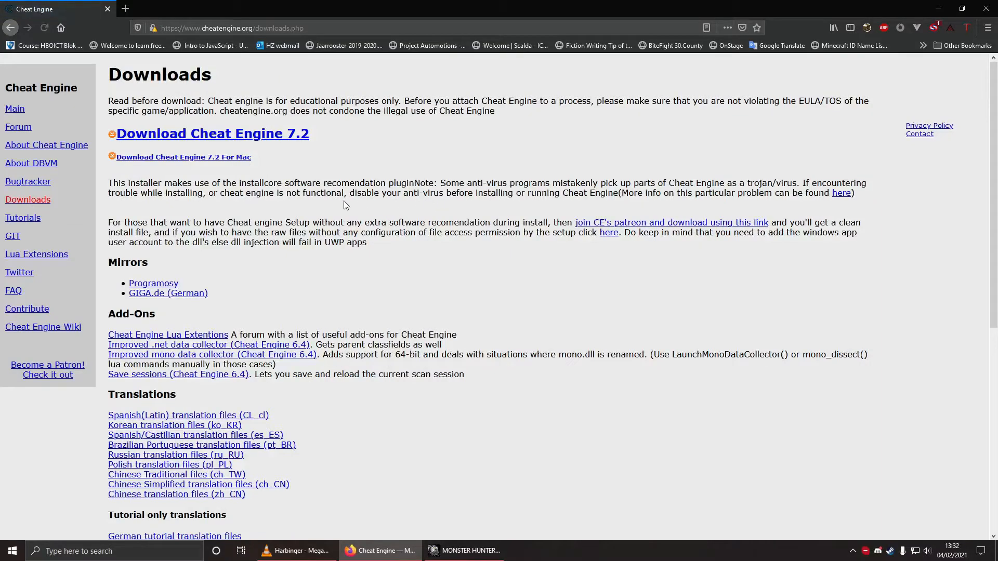
{"action": "left_click", "coordinate": [212, 134]}
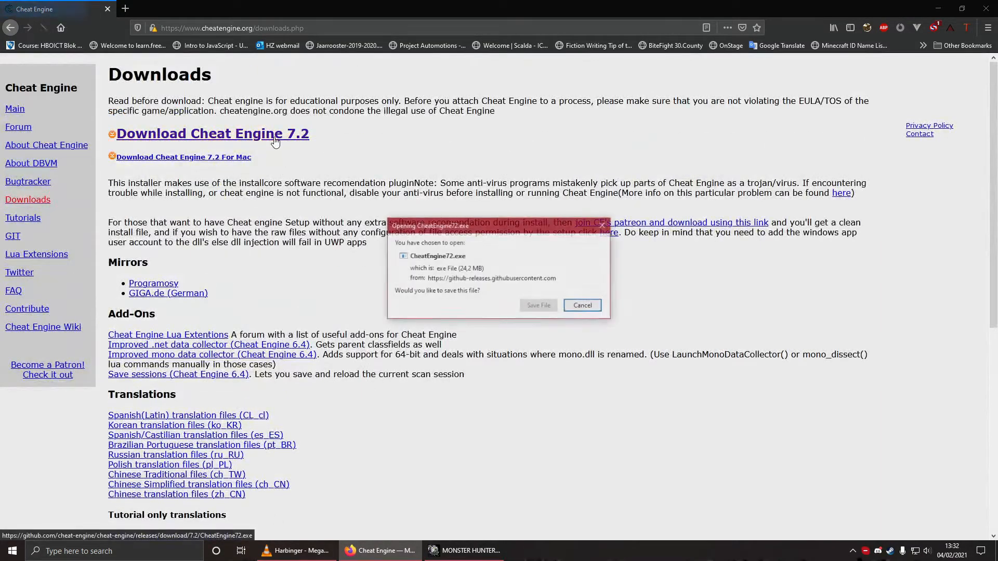
{"action": "left_click", "coordinate": [537, 306]}
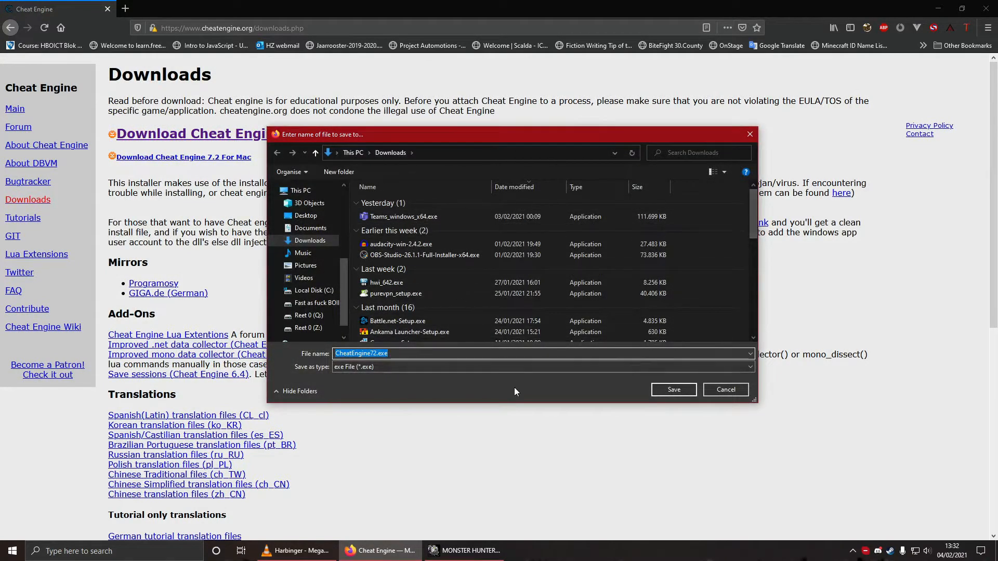
{"action": "left_click", "coordinate": [672, 390]}
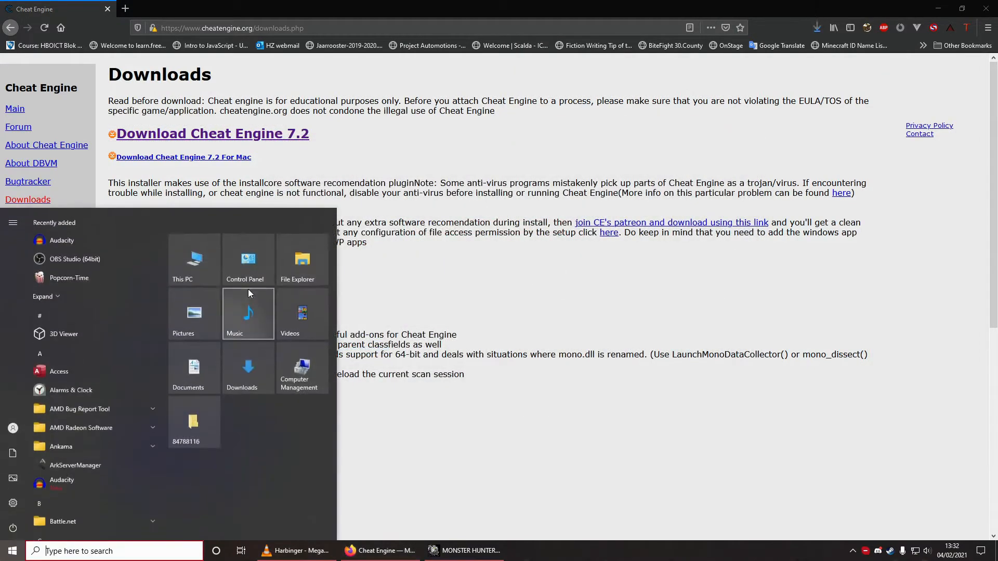
{"action": "mouse_move", "coordinate": [249, 368]}
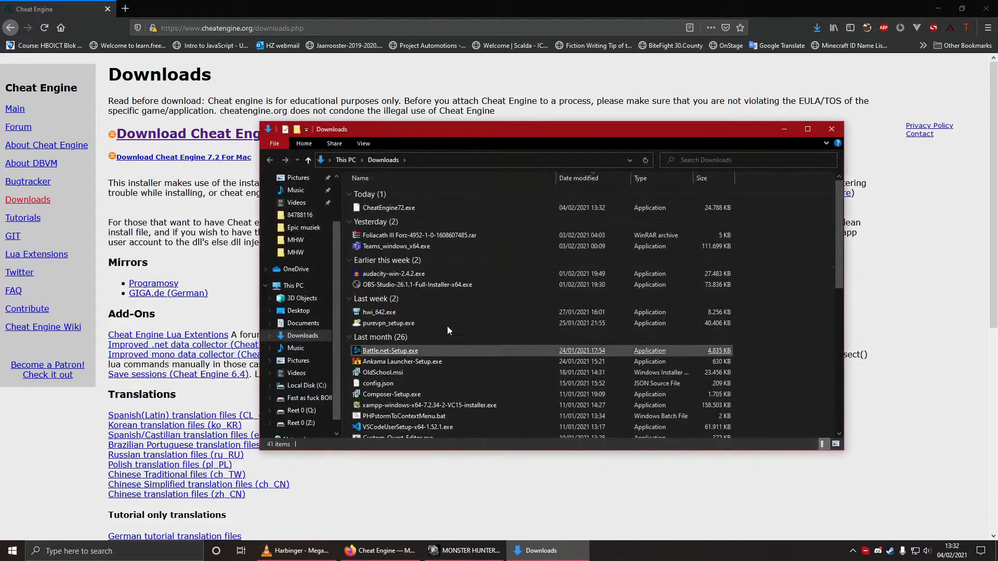
{"action": "left_click", "coordinate": [389, 207]}
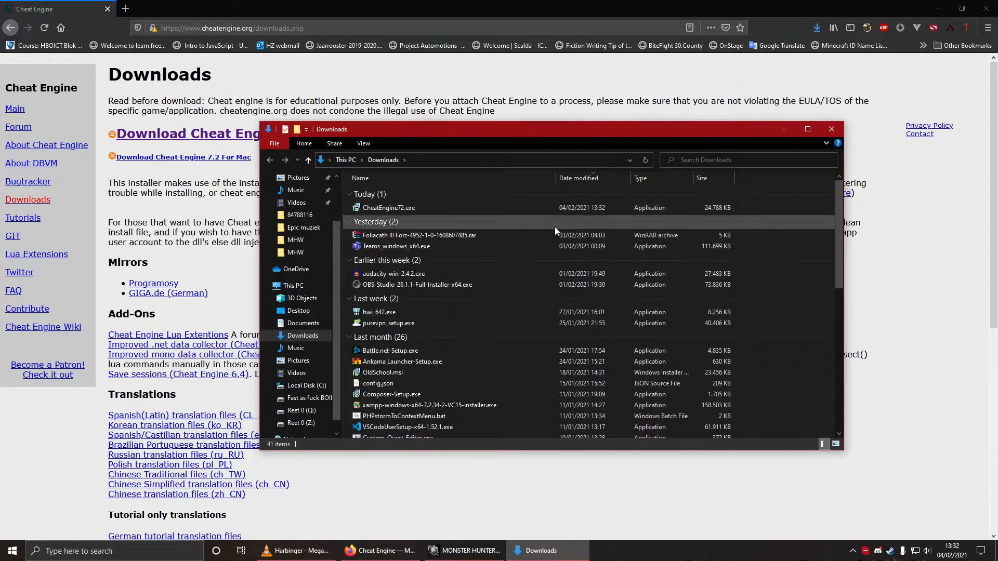
{"action": "left_click", "coordinate": [389, 207]}
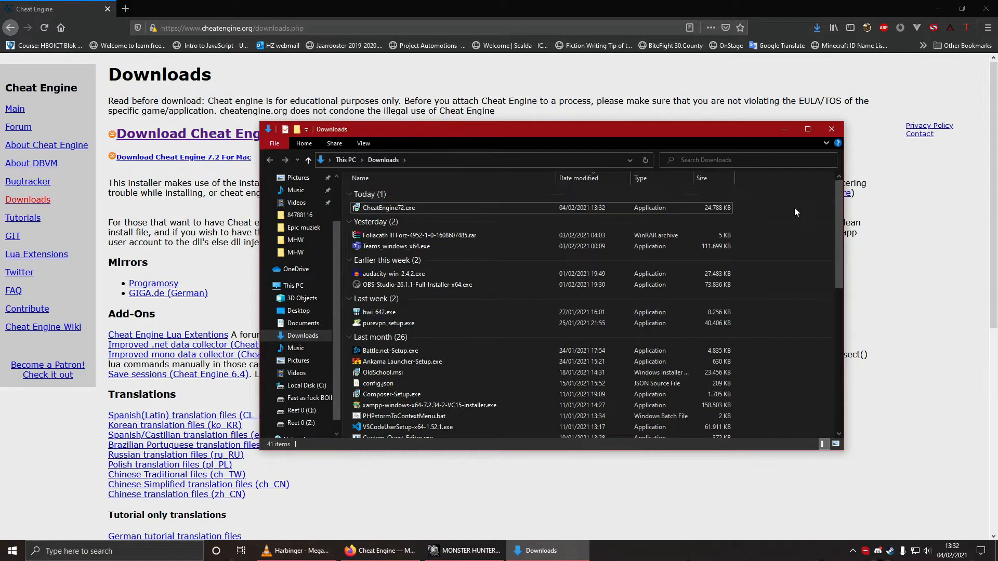
{"action": "left_click", "coordinate": [831, 128]}
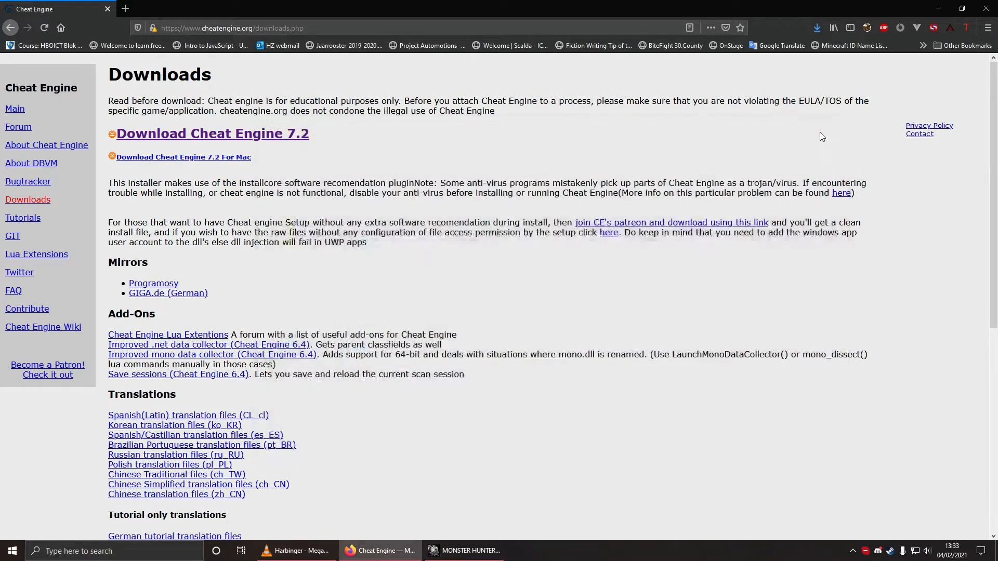
Step: Search Google for 'MHW cheat engine' to find the Nexus Mods cheat tables
{"action": "left_click", "coordinate": [44, 28]}
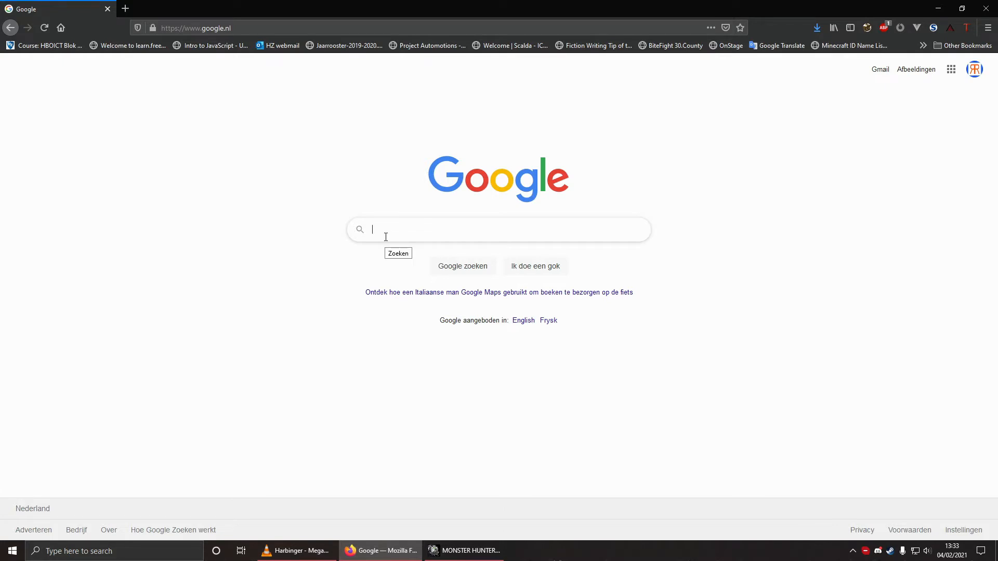
{"action": "type", "text": "MHW"}
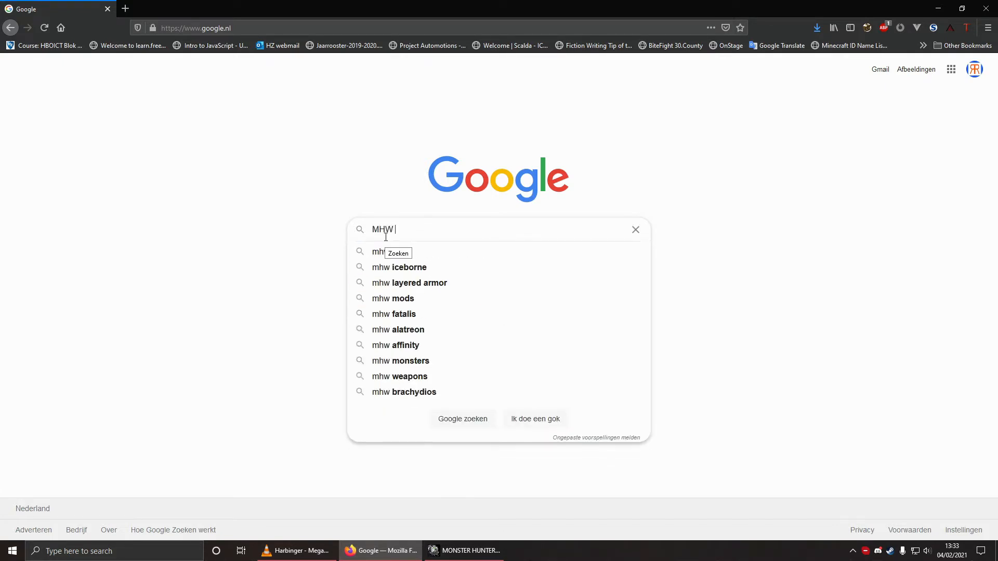
{"action": "type", "text": "cheat engine"}
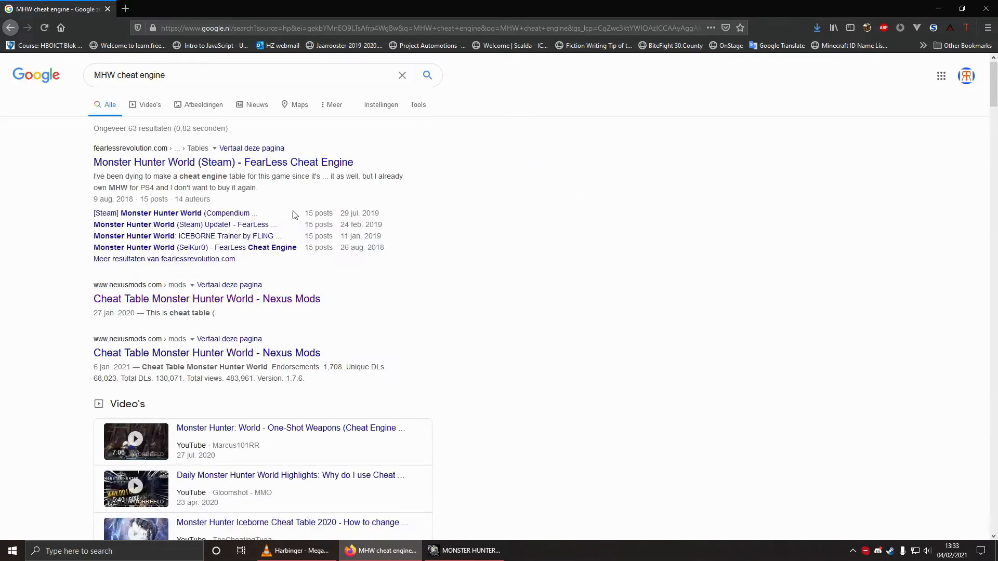
{"action": "mouse_move", "coordinate": [312, 299]}
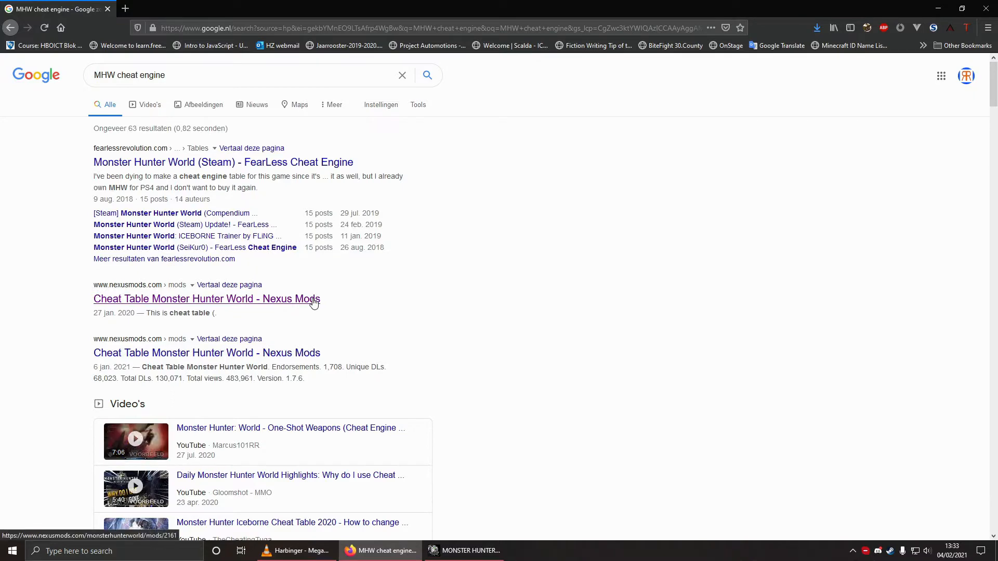
Step: Download the Monster Hunter World cheat table zip (file r421470) with the free Slow Download
{"action": "left_click", "coordinate": [206, 299]}
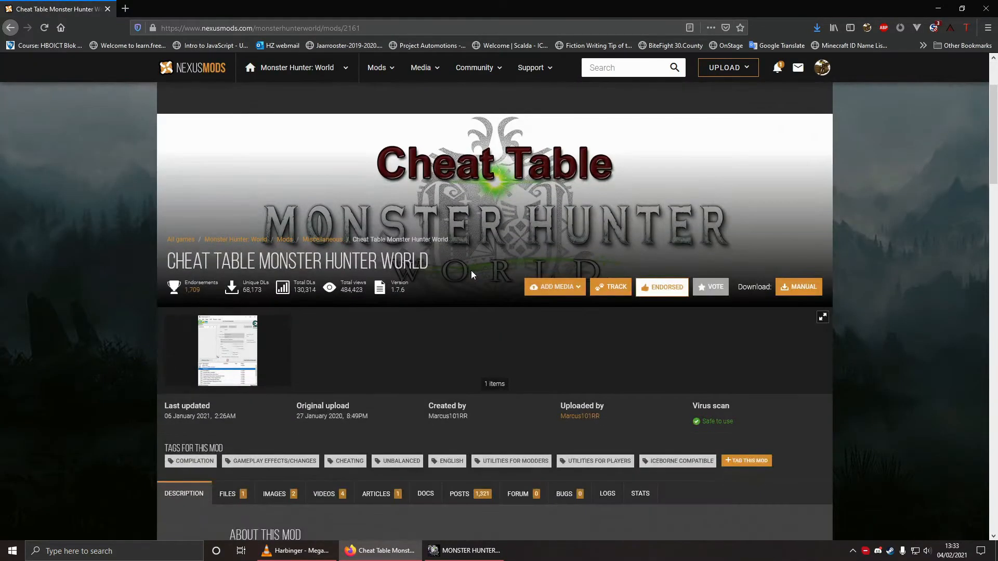
{"action": "scroll", "scroll_direction": "down", "scroll_amount": 3}
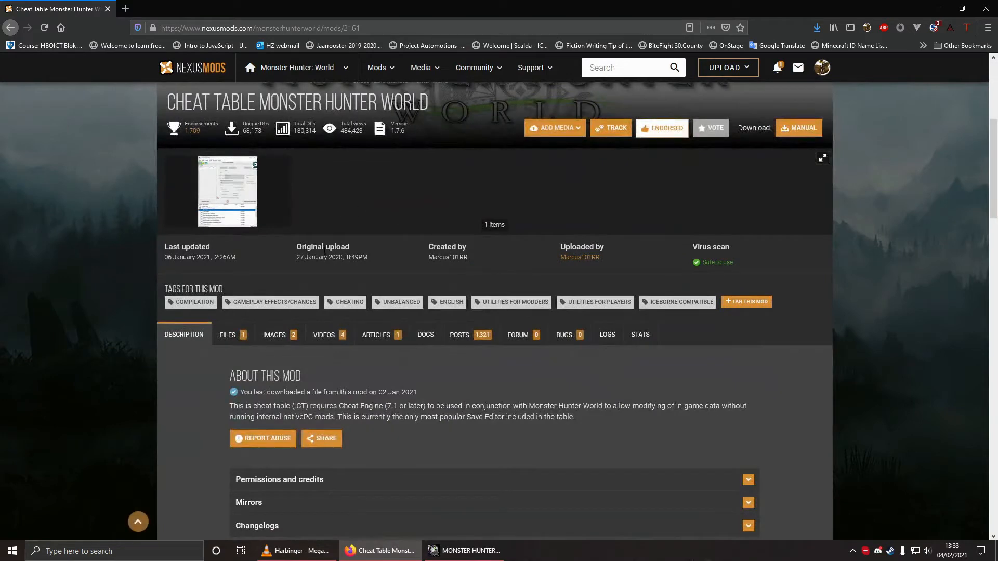
{"action": "scroll", "scroll_direction": "down", "scroll_amount": 3}
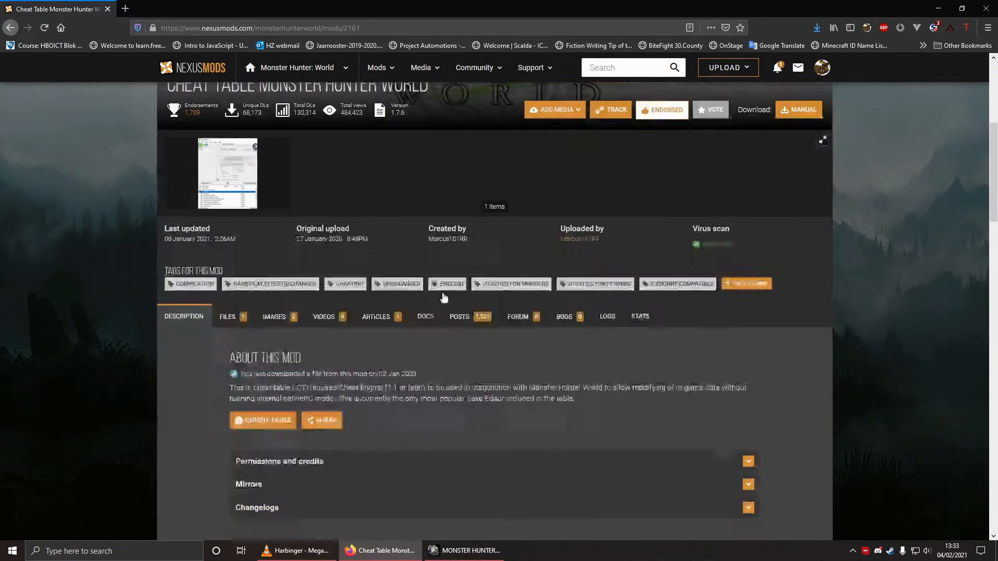
{"action": "left_click", "coordinate": [227, 316]}
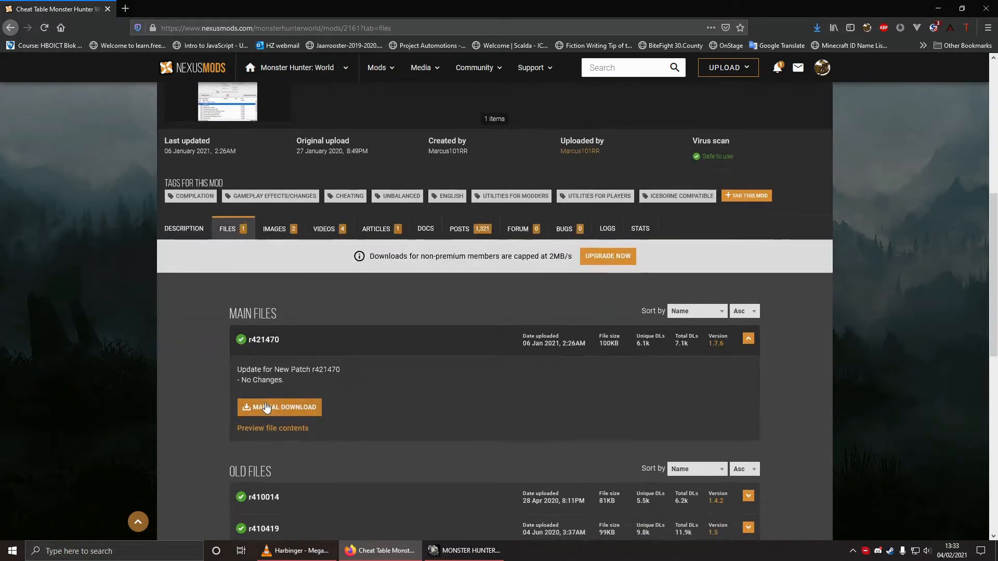
{"action": "left_click", "coordinate": [279, 406]}
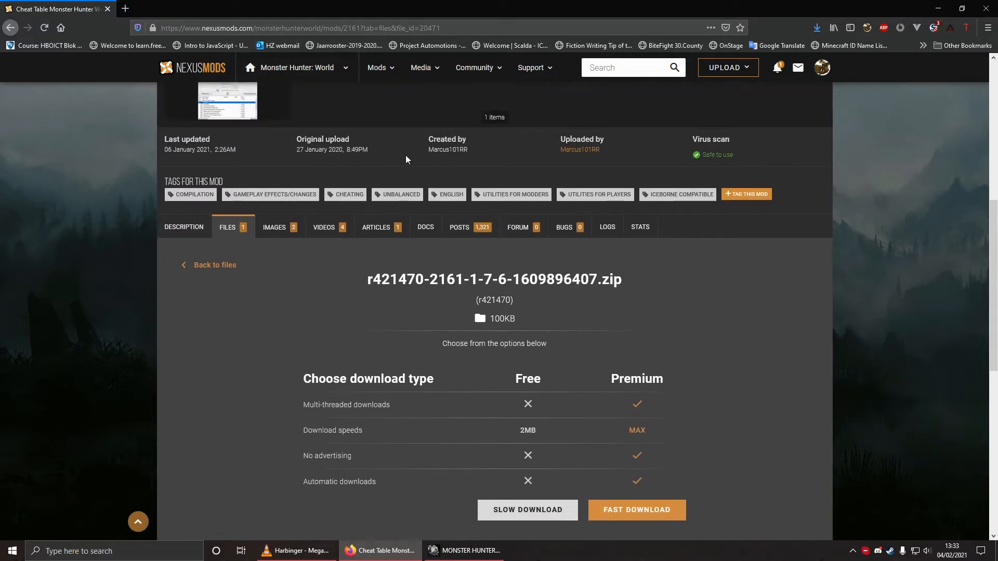
{"action": "left_click", "coordinate": [527, 509]}
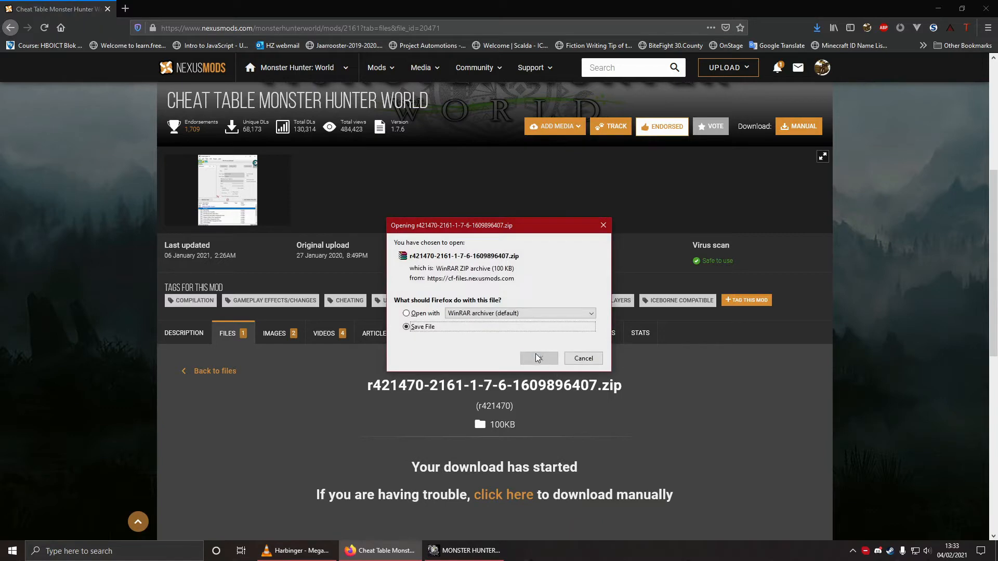
{"action": "left_click", "coordinate": [539, 359]}
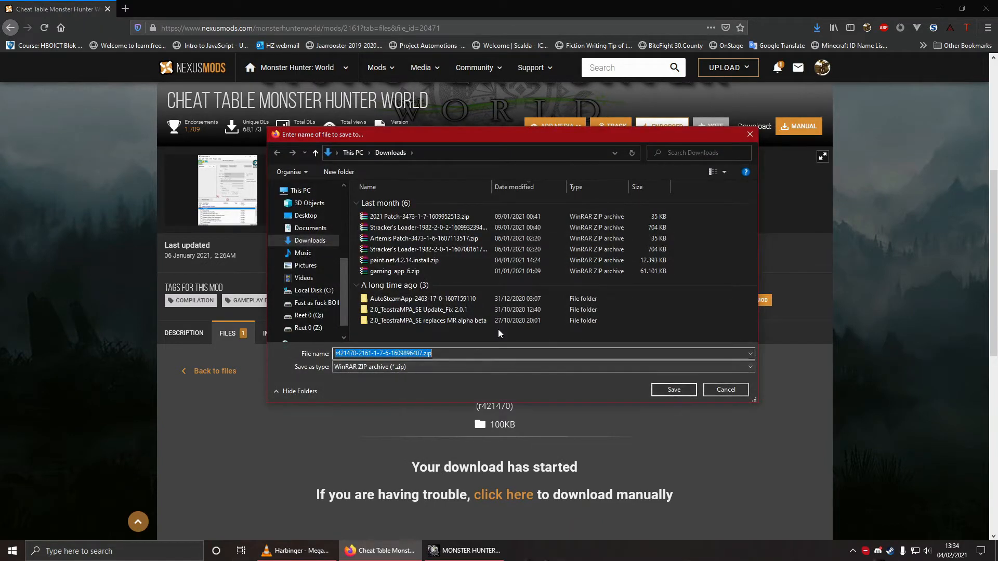
{"action": "mouse_move", "coordinate": [770, 263]}
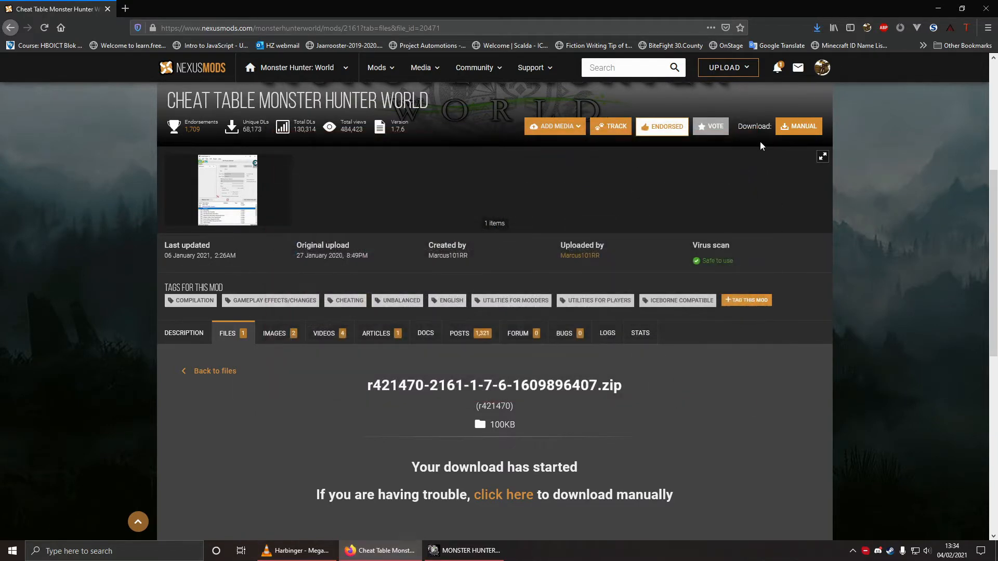
Step: Open the Downloads folder containing the zip from the browser's downloads list
{"action": "left_click", "coordinate": [817, 28]}
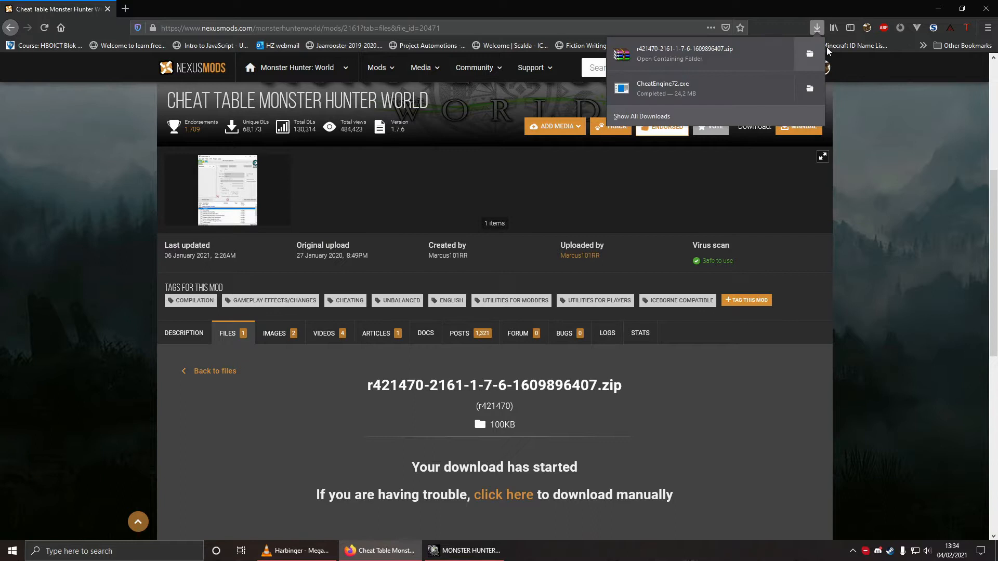
{"action": "scroll", "scroll_direction": "down", "scroll_amount": 3}
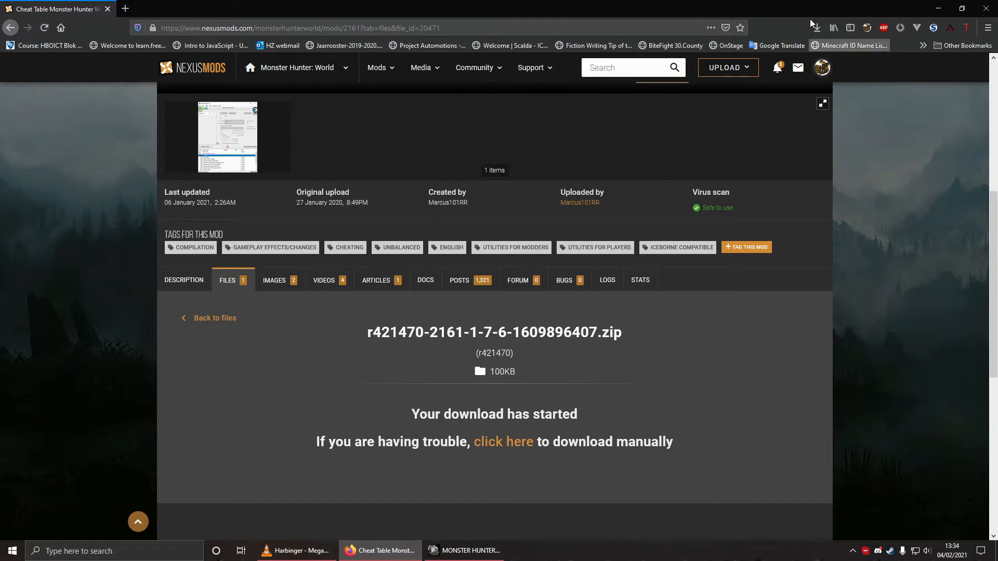
{"action": "left_click", "coordinate": [816, 28]}
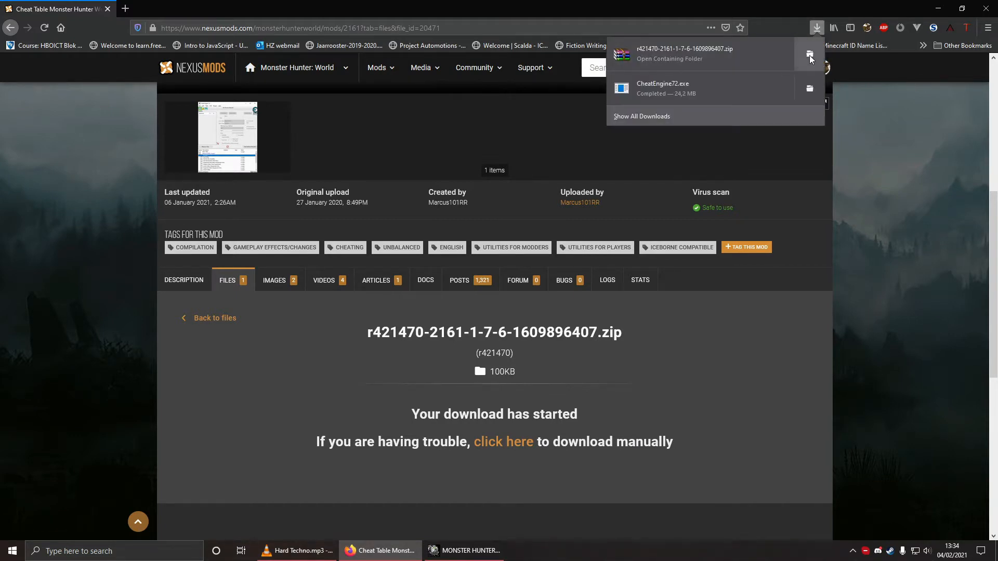
{"action": "left_click", "coordinate": [809, 53]}
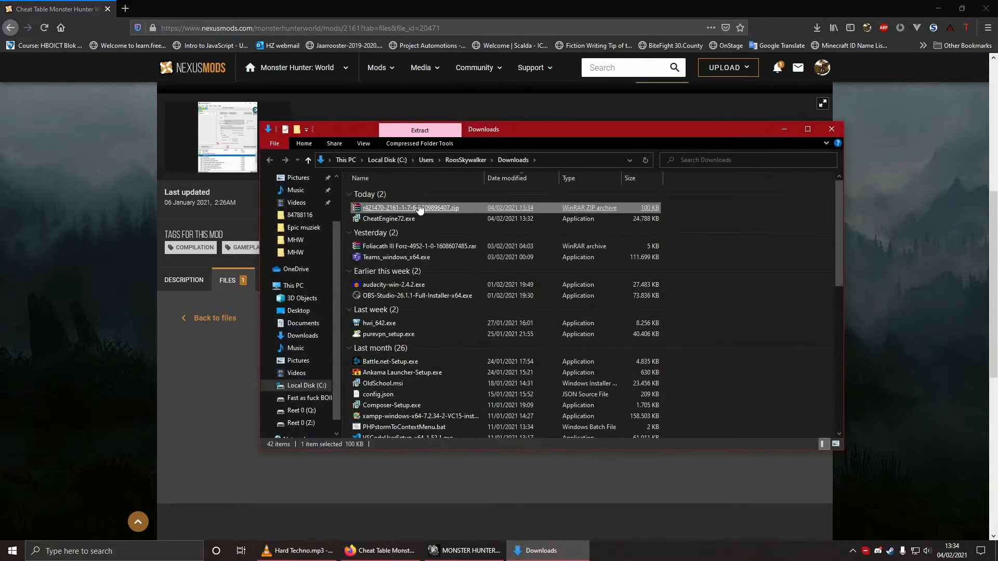
Step: Extract the cheat table zip's contents into the Downloads folder
{"action": "double_click", "coordinate": [407, 208]}
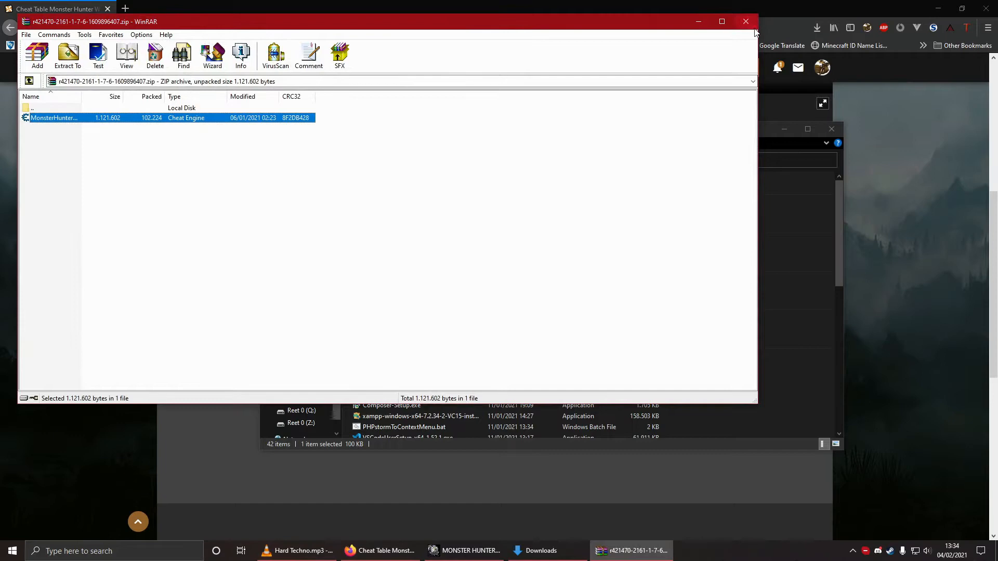
{"action": "right_click", "coordinate": [407, 207]}
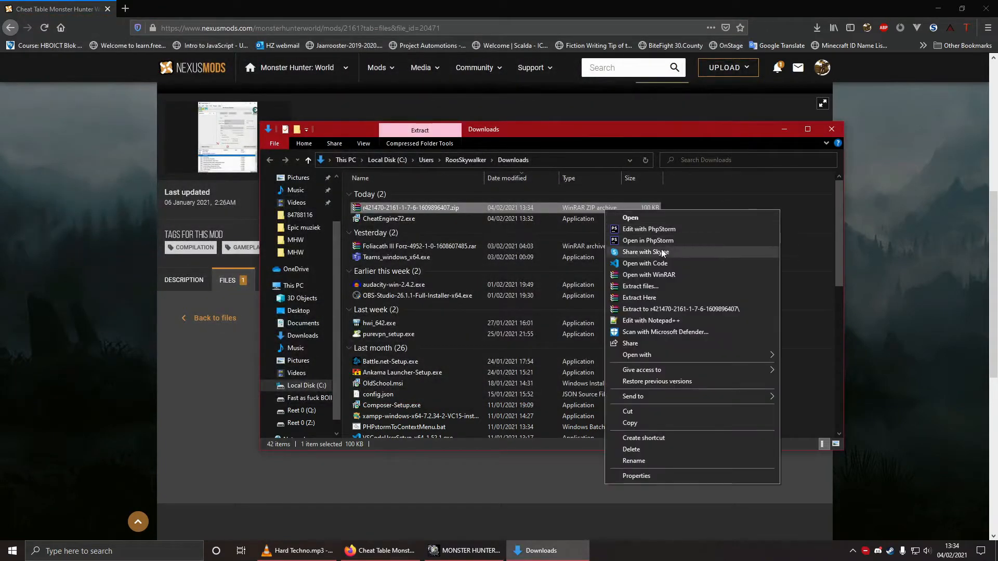
{"action": "left_click", "coordinate": [710, 247]}
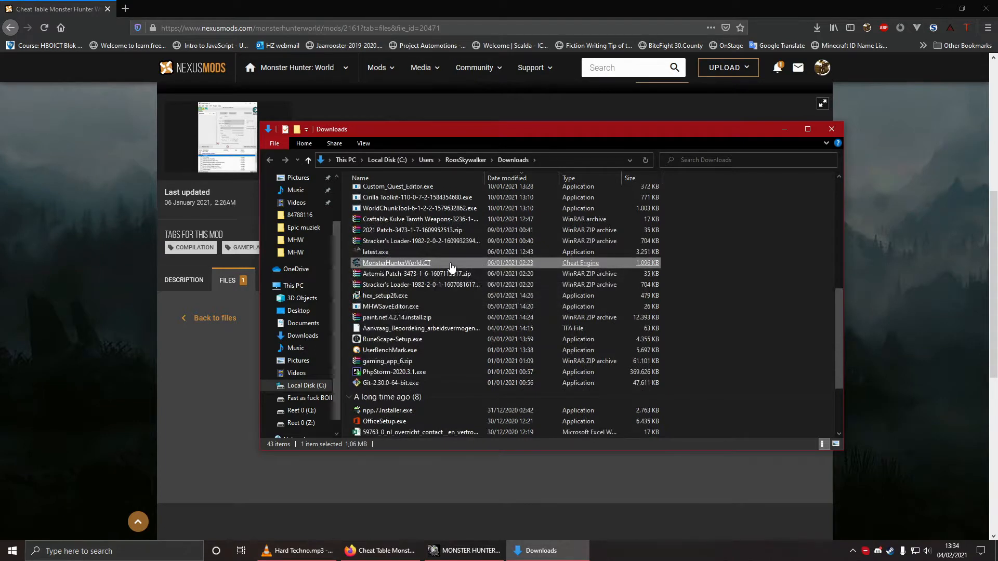
{"action": "mouse_move", "coordinate": [417, 264]}
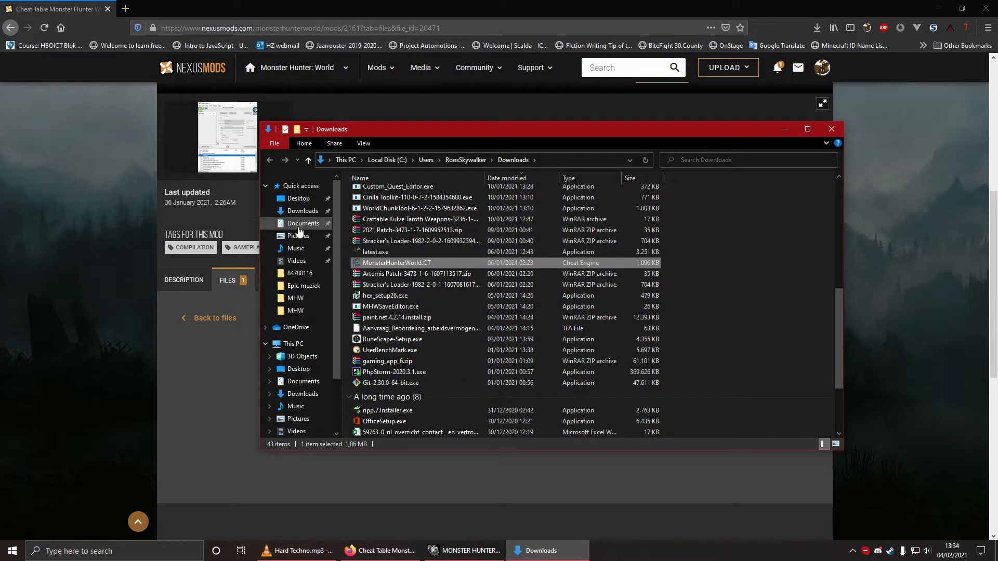
Step: Move MonsterHunterWorld.CT into Documents > My Cheat Tables, replacing the older copy
{"action": "left_click", "coordinate": [303, 224]}
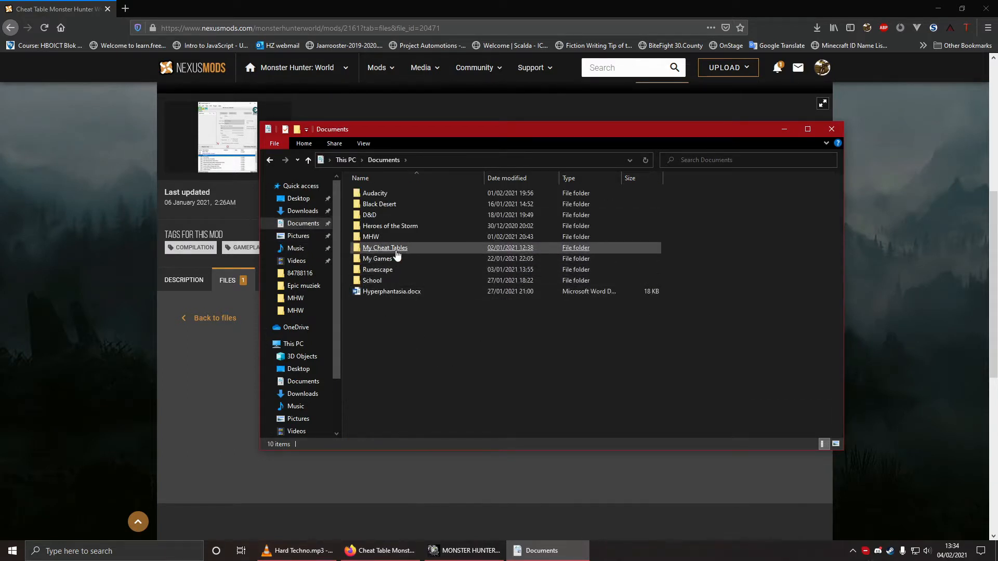
{"action": "double_click", "coordinate": [385, 247]}
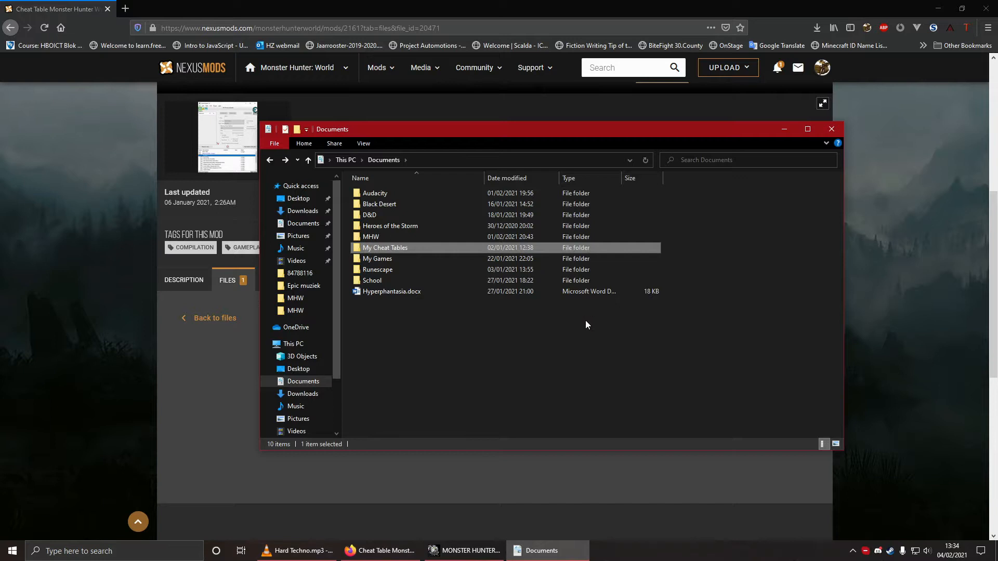
{"action": "double_click", "coordinate": [385, 247]}
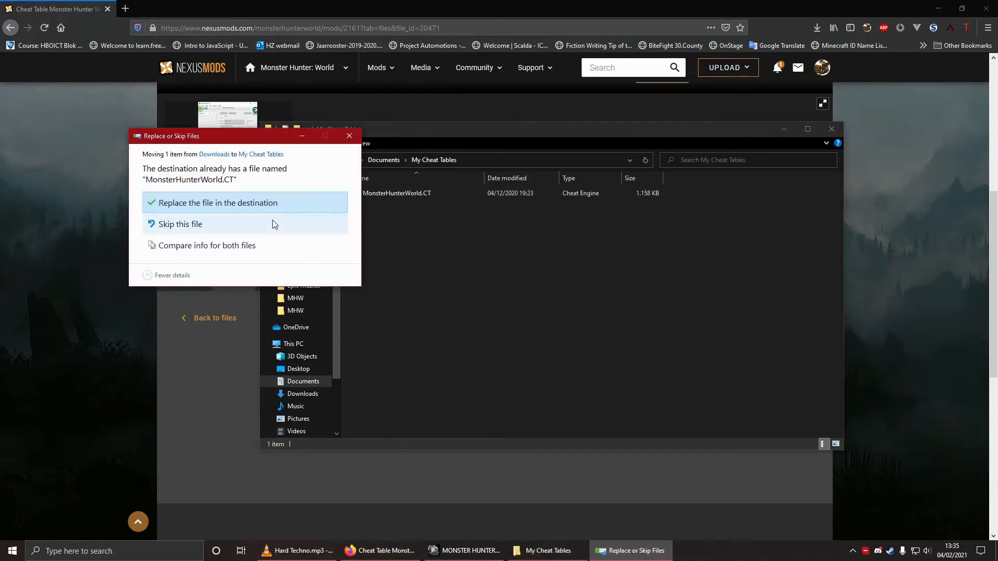
{"action": "left_click", "coordinate": [218, 202]}
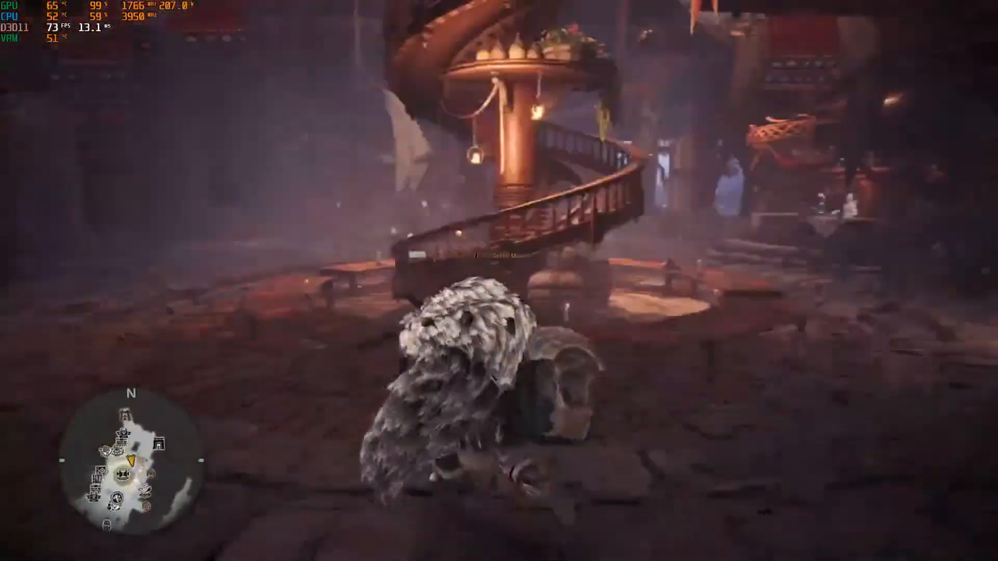
{"action": "mouse_move", "coordinate": [499, 280]}
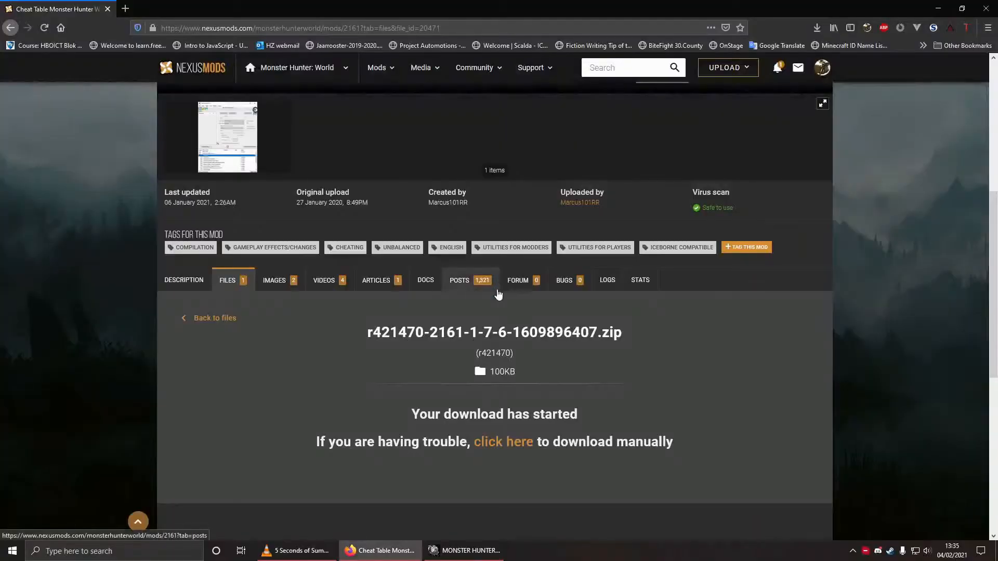
Step: Launch Cheat Engine and attach it to the MONSTER HUNTER: WORLD process
{"action": "left_click", "coordinate": [11, 550]}
{"action": "type", "text": "cheat"}
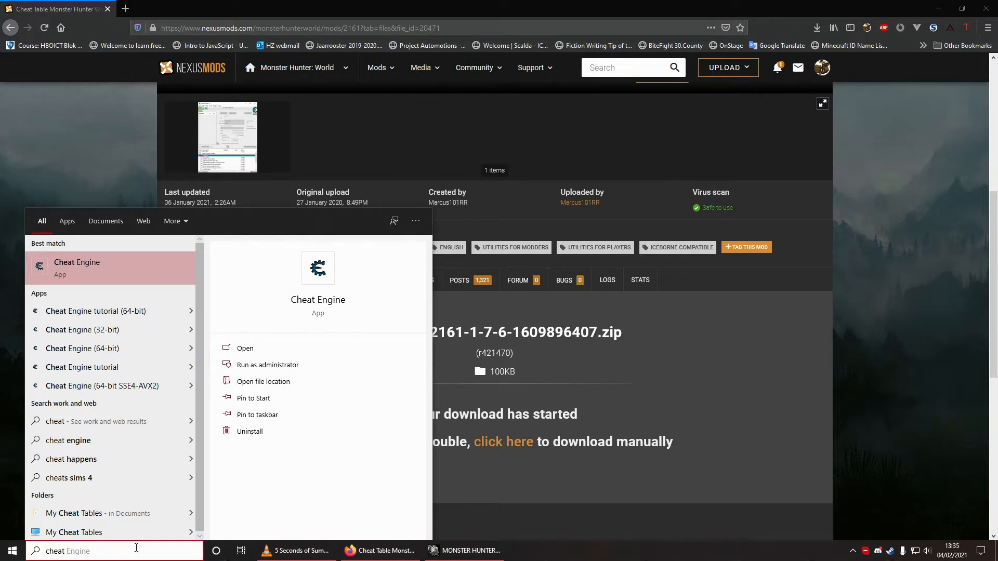
{"action": "left_click", "coordinate": [81, 274]}
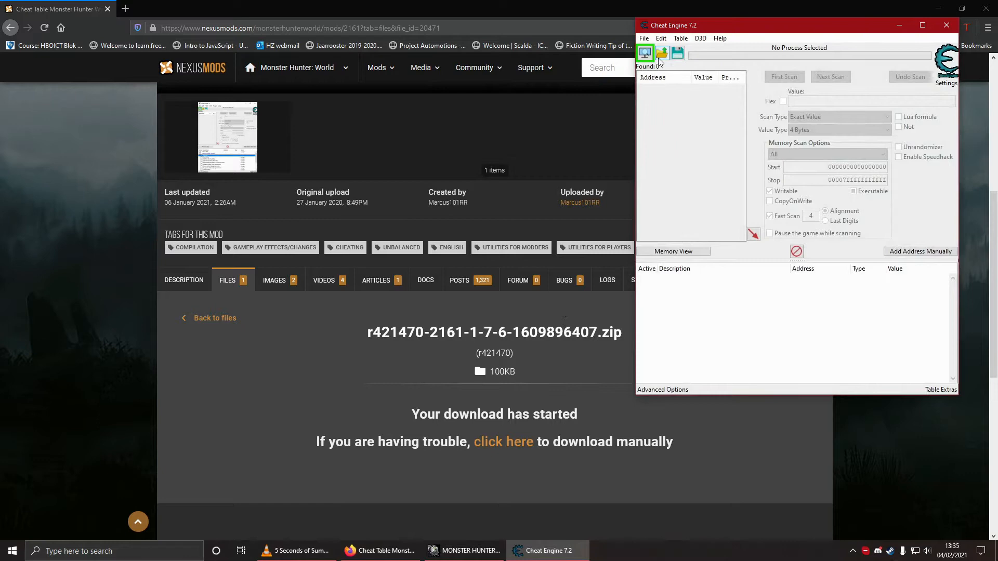
{"action": "left_click", "coordinate": [644, 53]}
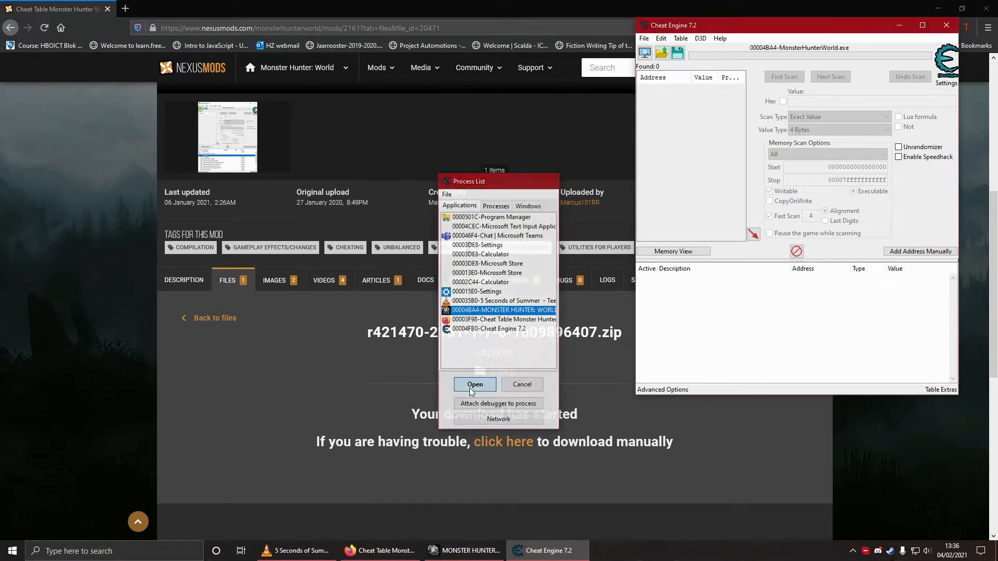
{"action": "left_click", "coordinate": [474, 385]}
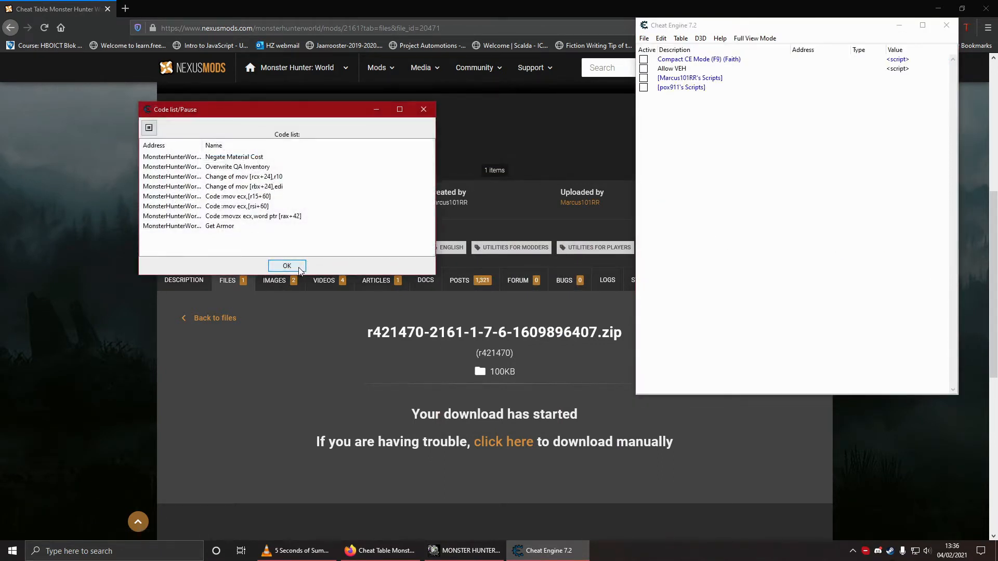
Step: Dismiss the code list notice, enable Marcus101RR's Scripts and Allow VEH, and restore full view
{"action": "left_click", "coordinate": [286, 265]}
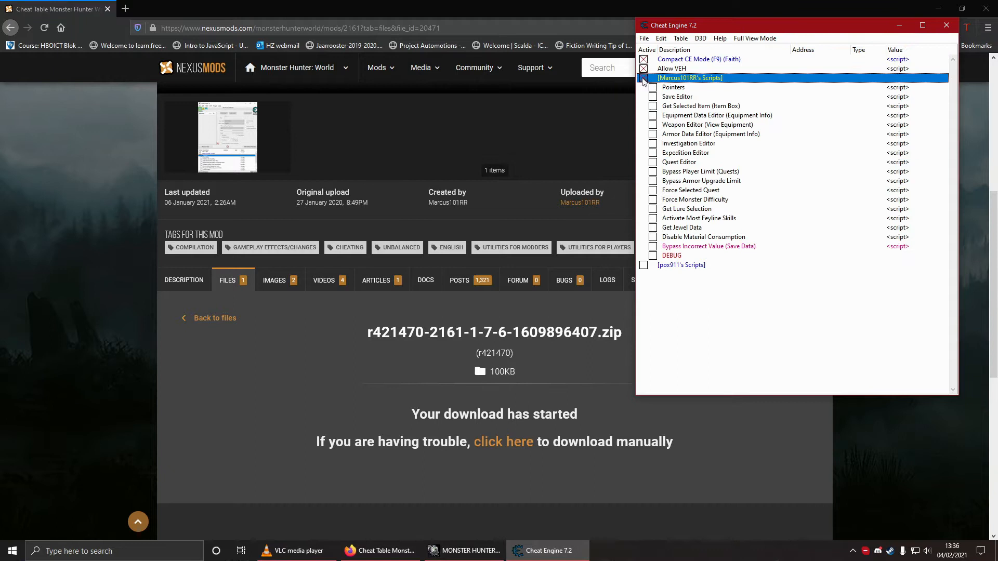
{"action": "left_click", "coordinate": [679, 265]}
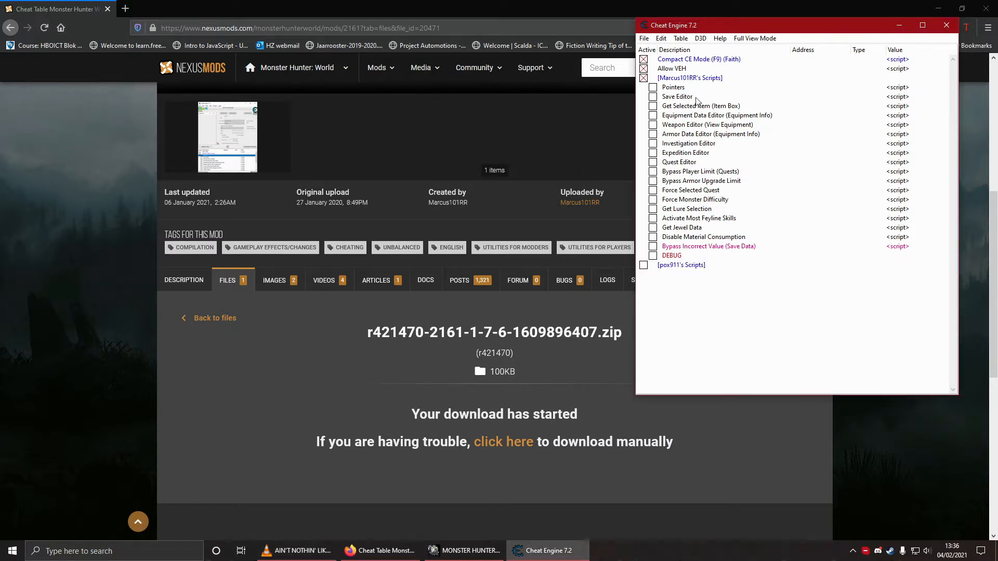
{"action": "double_click", "coordinate": [698, 59]}
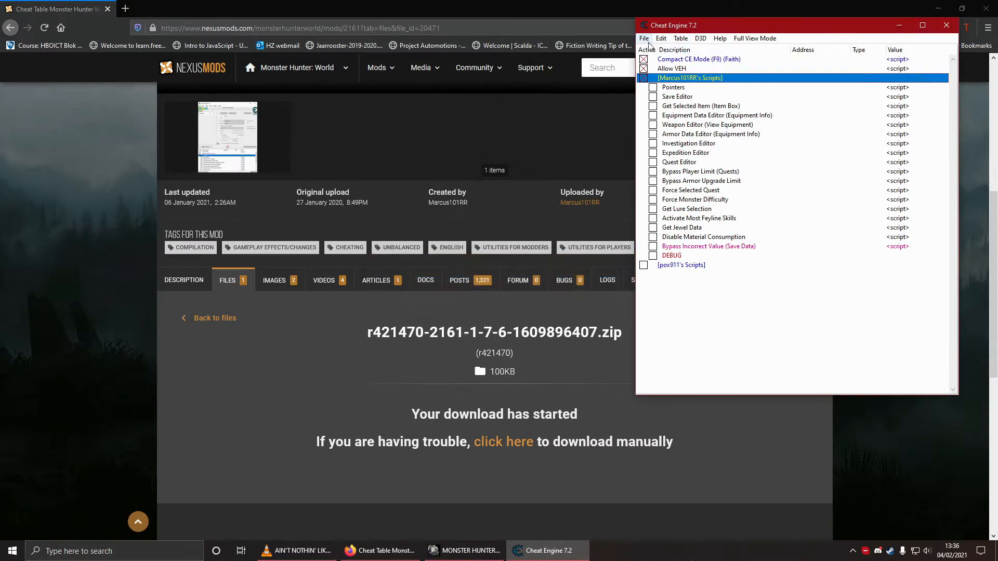
{"action": "left_click", "coordinate": [754, 38]}
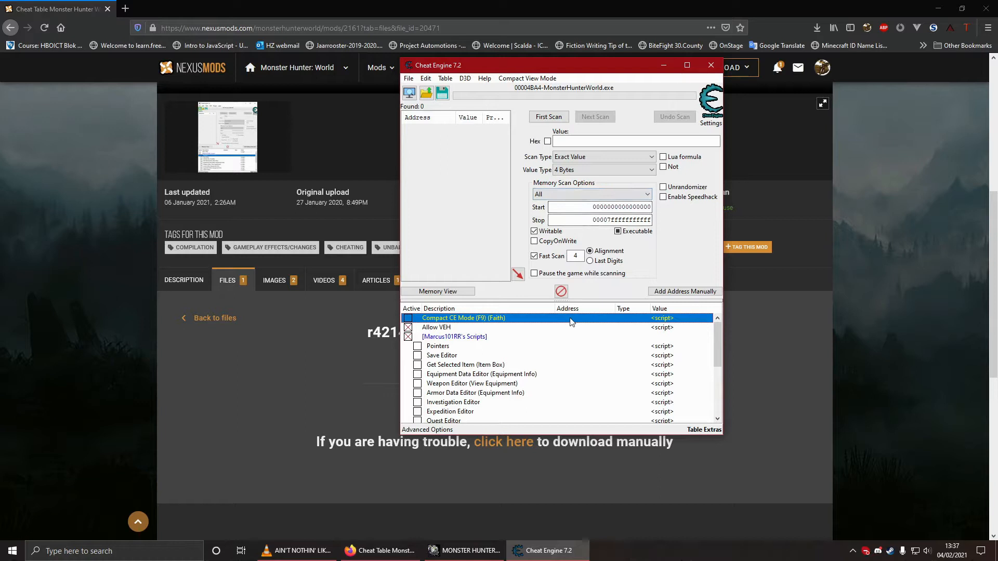
{"action": "mouse_move", "coordinate": [598, 326]}
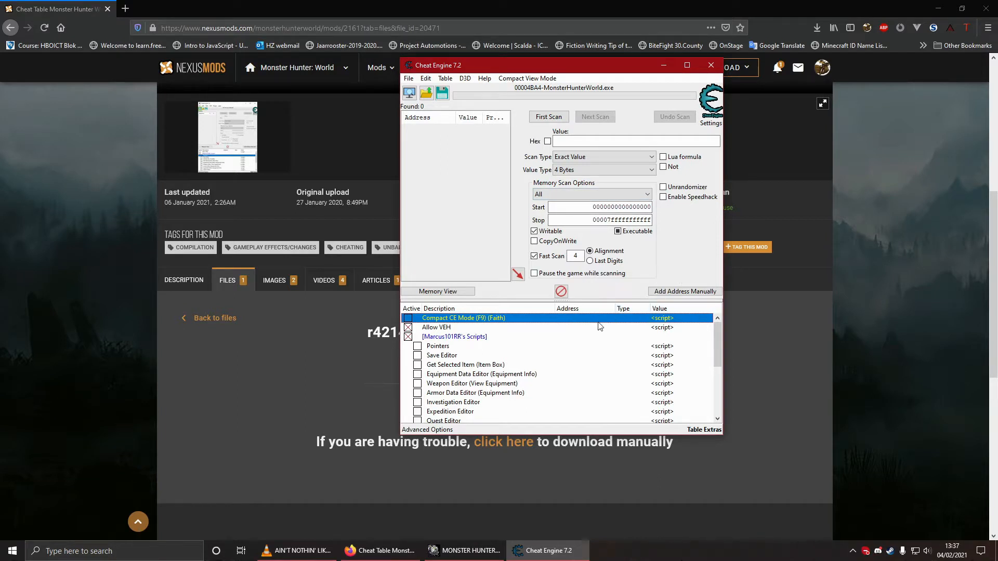
{"action": "mouse_move", "coordinate": [650, 343]}
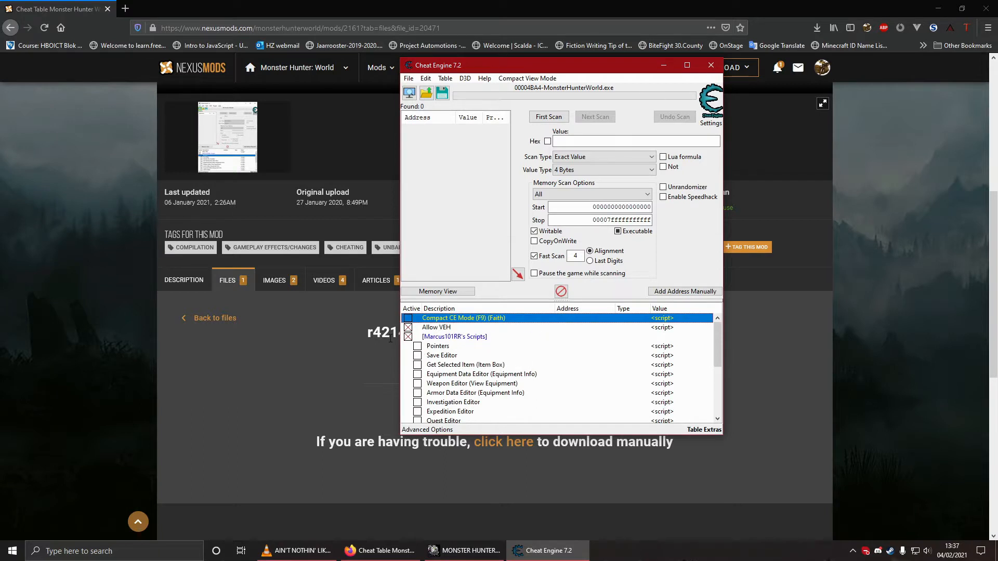
Step: Expand the Character group to show Name, Hunter Rank, Zeni and Experience entries
{"action": "left_click", "coordinate": [453, 337]}
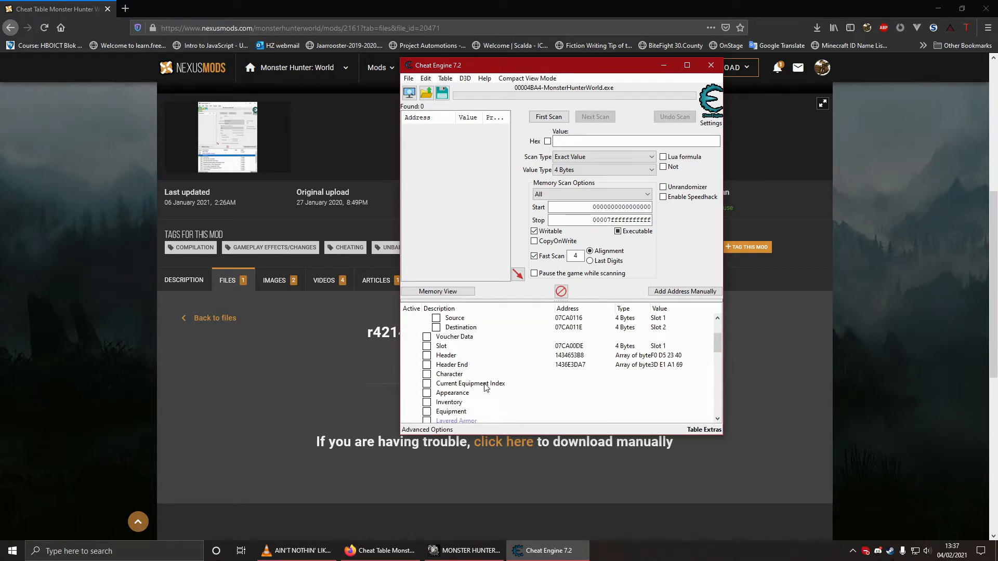
{"action": "mouse_move", "coordinate": [514, 400]}
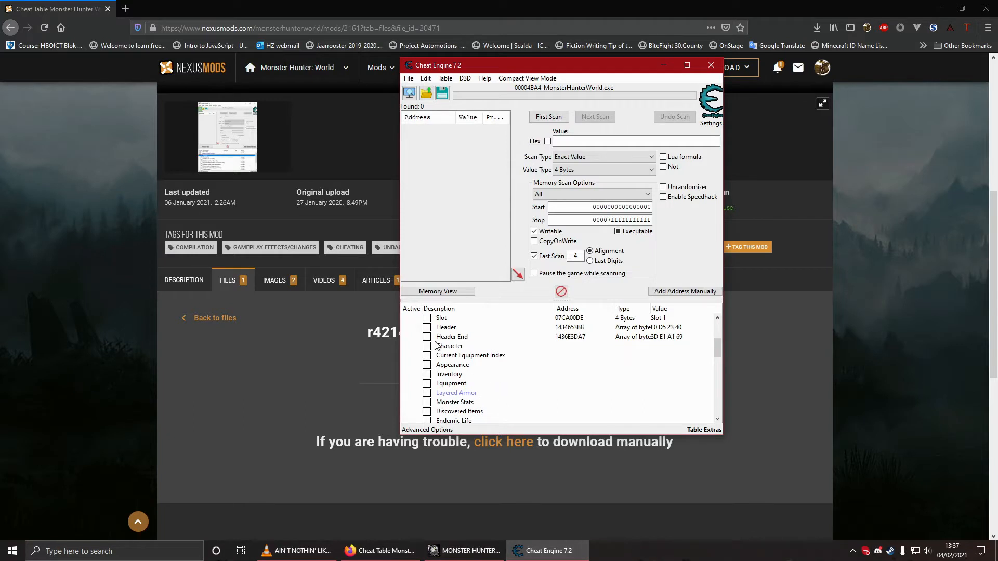
{"action": "scroll", "scroll_direction": "down", "scroll_amount": 3}
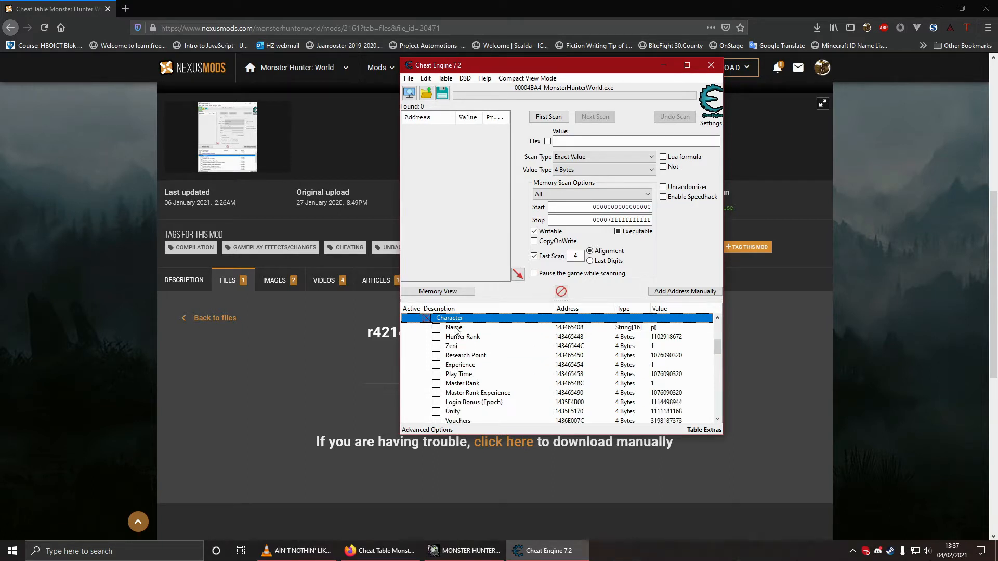
Step: Set the Character Name entry's value to 'Caveman Carl'
{"action": "left_click", "coordinate": [453, 327]}
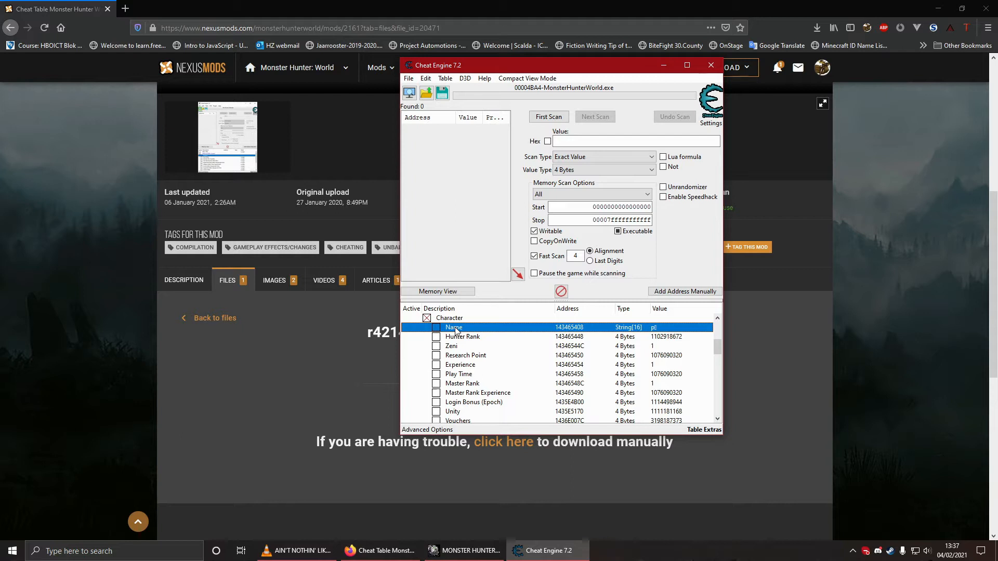
{"action": "scroll", "scroll_direction": "down", "scroll_amount": 3}
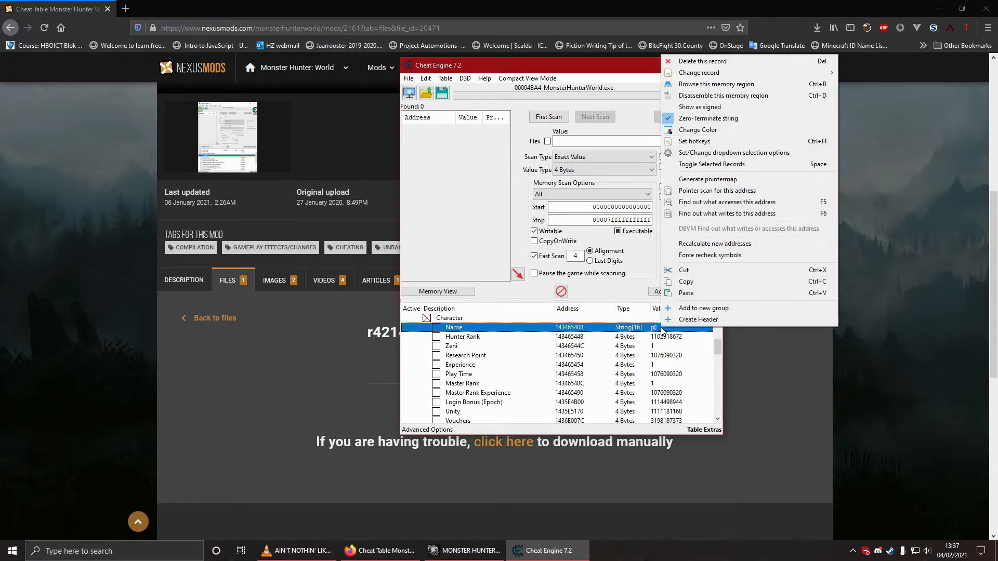
{"action": "mouse_move", "coordinate": [698, 72]}
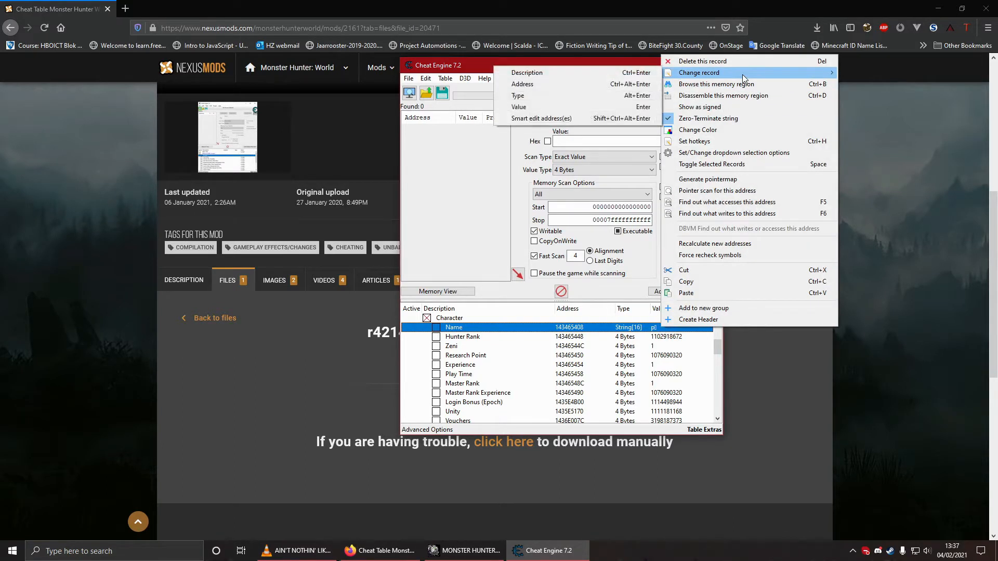
{"action": "mouse_move", "coordinate": [544, 107]}
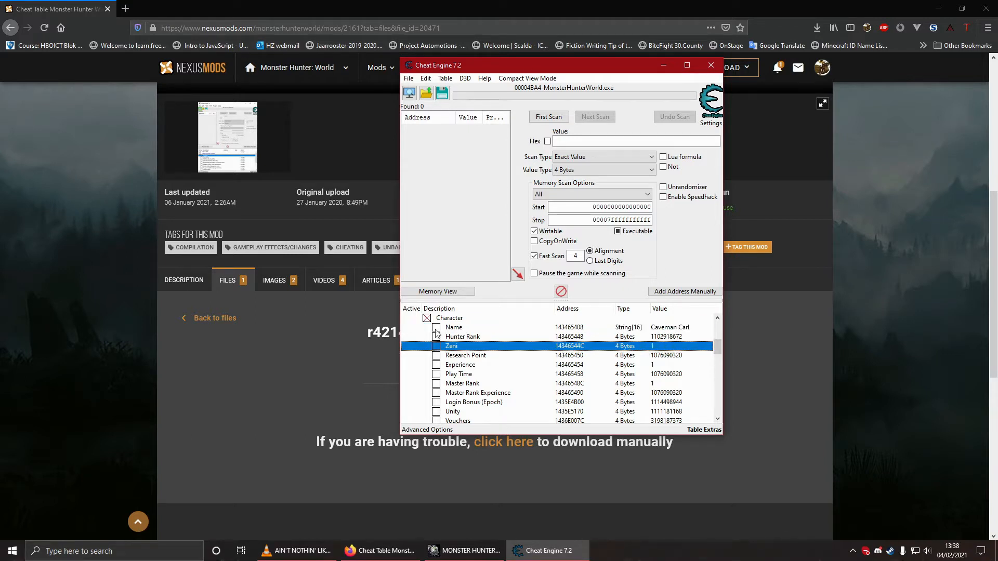
{"action": "left_click", "coordinate": [454, 327]}
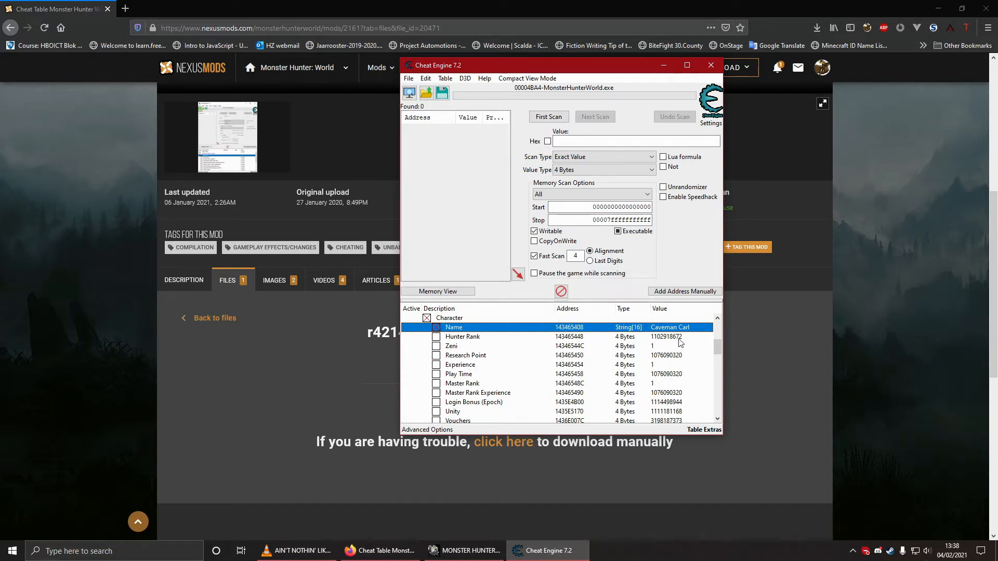
{"action": "left_click", "coordinate": [463, 337]}
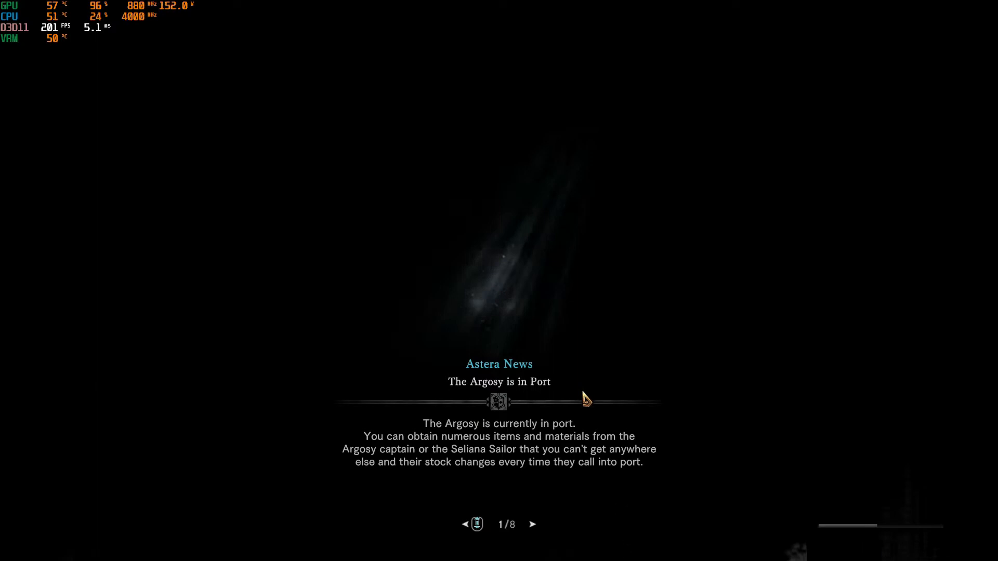
{"action": "mouse_move", "coordinate": [571, 391]}
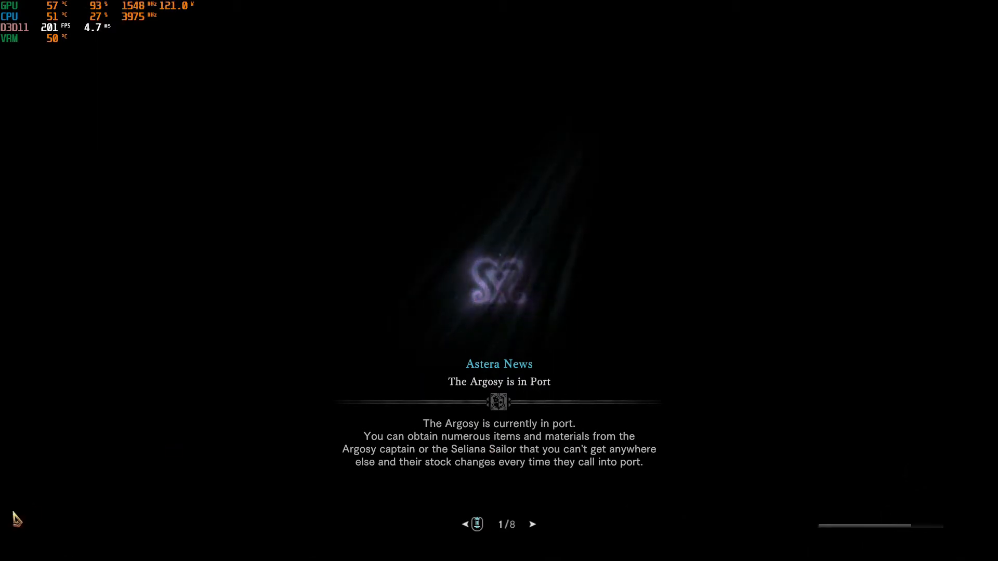
{"action": "mouse_move", "coordinate": [569, 406]}
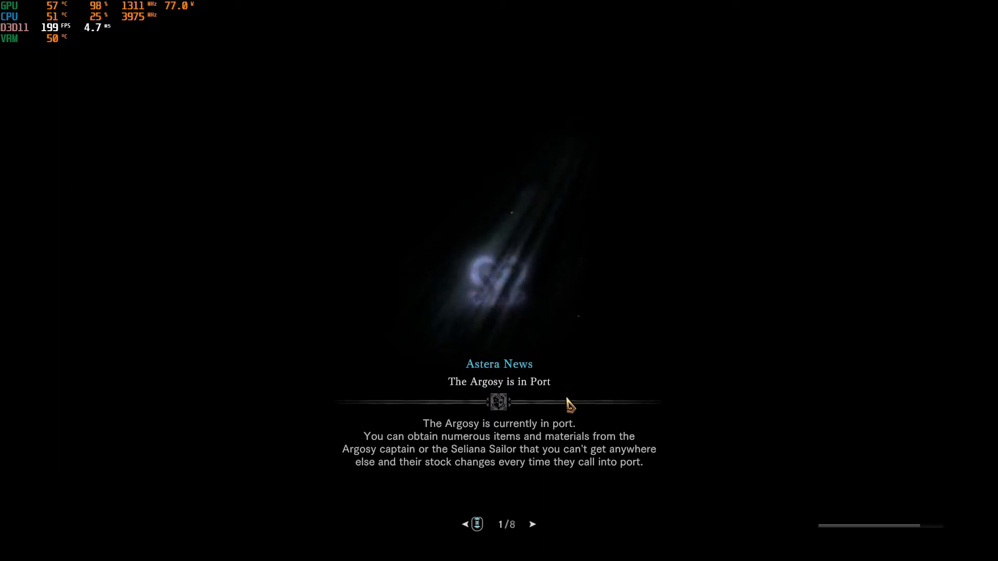
Step: Reload Monster Hunter: World through the Astera News screen into the snowy hub
{"action": "left_click", "coordinate": [532, 524]}
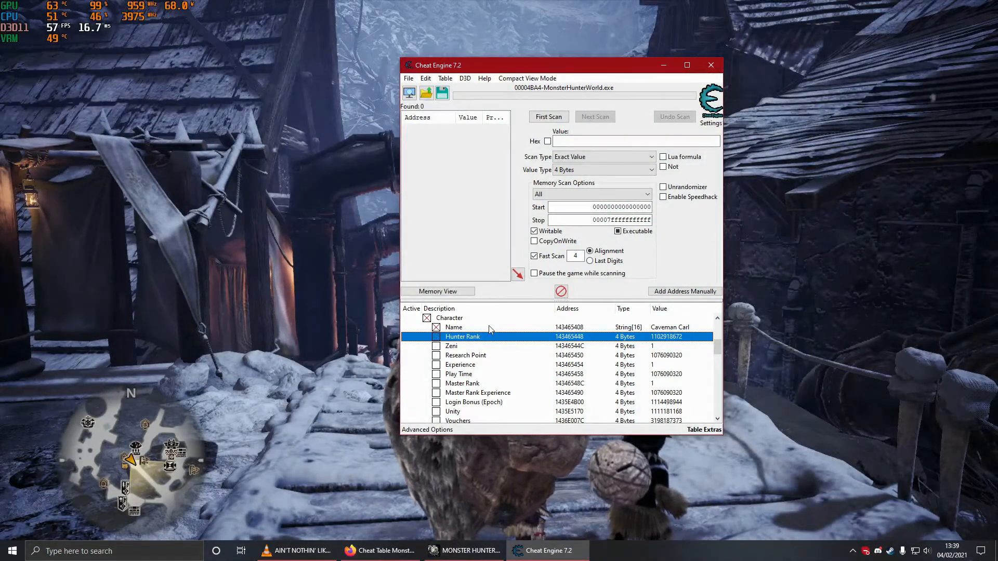
{"action": "double_click", "coordinate": [669, 327]}
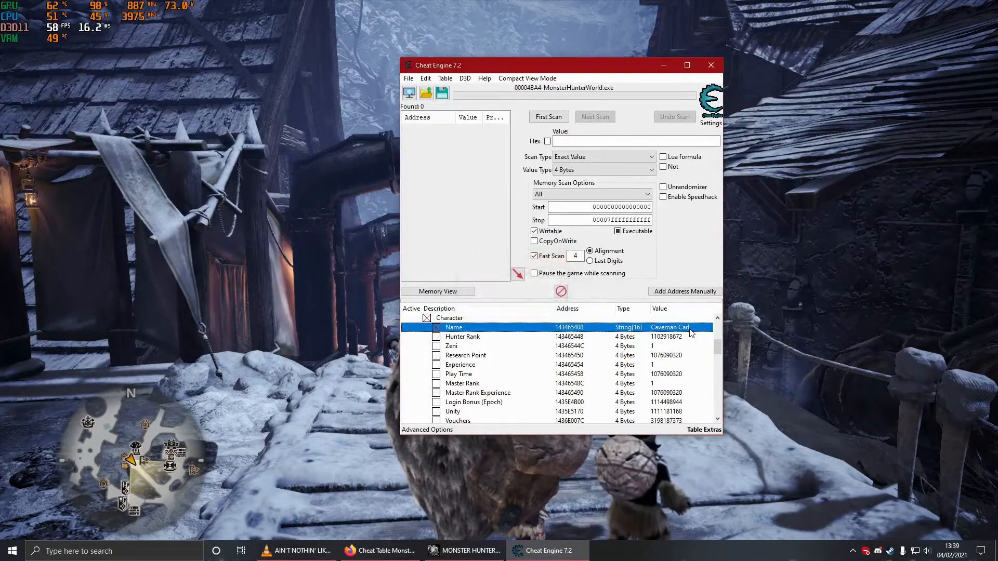
{"action": "right_click", "coordinate": [454, 327]}
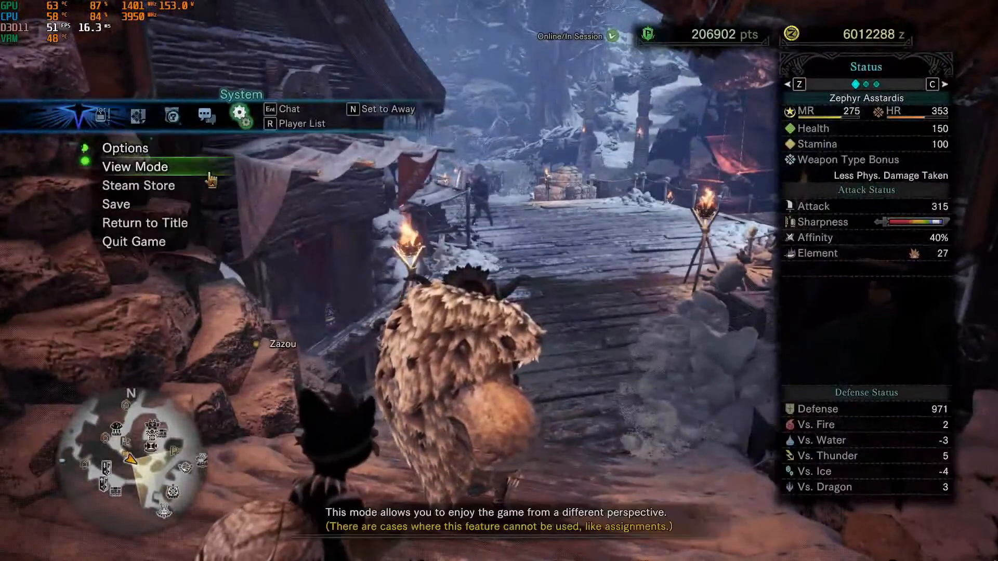
{"action": "mouse_move", "coordinate": [116, 204]}
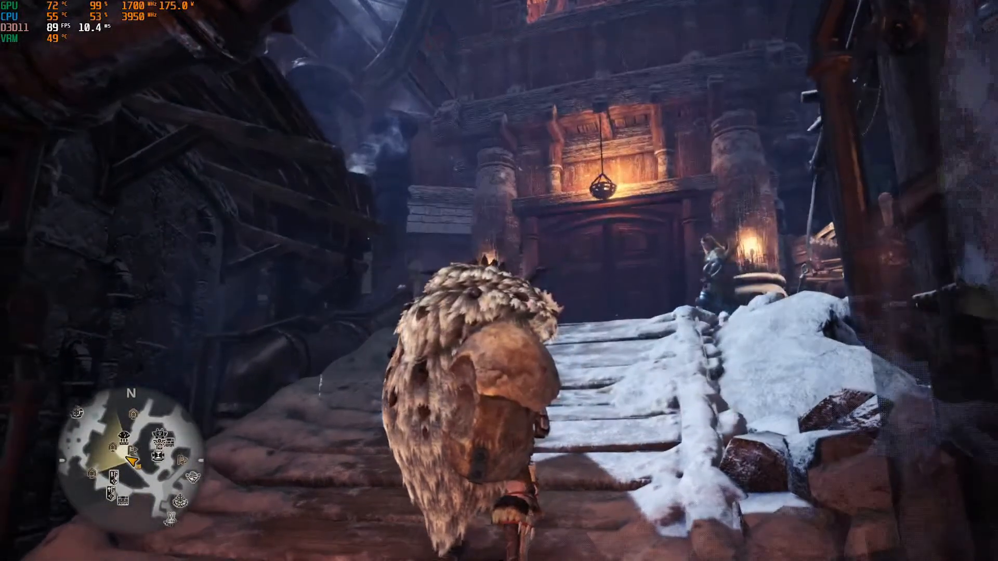
Step: Reattach Cheat Engine to MonsterHunterWorld.exe and dismiss the Code list/Pause dialog
{"action": "type", "text": "calculator"}
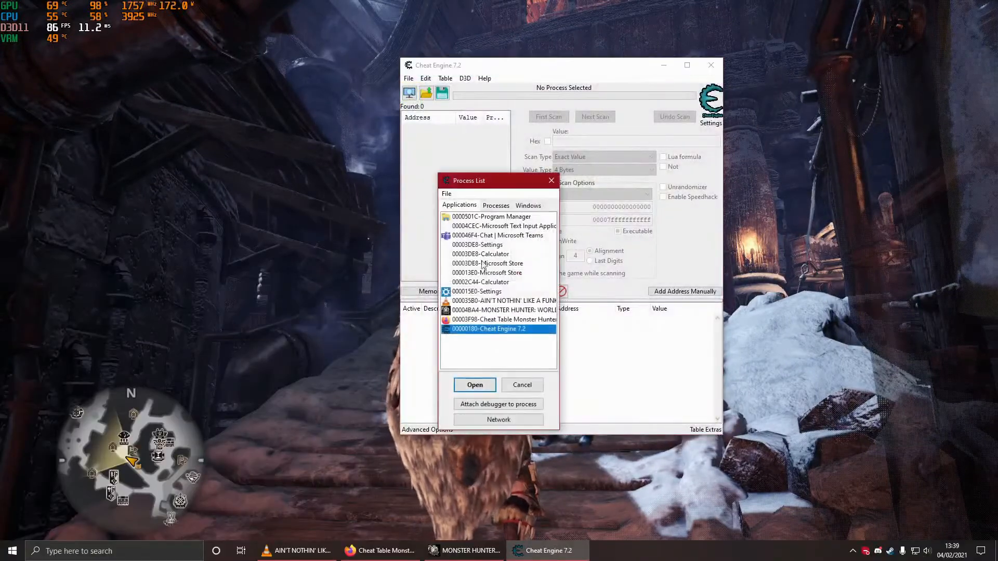
{"action": "left_click", "coordinate": [474, 384]}
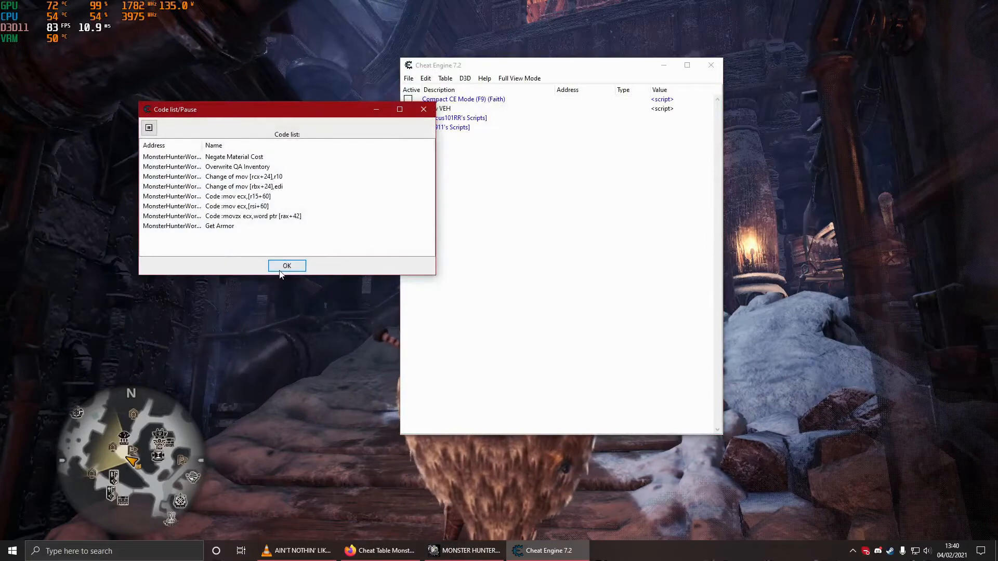
{"action": "left_click", "coordinate": [286, 266]}
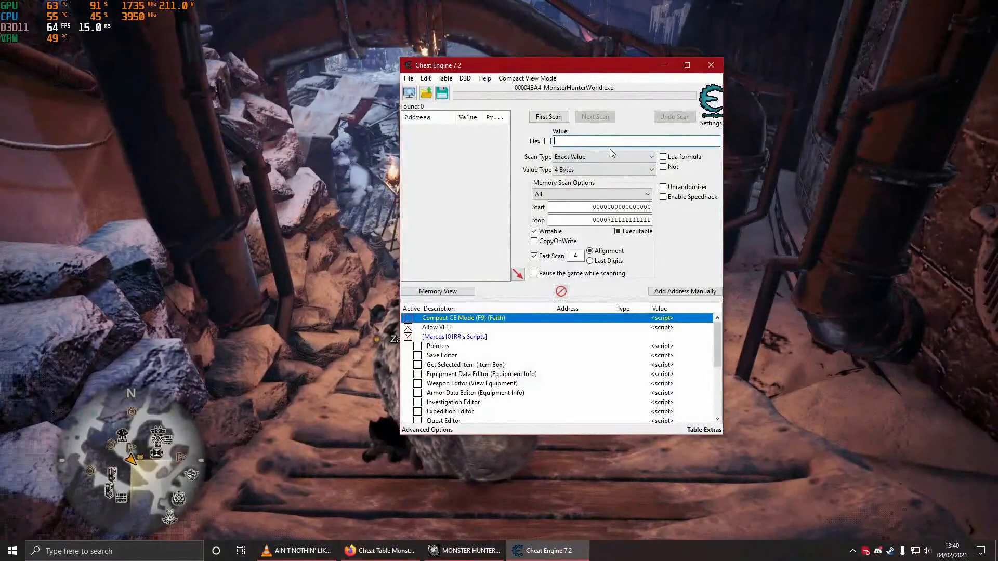
Step: Try a 4 Bytes first scan for 'Zephyr Asstardis' and dismiss the invalid-value error
{"action": "type", "text": "Zephyr Asstardis"}
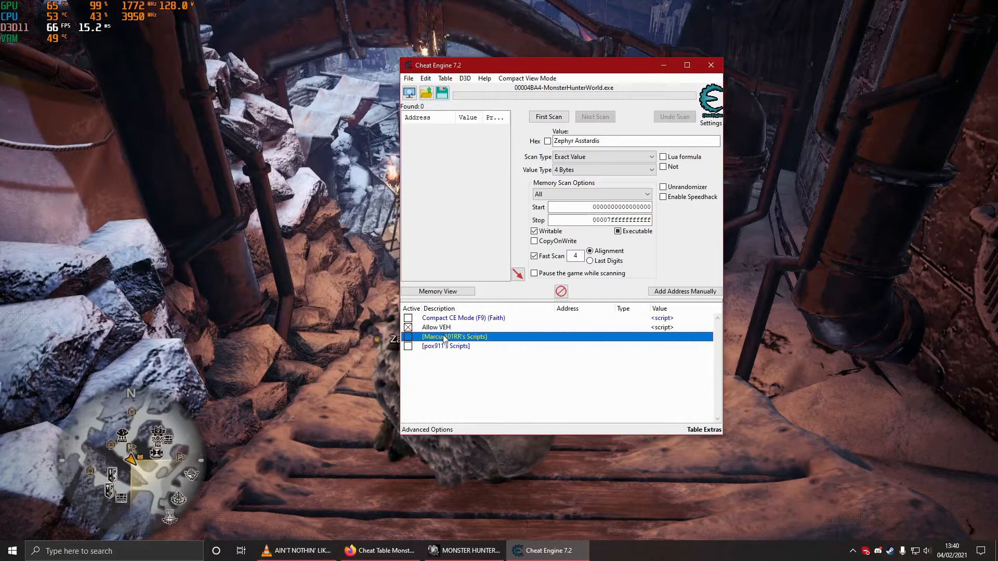
{"action": "left_click", "coordinate": [436, 327]}
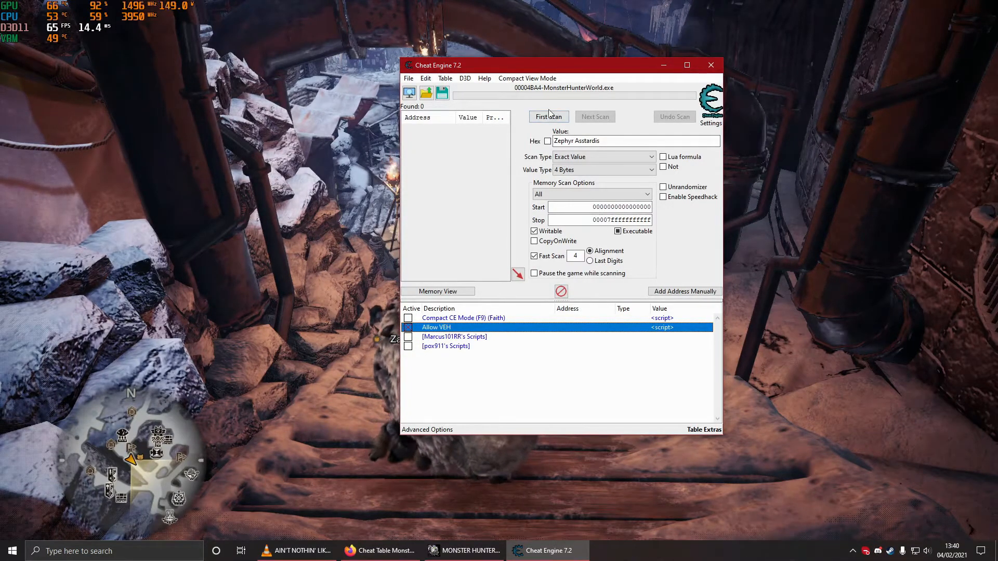
{"action": "left_click", "coordinate": [547, 116]}
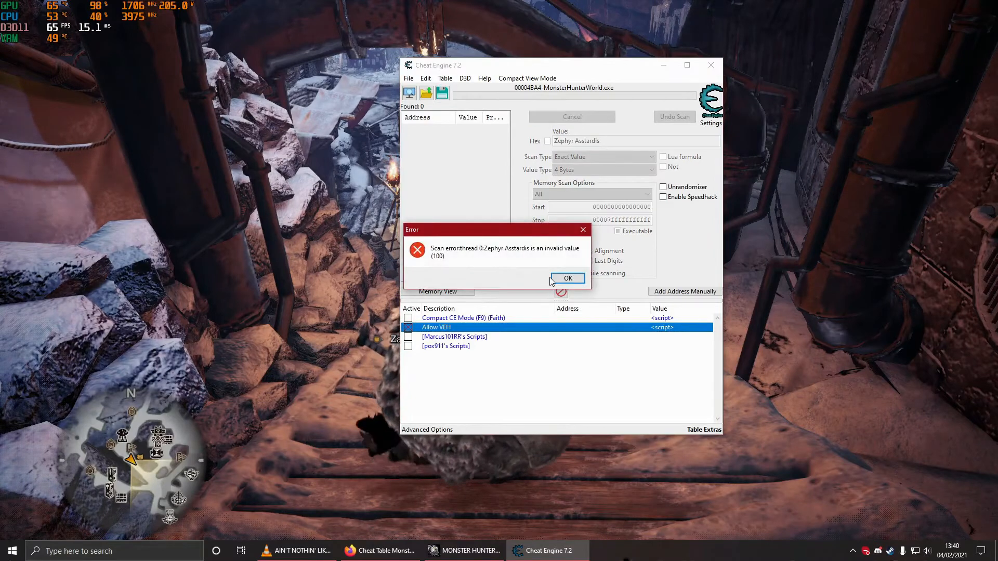
{"action": "left_click", "coordinate": [567, 279]}
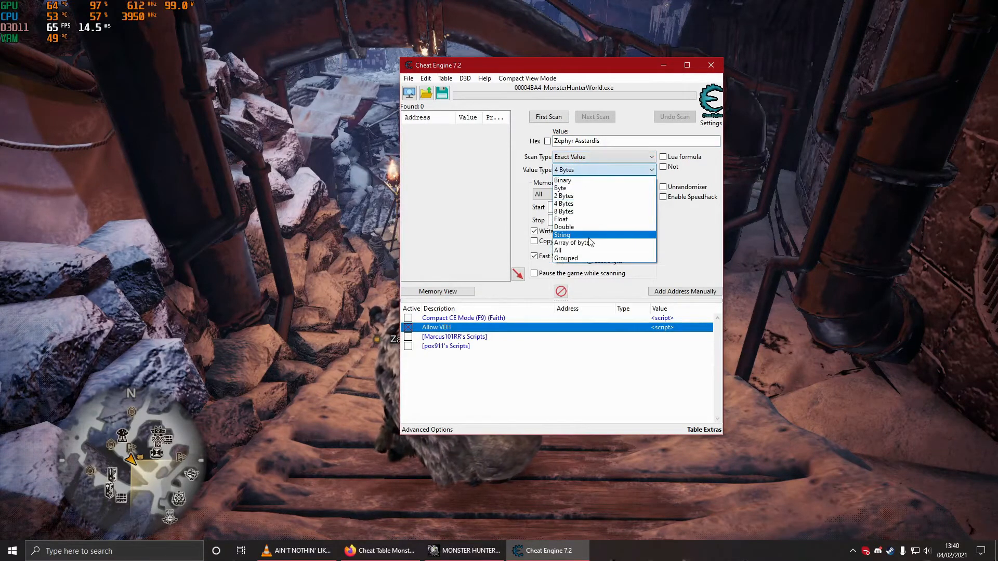
Step: Switch Value Type to String and enter 'Zephyr Asstardis' as the search text
{"action": "left_click", "coordinate": [563, 234]}
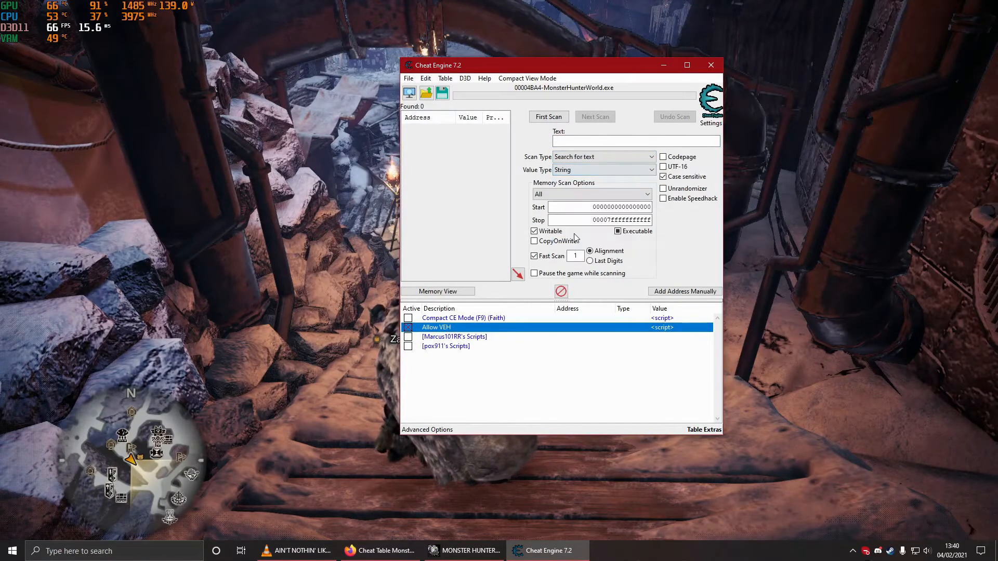
{"action": "type", "text": "Zerp"}
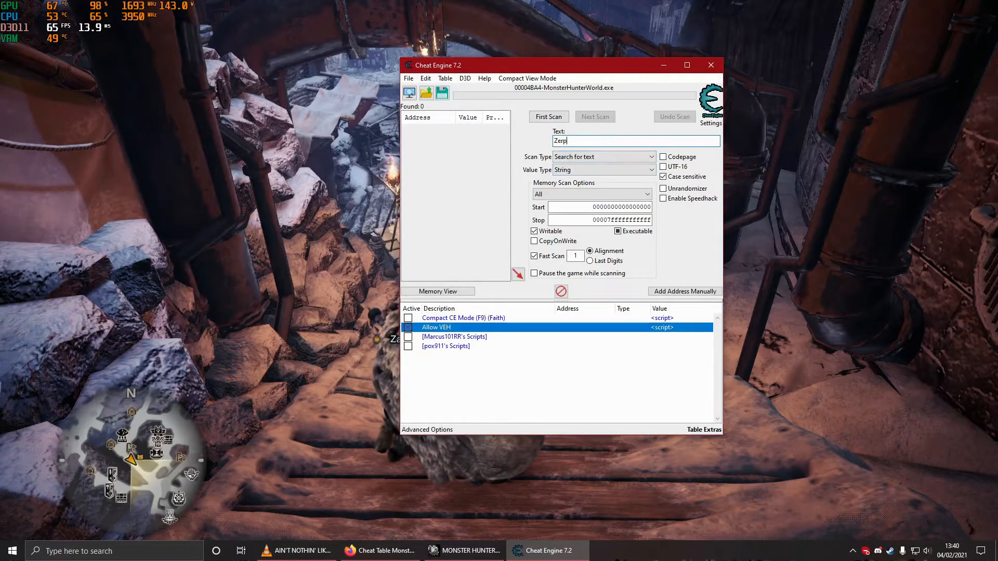
{"action": "type", "text": "Zephyr"}
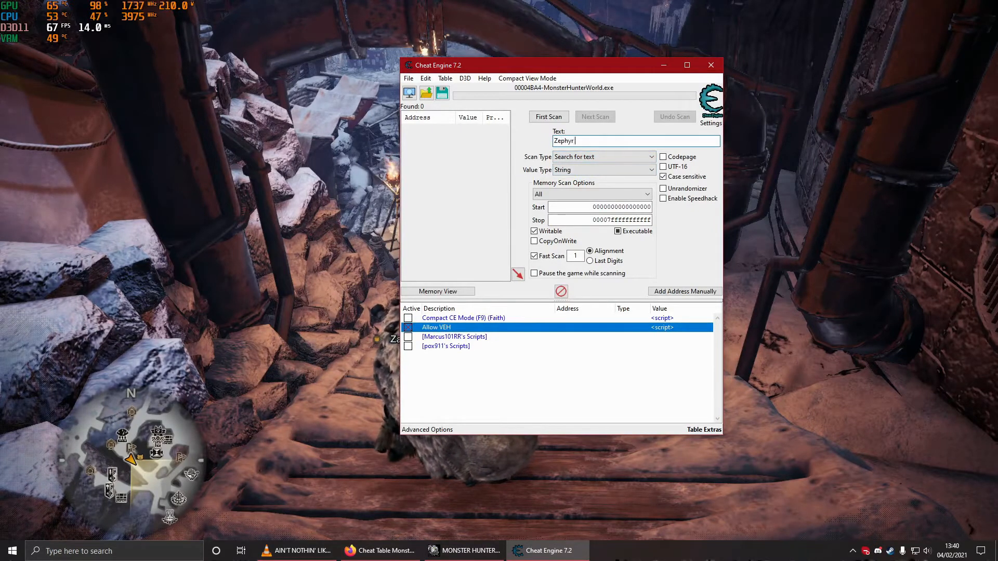
{"action": "type", "text": "Asstardis"}
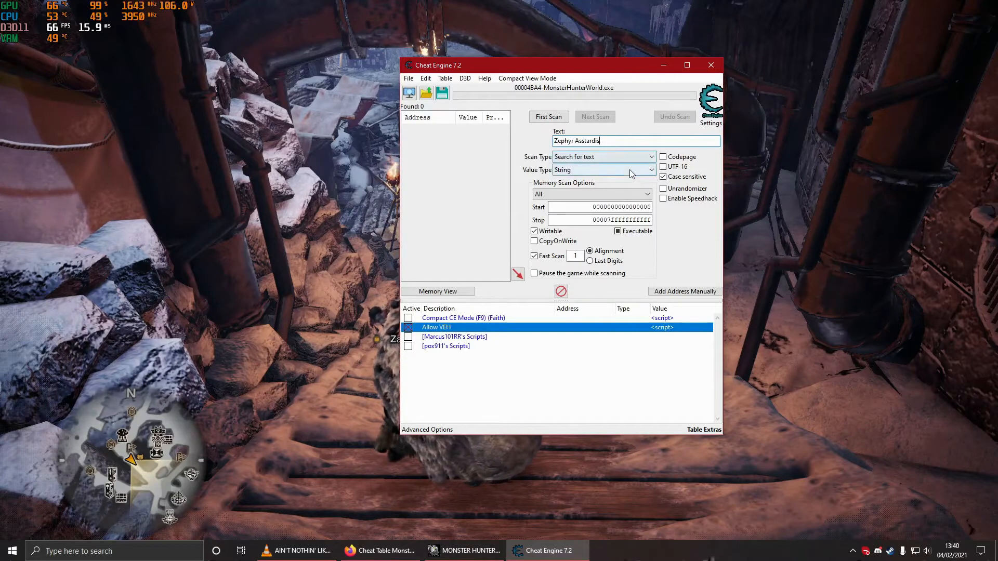
{"action": "left_click", "coordinate": [651, 170]}
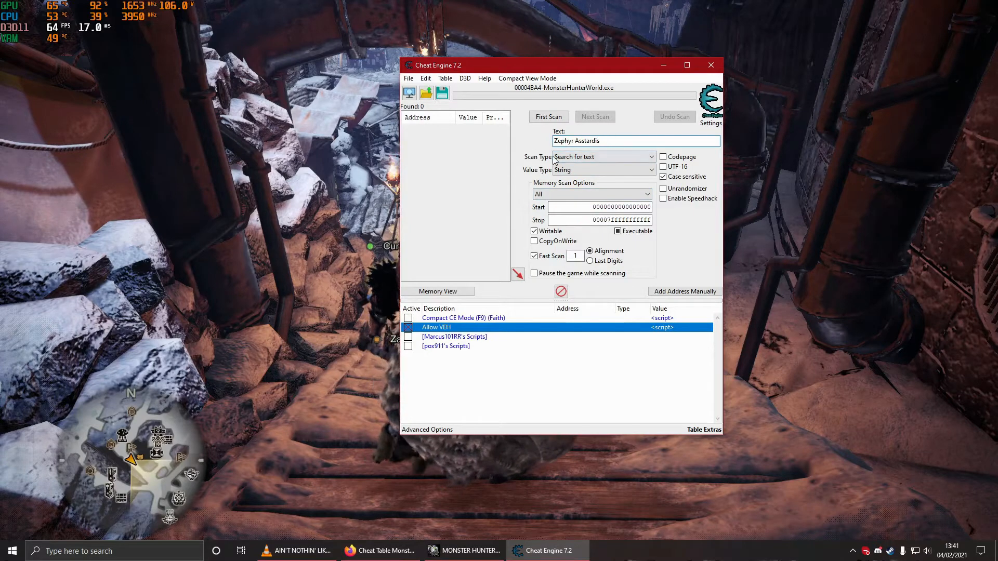
Step: Run the text scan for 'Zephyr Asstardis', finding 16 matching addresses
{"action": "left_click", "coordinate": [547, 116]}
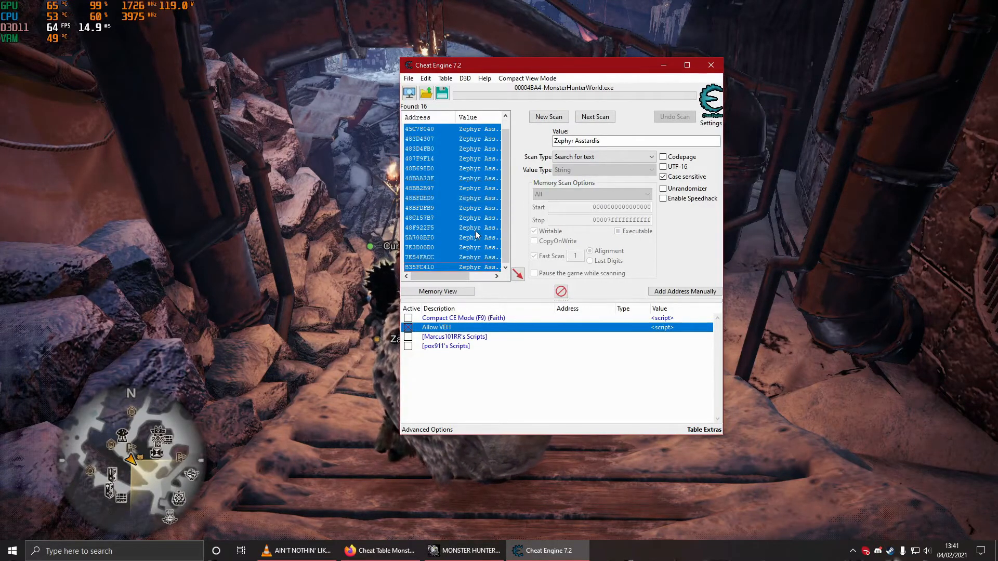
{"action": "right_click", "coordinate": [474, 237]}
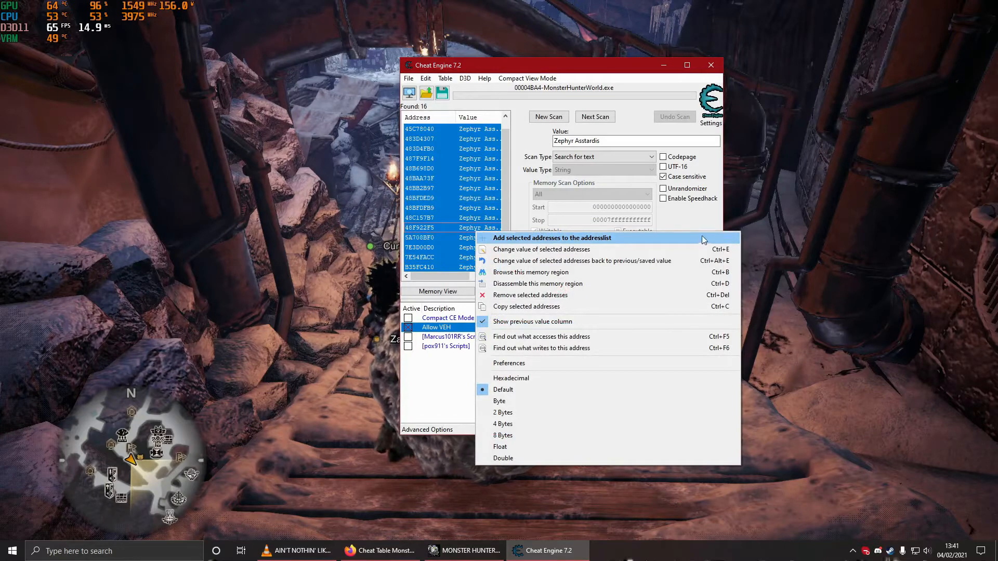
{"action": "mouse_move", "coordinate": [572, 249]}
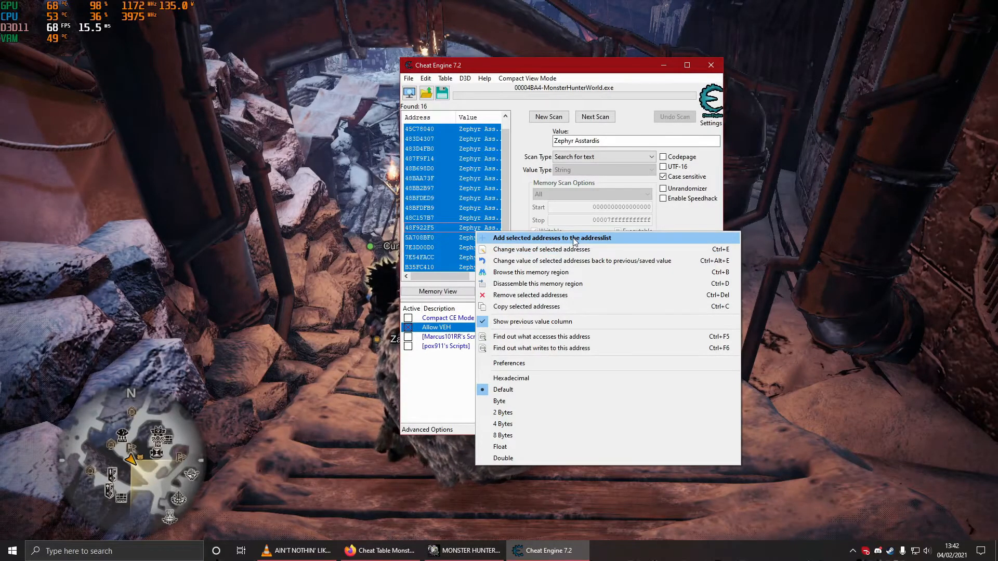
{"action": "mouse_move", "coordinate": [570, 249]}
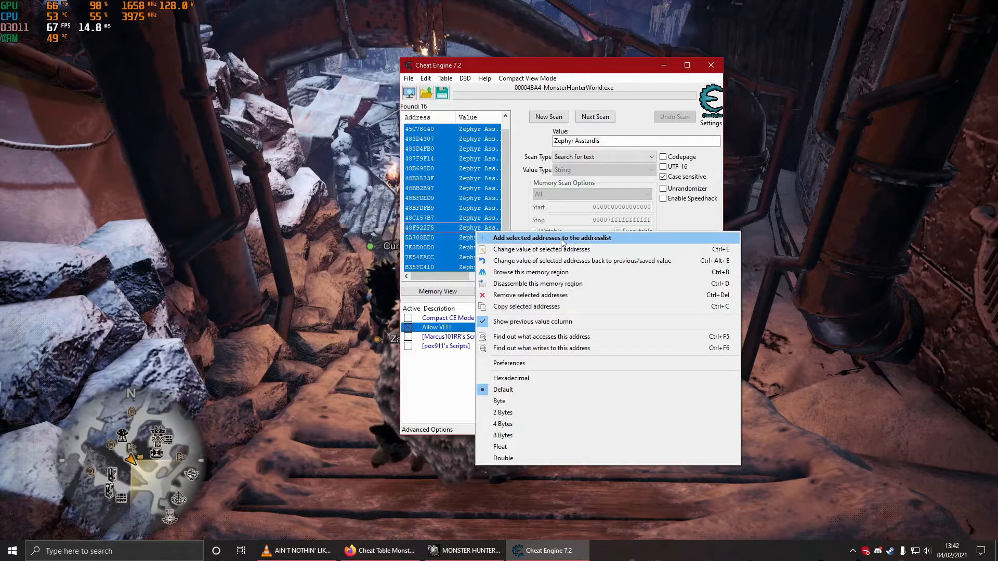
{"action": "mouse_move", "coordinate": [541, 248]}
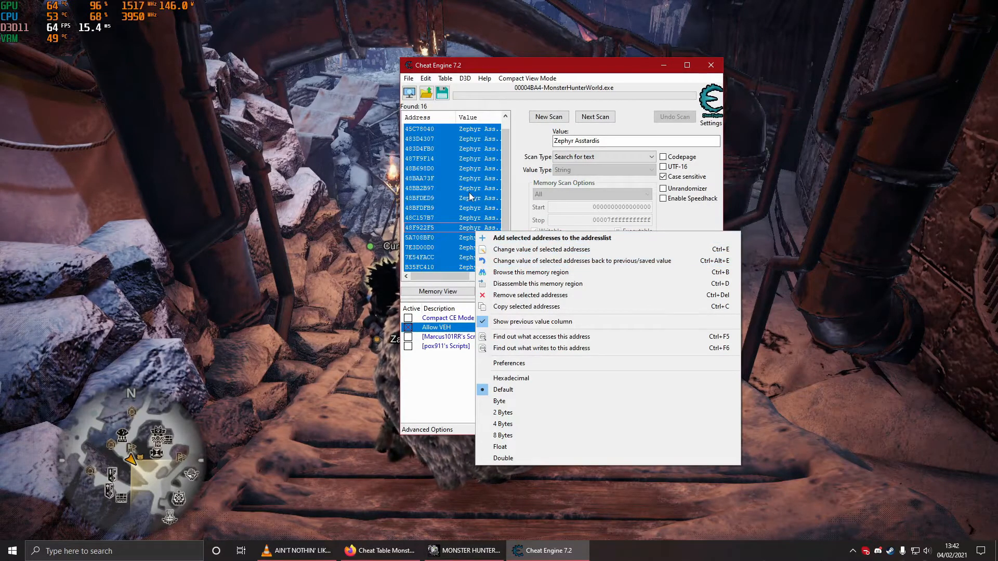
{"action": "mouse_move", "coordinate": [560, 249]}
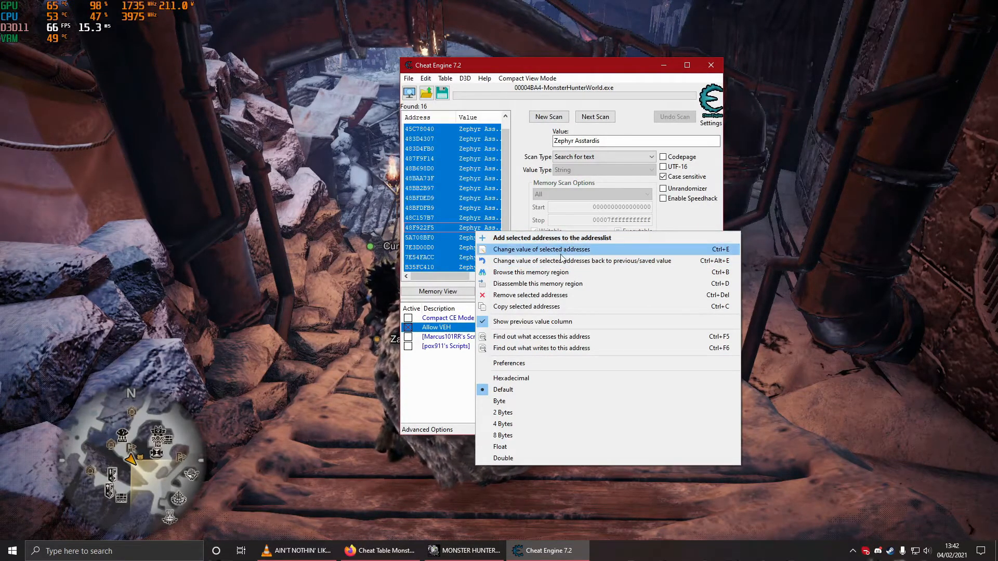
Step: Write 'Caveman Carl' into the 16 selected addresses, then reopen and cancel the value prompt
{"action": "left_click", "coordinate": [543, 249]}
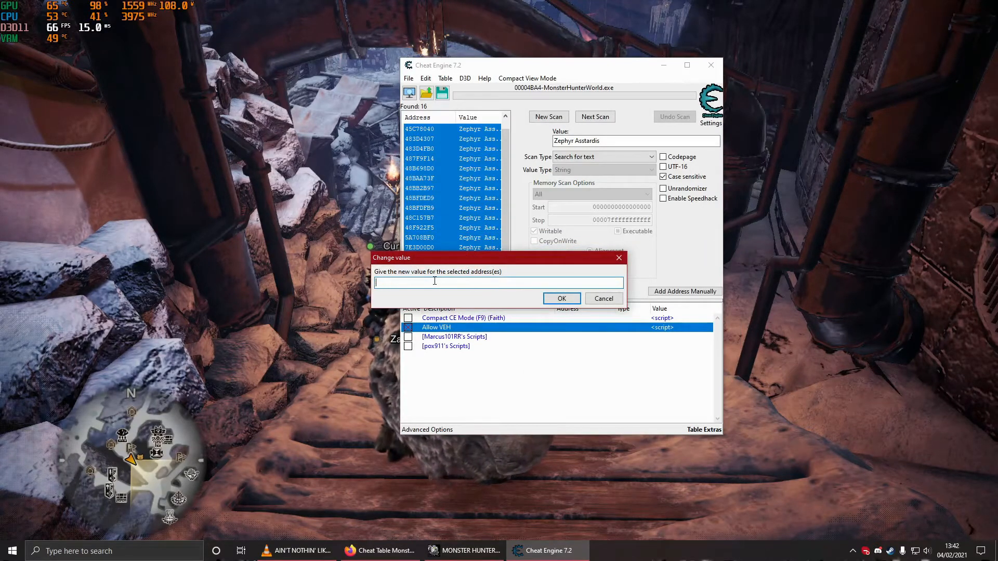
{"action": "type", "text": "Caveman C"}
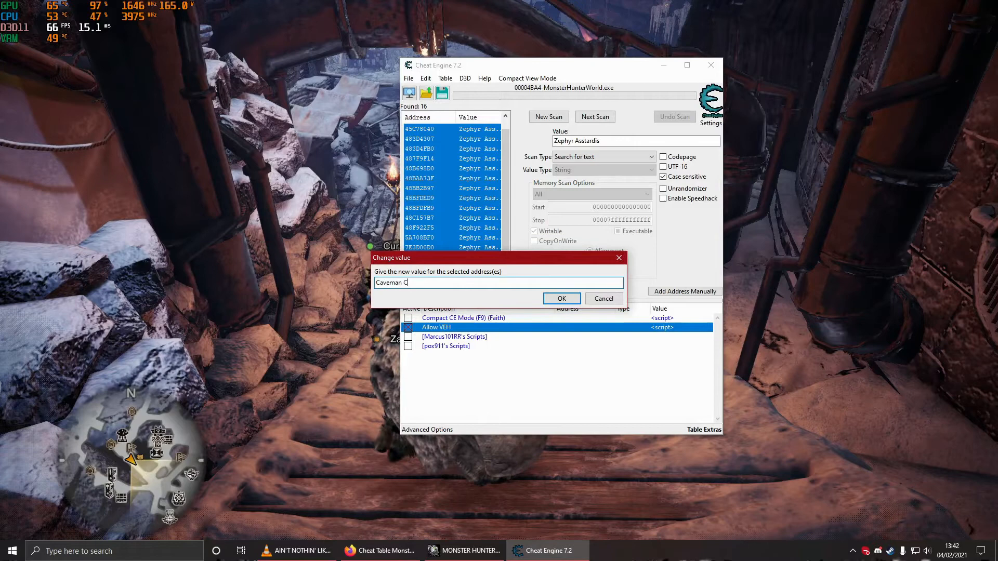
{"action": "type", "text": "arl"}
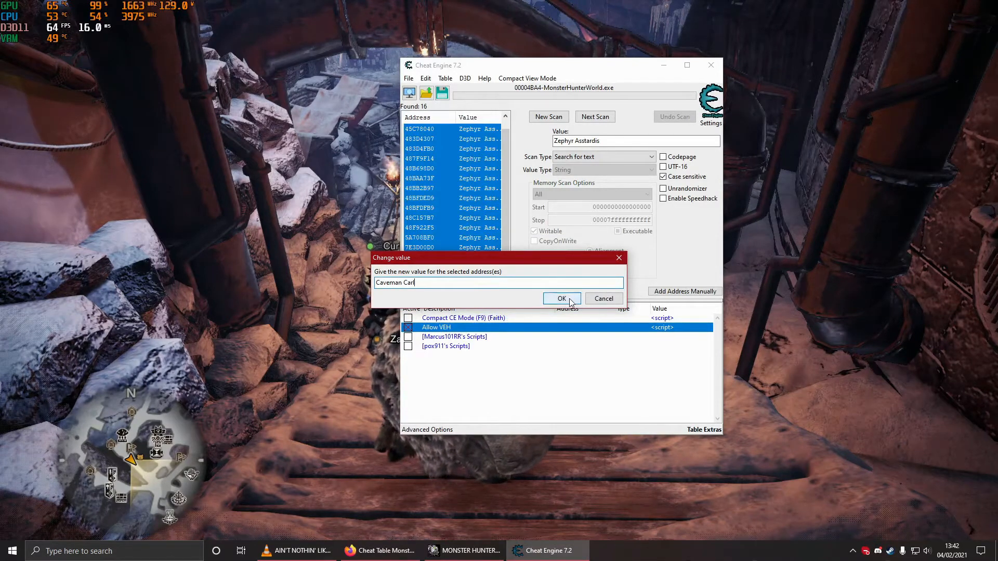
{"action": "left_click", "coordinate": [558, 298]}
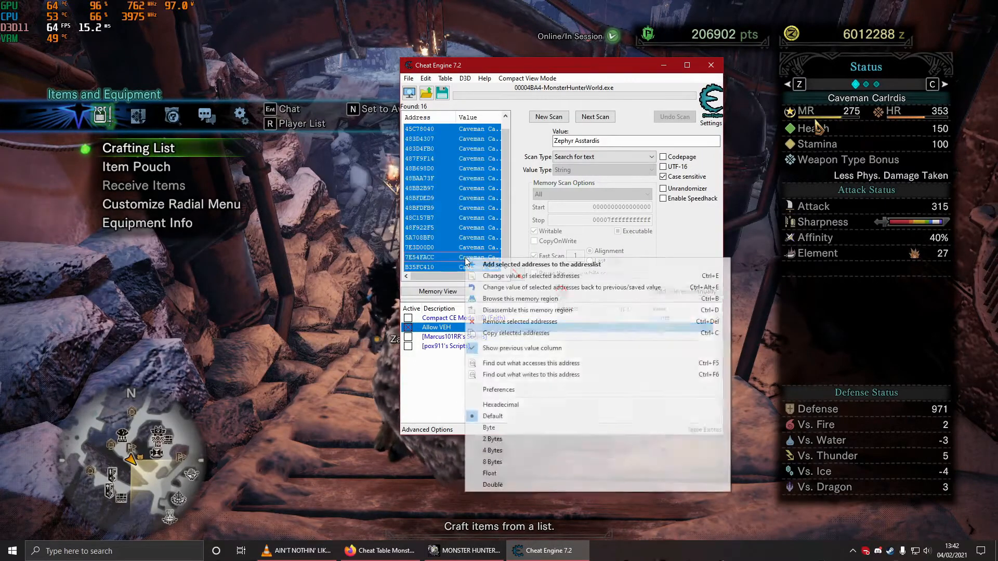
{"action": "left_click", "coordinate": [533, 275]}
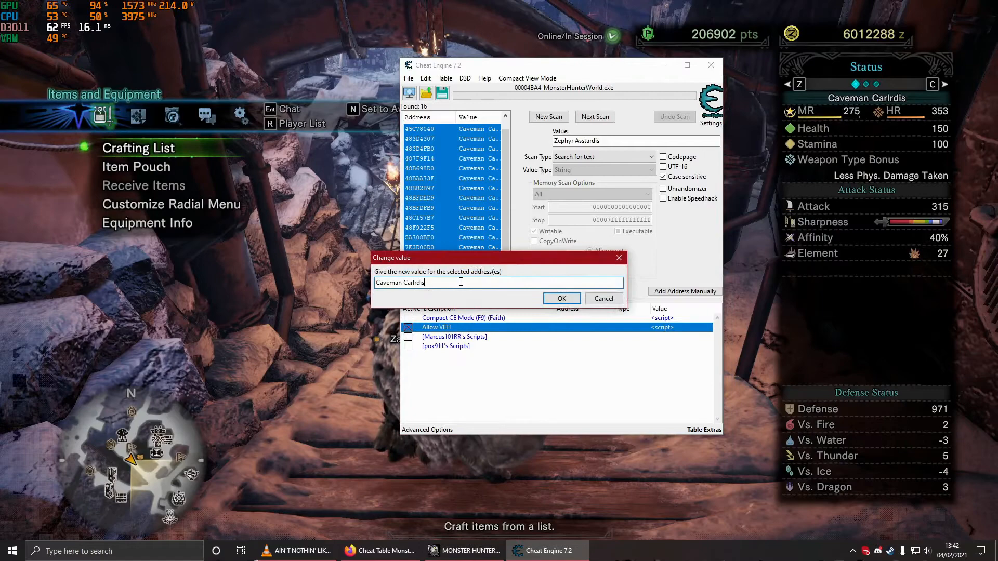
{"action": "key", "text": "BackSpace"}
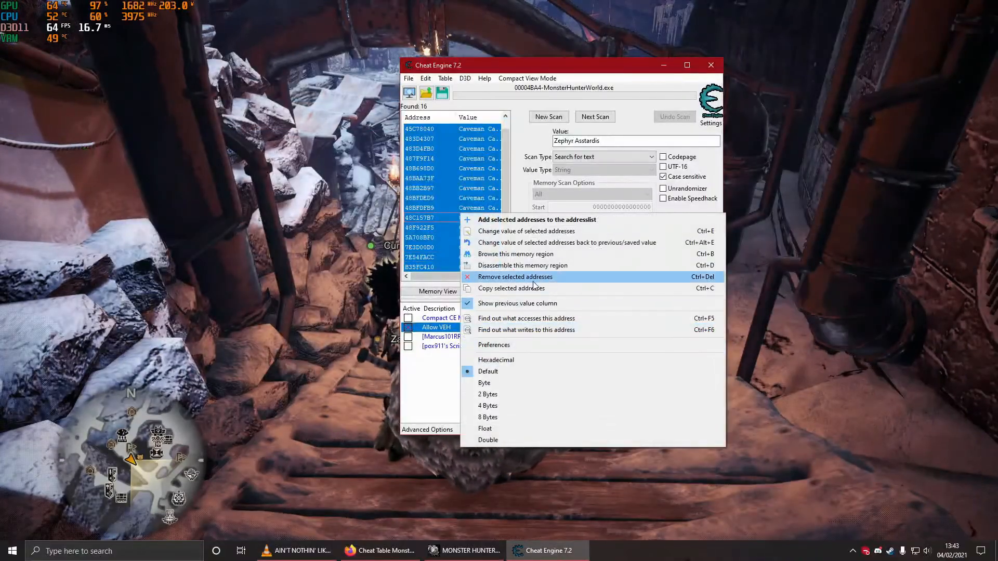
Step: Resubmit 'Caveman Carl' as the value of the selected addresses
{"action": "left_click", "coordinate": [525, 230]}
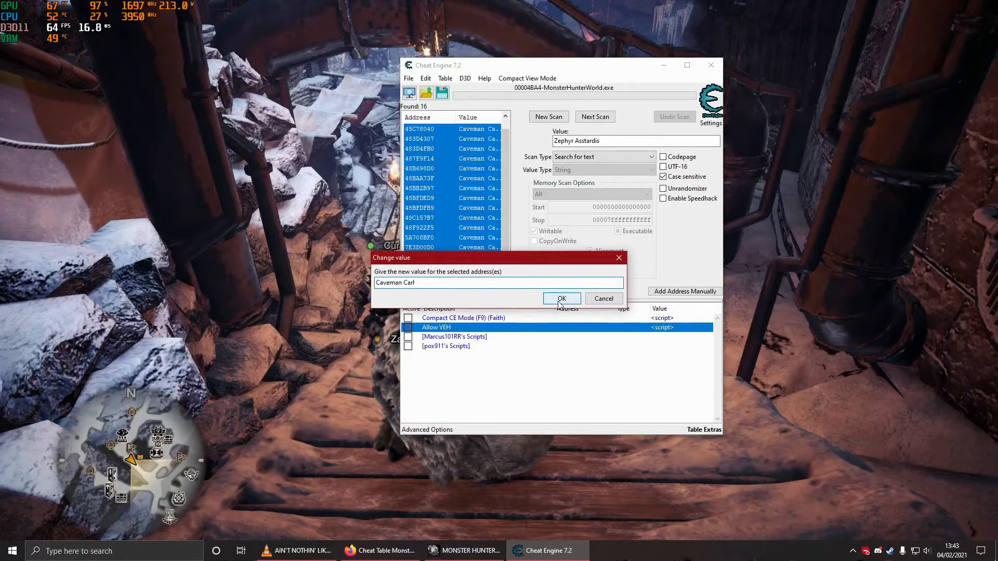
{"action": "left_click", "coordinate": [561, 299]}
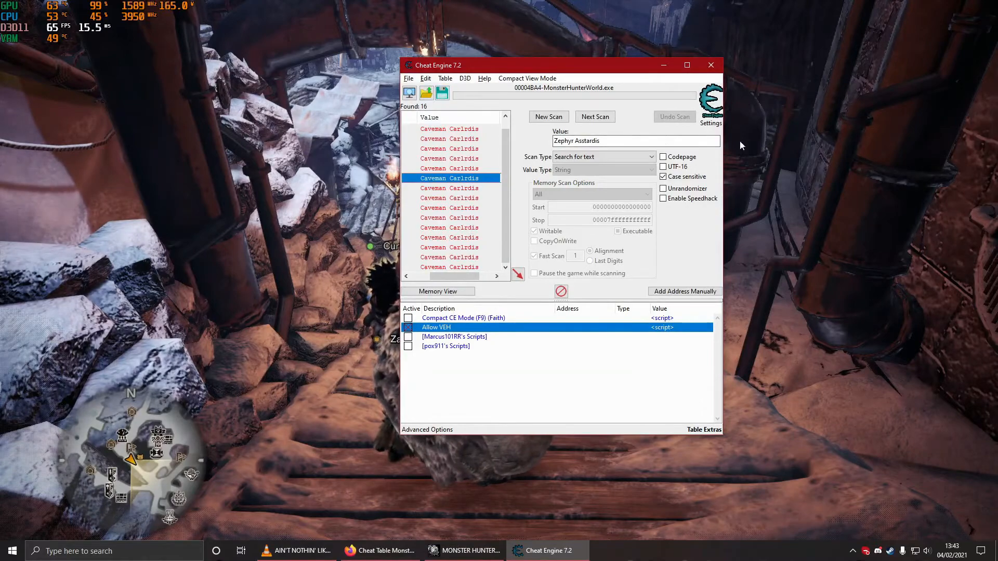
Step: Reset the scan results with New Scan and go back to the game's title prompt
{"action": "left_click", "coordinate": [548, 116]}
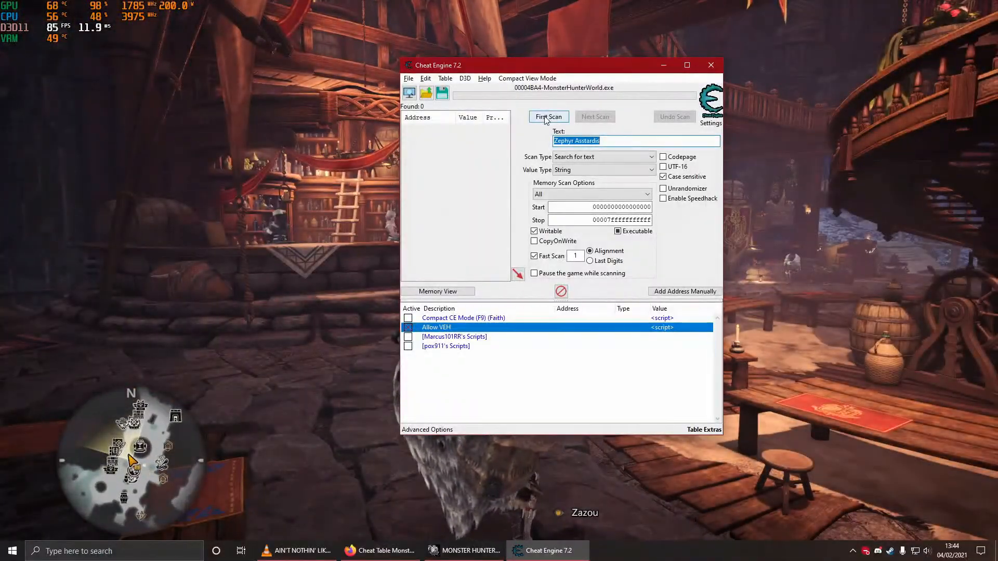
{"action": "left_click", "coordinate": [548, 116]}
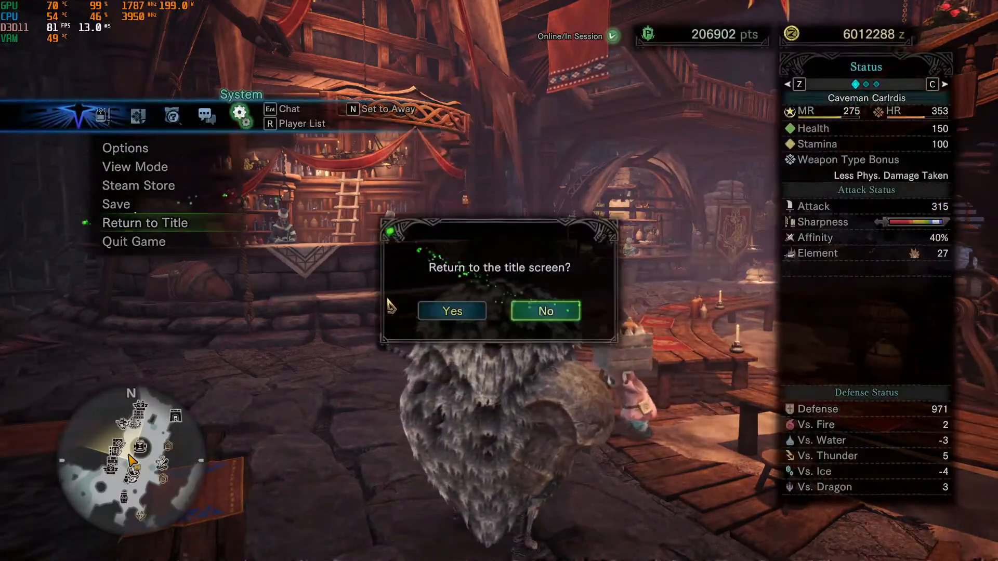
Step: Return to title, start the game, and accept creating a new online session
{"action": "left_click", "coordinate": [451, 311]}
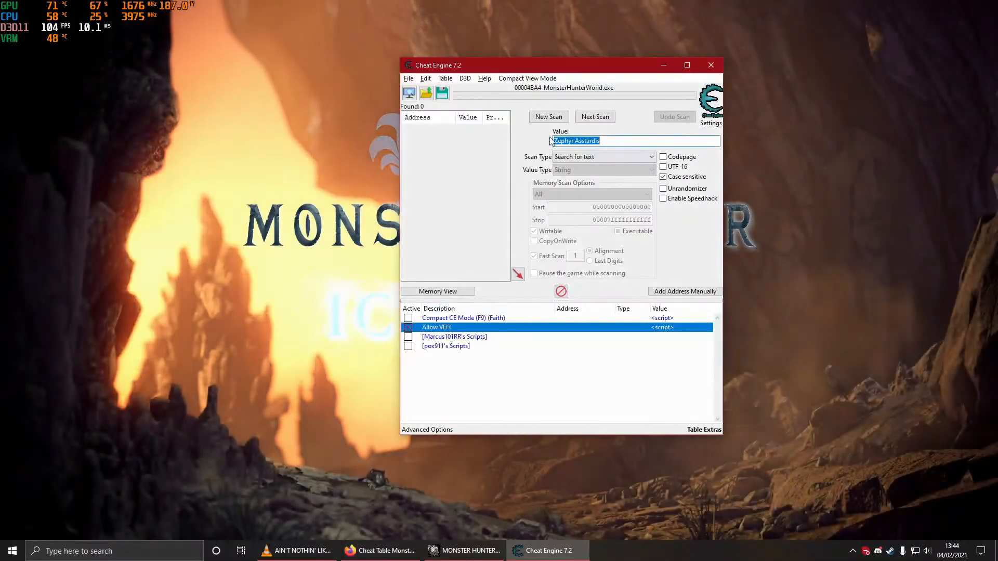
{"action": "left_click", "coordinate": [547, 116]}
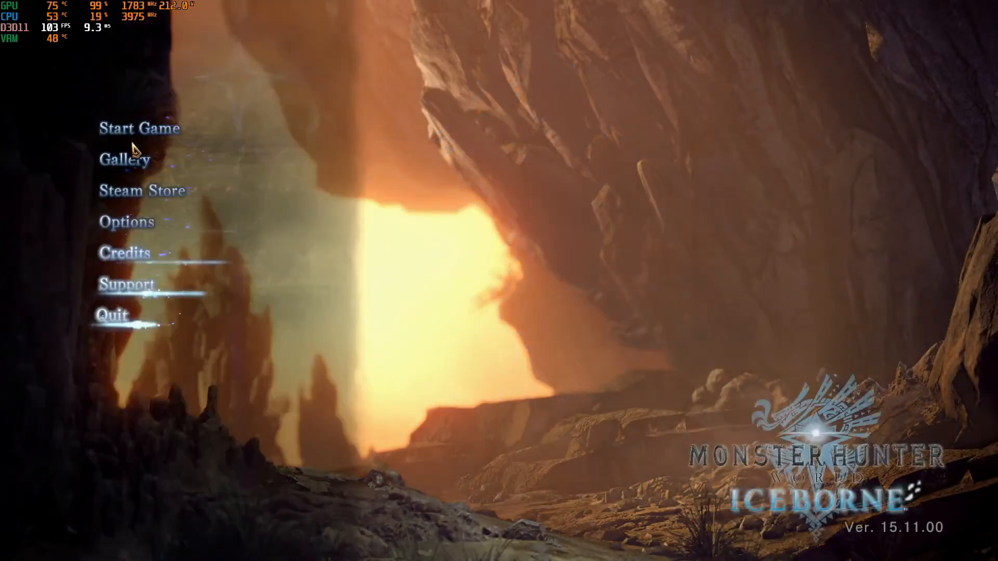
{"action": "left_click", "coordinate": [139, 128]}
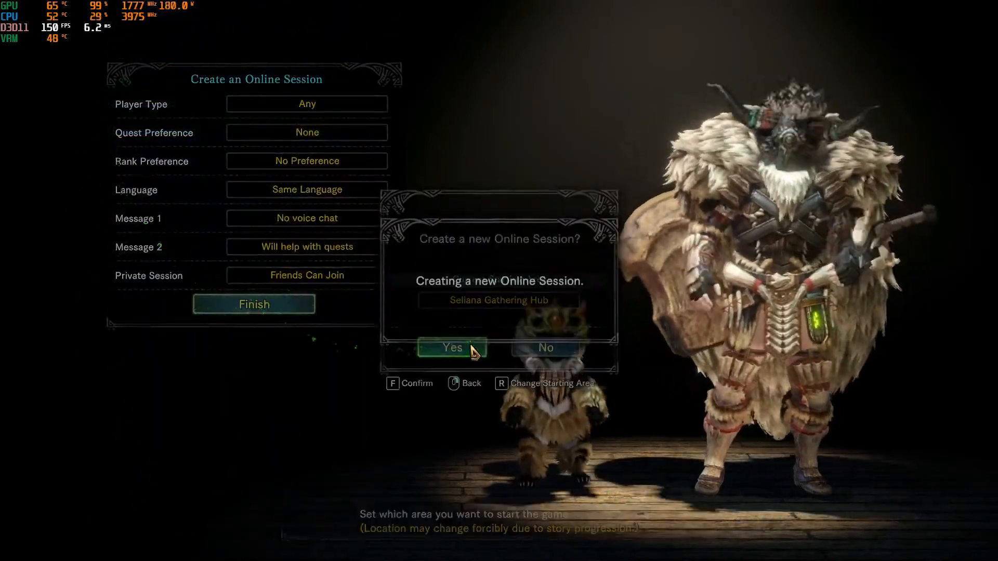
{"action": "left_click", "coordinate": [451, 348]}
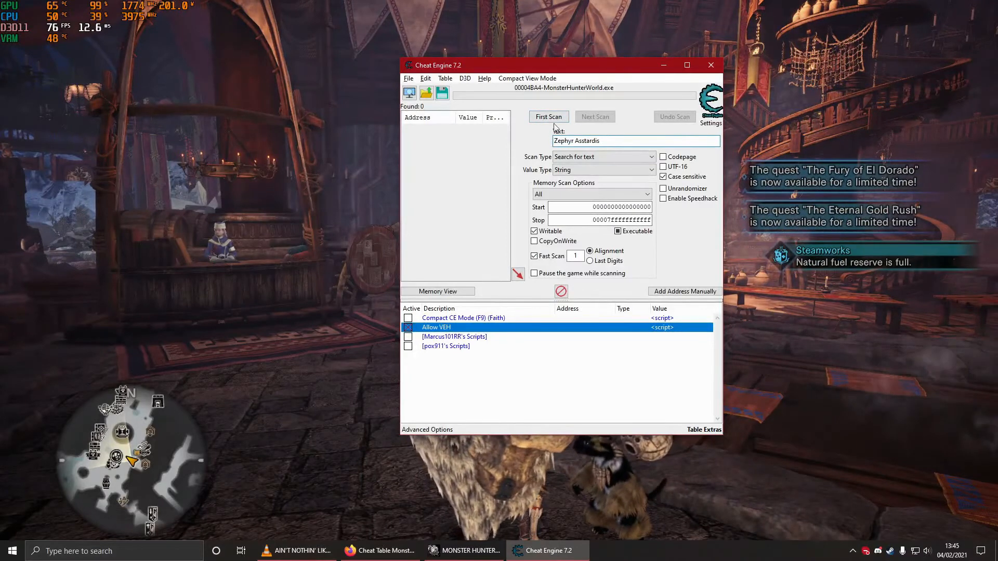
{"action": "left_click", "coordinate": [548, 117]}
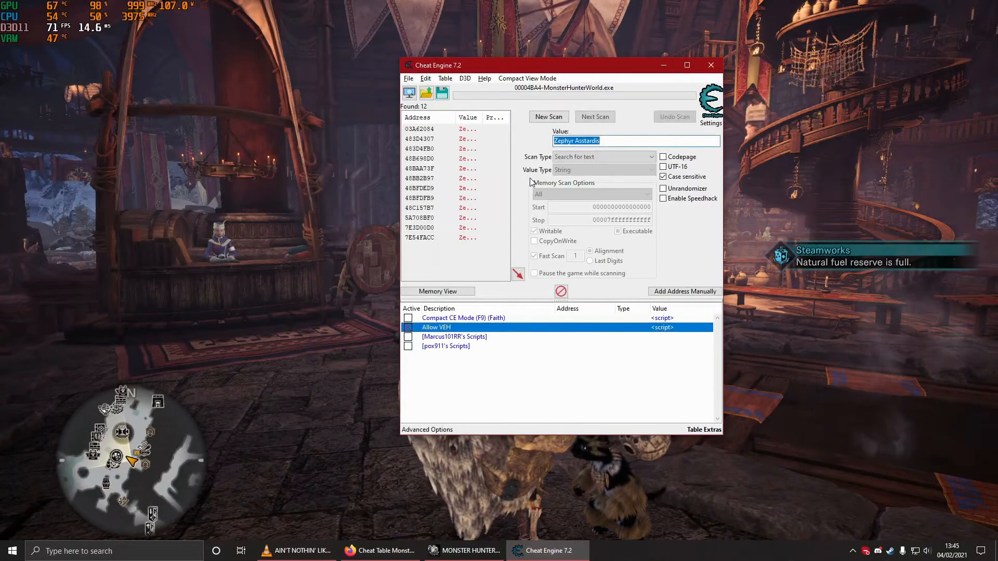
Step: Rescan for 'Zephyr Astardis' and set all 12 found addresses to 'Caveman Carl'
{"action": "left_click", "coordinate": [548, 116]}
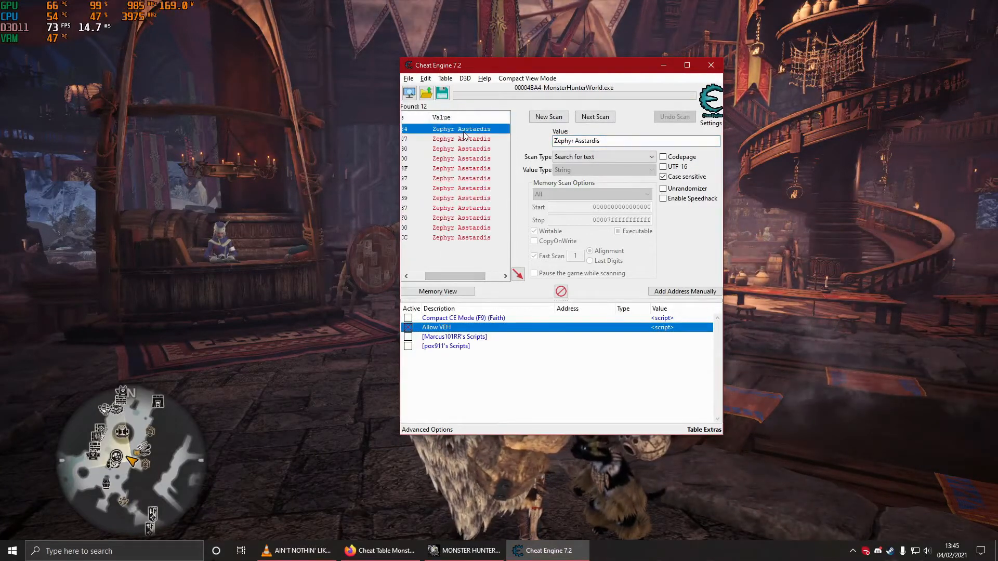
{"action": "left_click", "coordinate": [461, 238]}
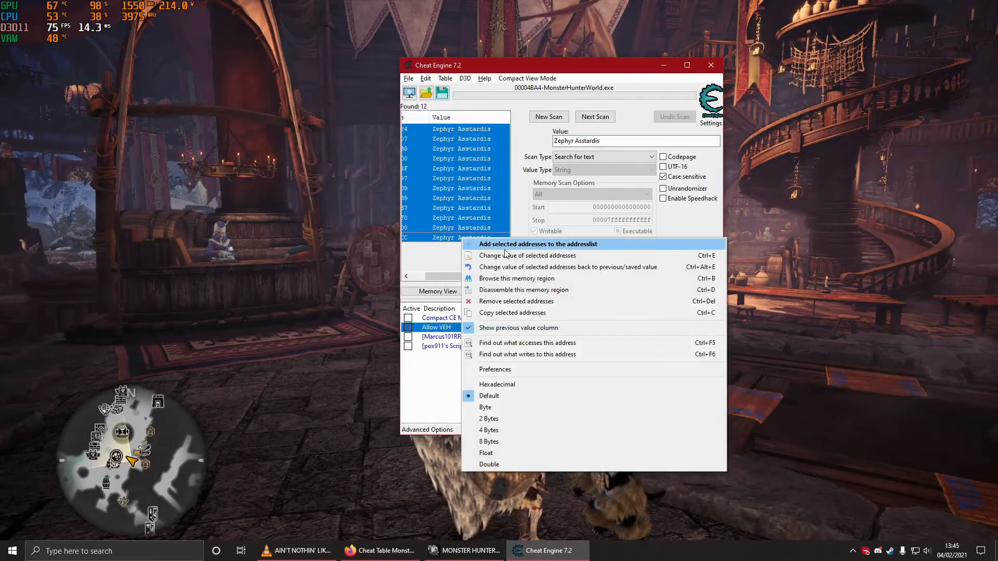
{"action": "mouse_move", "coordinate": [528, 255]}
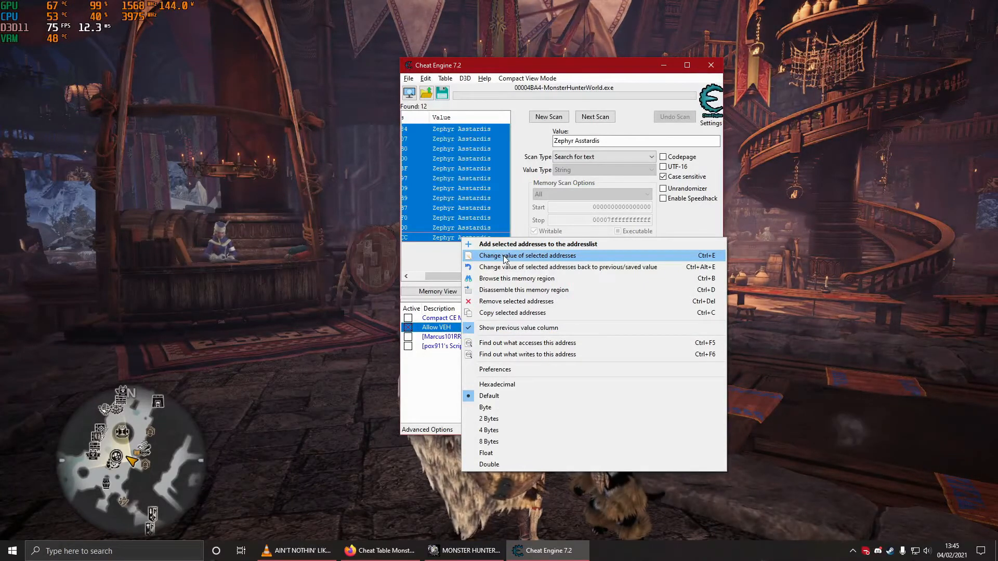
{"action": "left_click", "coordinate": [528, 256]}
{"action": "type", "text": "C"}
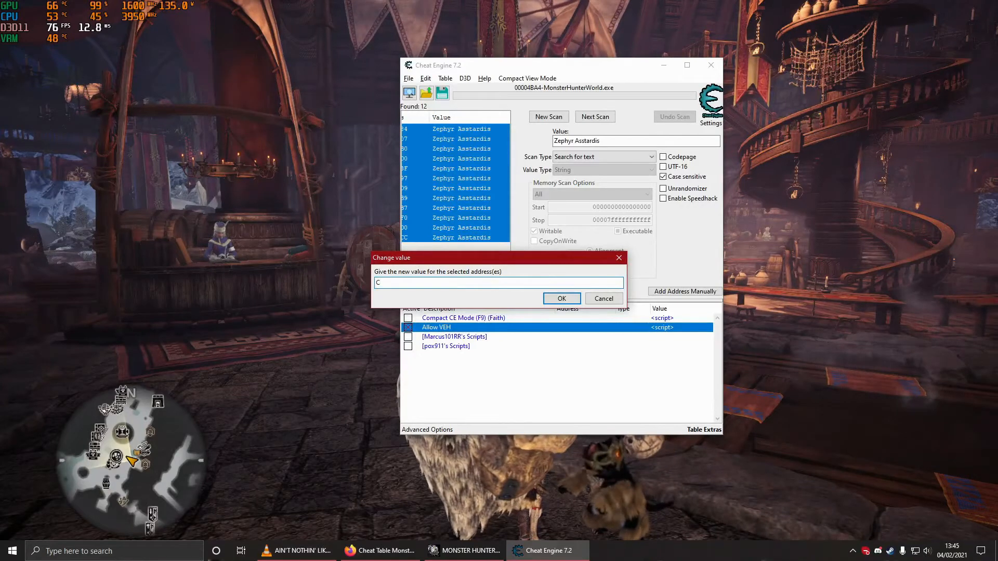
{"action": "type", "text": "aveman Carl"}
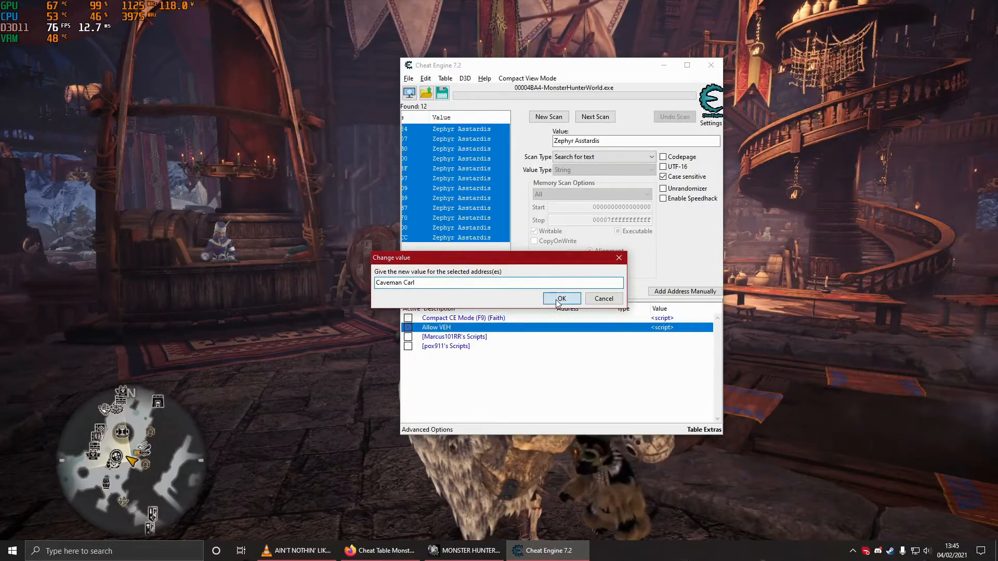
{"action": "left_click", "coordinate": [561, 298]}
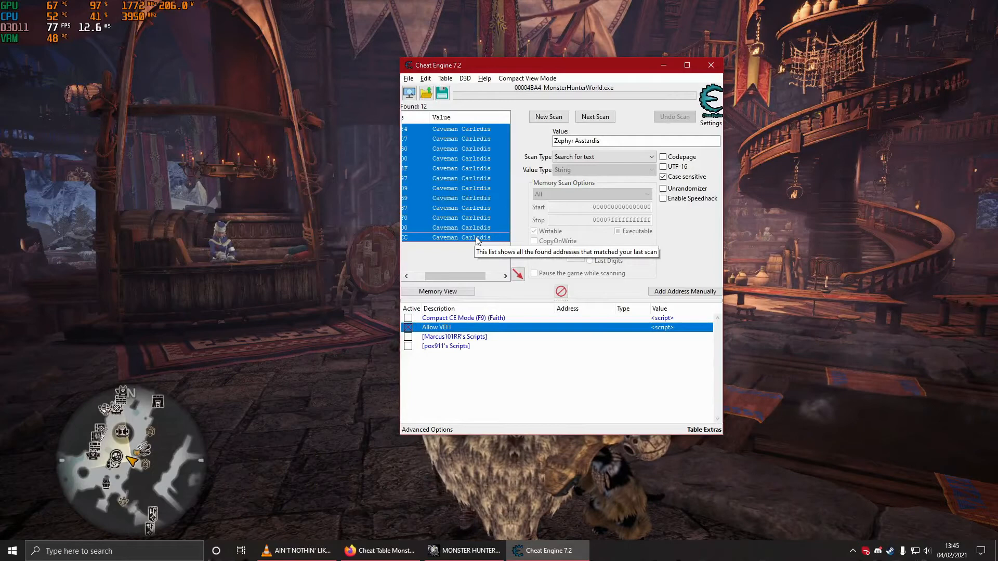
{"action": "right_click", "coordinate": [462, 228]}
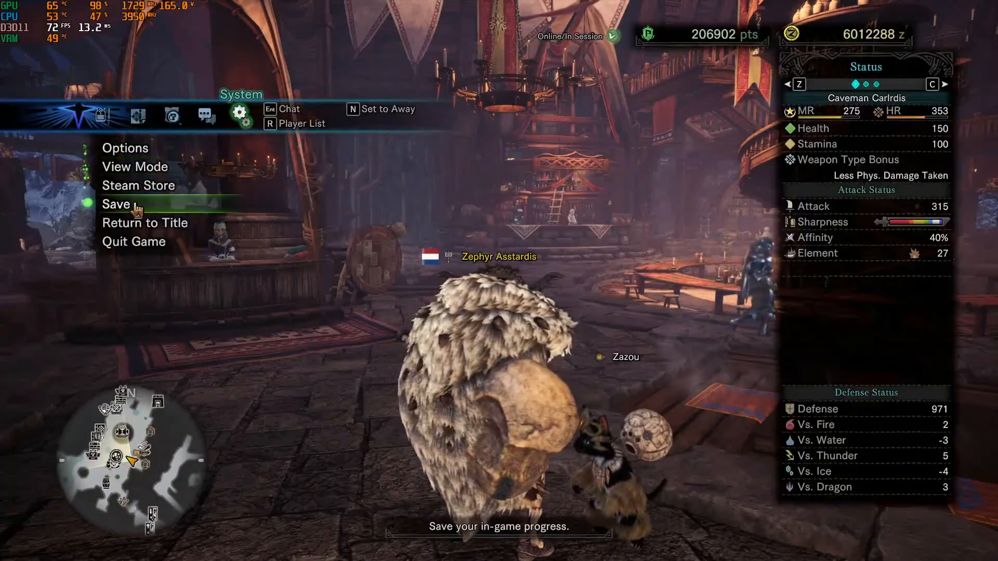
Step: Save progress, start the game from the title screen, and create a new online session
{"action": "left_click", "coordinate": [116, 205]}
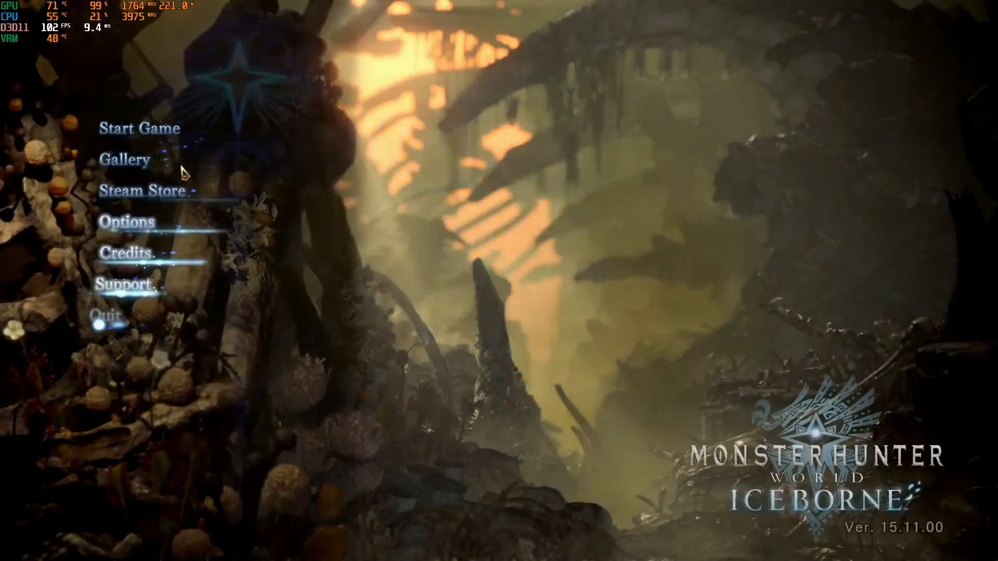
{"action": "left_click", "coordinate": [139, 128]}
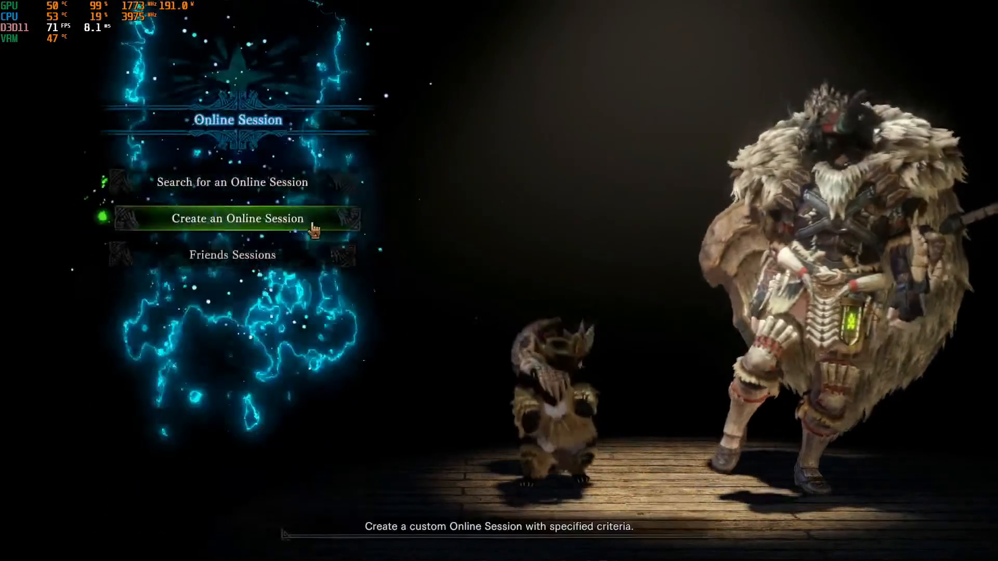
{"action": "left_click", "coordinate": [237, 218]}
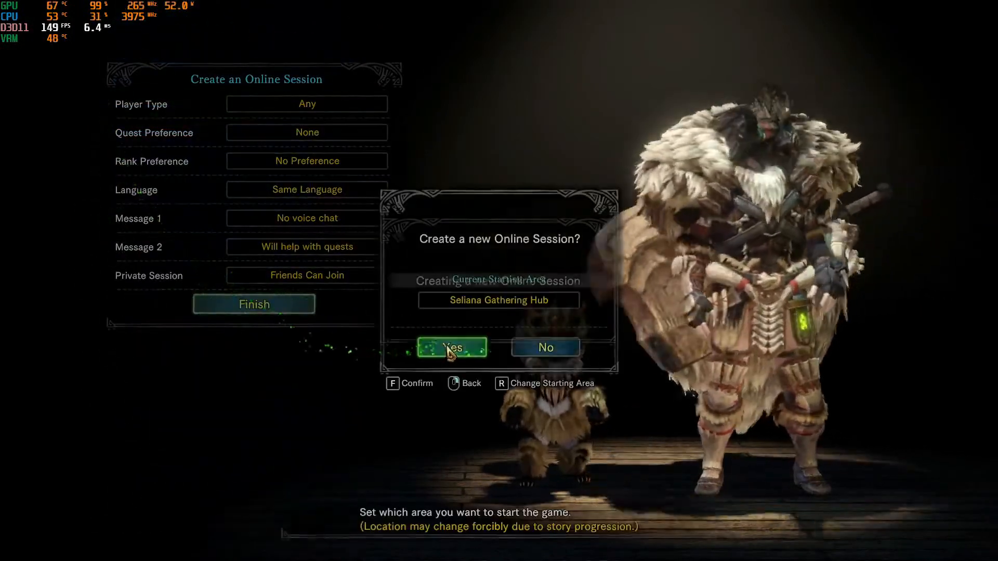
{"action": "left_click", "coordinate": [546, 551]}
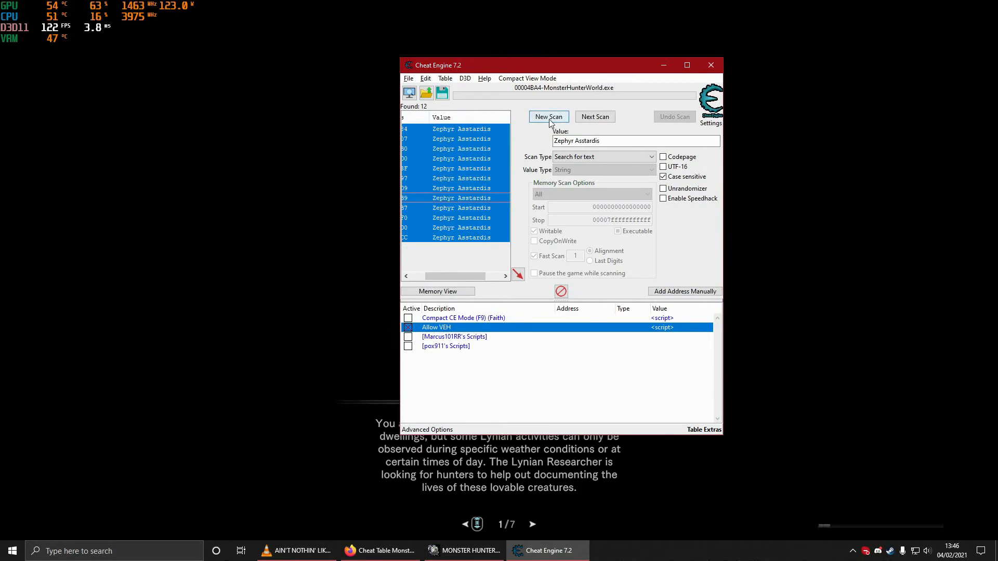
Step: Rescan memory for the text 'Zephyr Asstardis', finding 14 matching addresses
{"action": "left_click", "coordinate": [548, 116]}
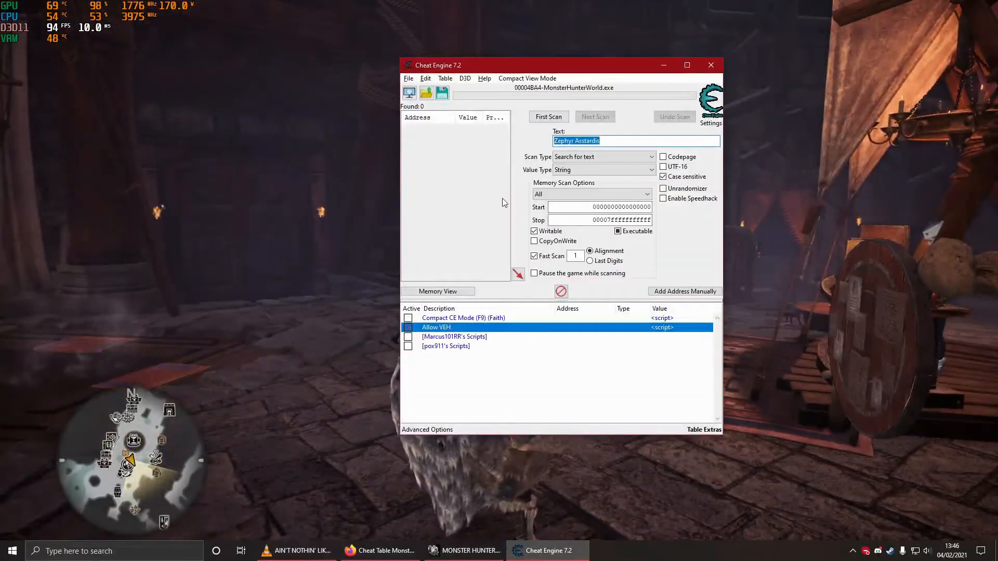
{"action": "left_click", "coordinate": [548, 116]}
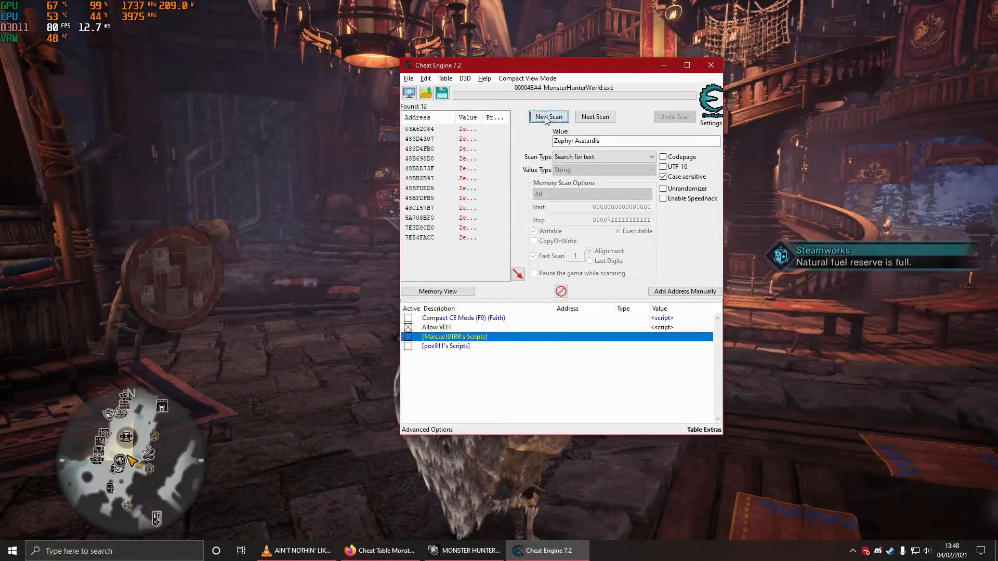
{"action": "left_click", "coordinate": [548, 116]}
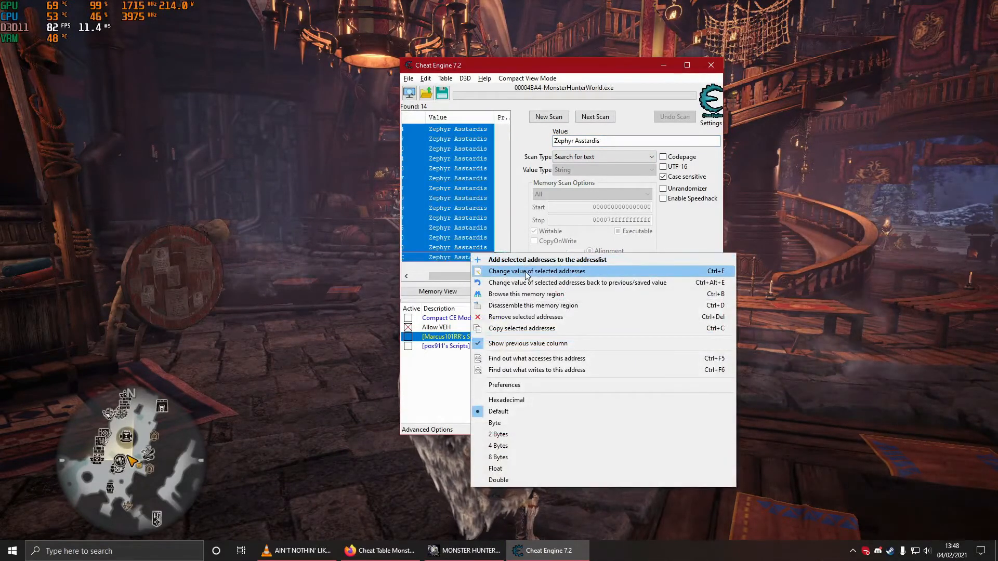
Step: Change all 14 found name values to Carl, so they read 'Carlyr Asstardis'
{"action": "left_click", "coordinate": [537, 271]}
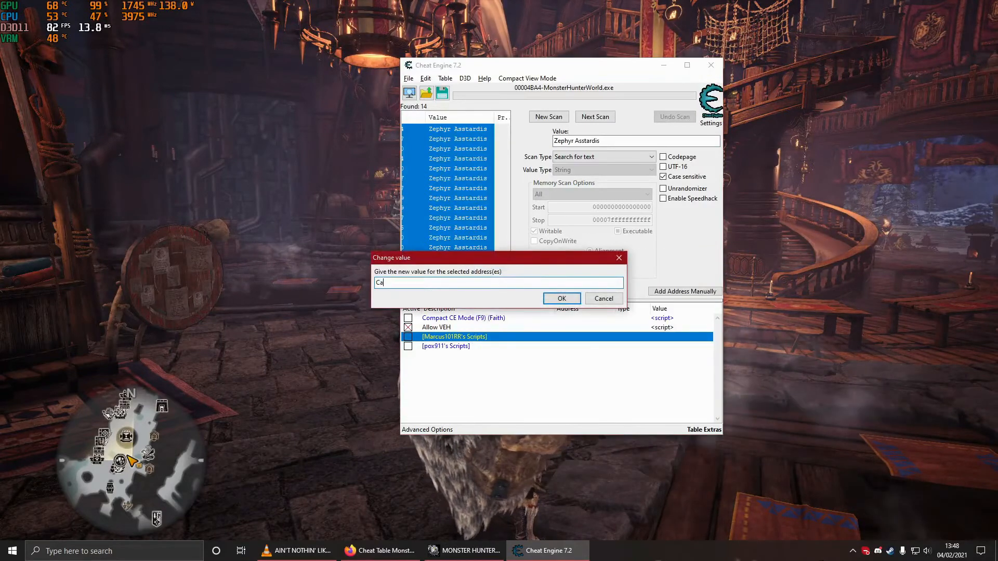
{"action": "left_click", "coordinate": [561, 298]}
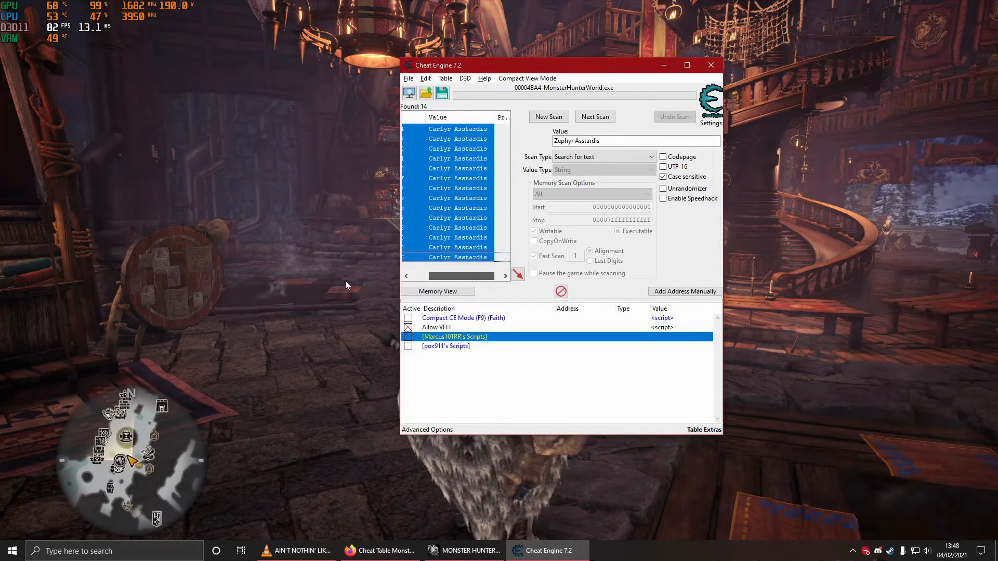
{"action": "right_click", "coordinate": [455, 178]}
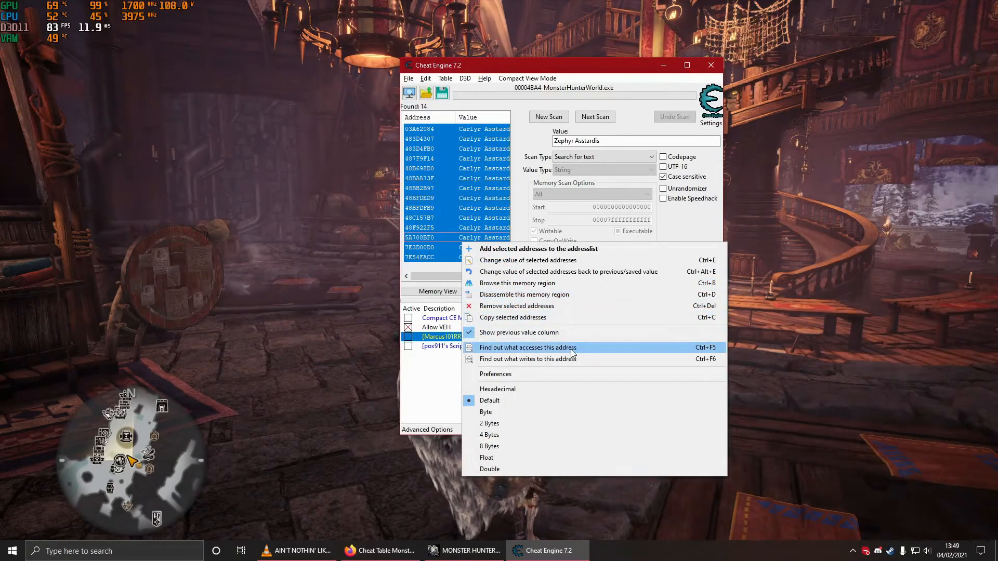
{"action": "mouse_move", "coordinate": [566, 272]}
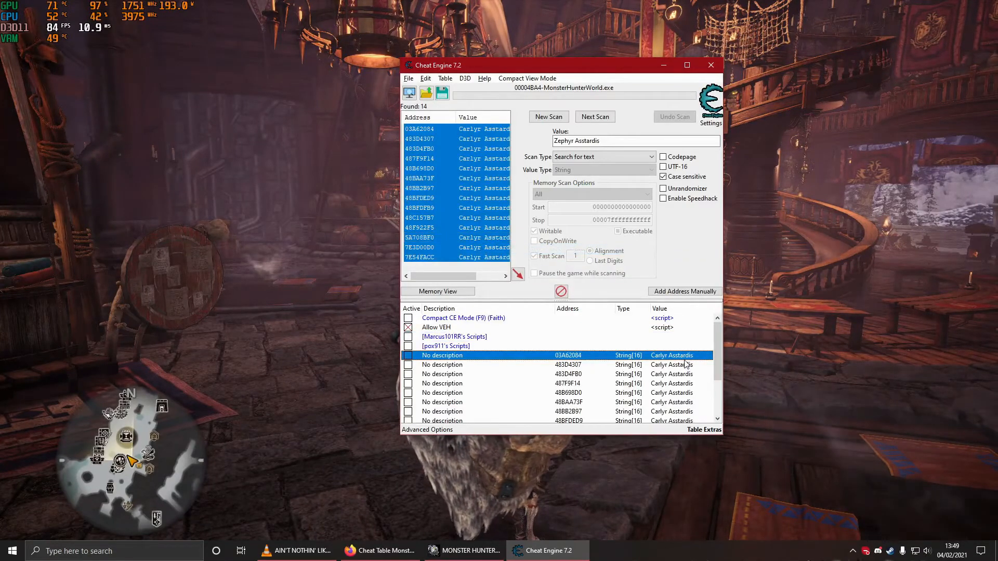
Step: Add the 14 name addresses to the address list and set the first entry to Carl
{"action": "right_click", "coordinate": [671, 355]}
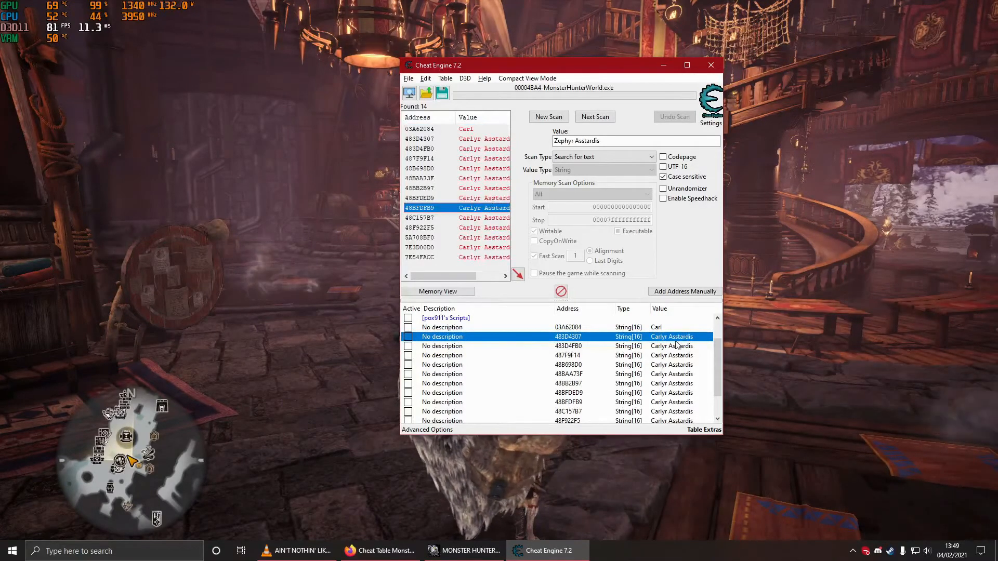
{"action": "right_click", "coordinate": [671, 365]}
{"action": "type", "text": "Carl"}
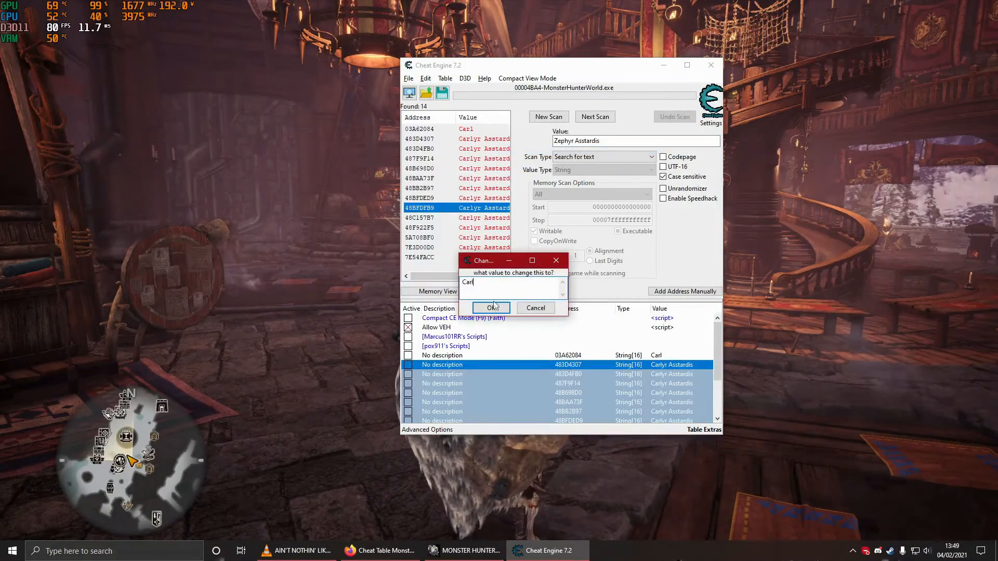
Step: Set all 14 name entries to 'Carl', then change them to 'Caveman Carl'
{"action": "left_click", "coordinate": [491, 308]}
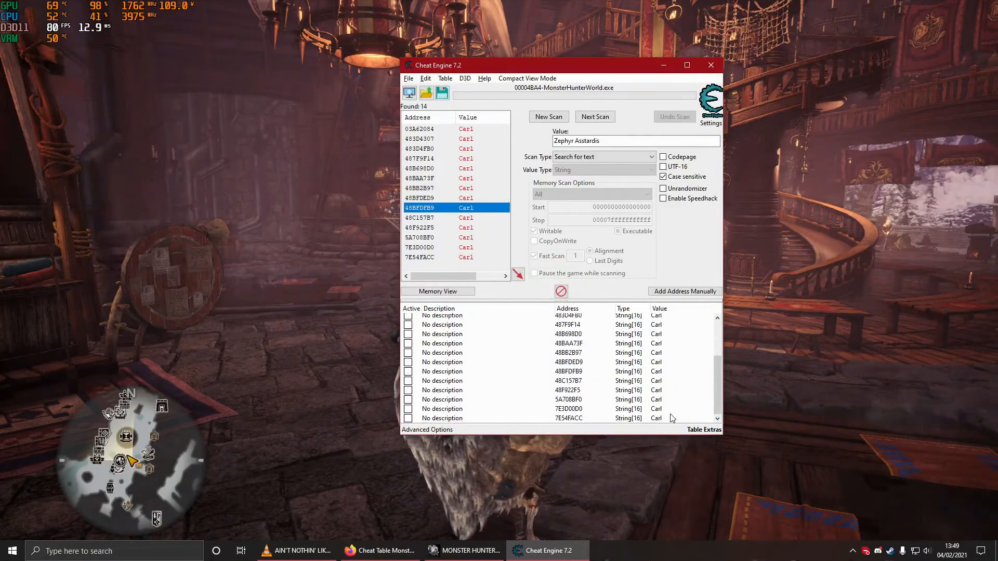
{"action": "right_click", "coordinate": [568, 362]}
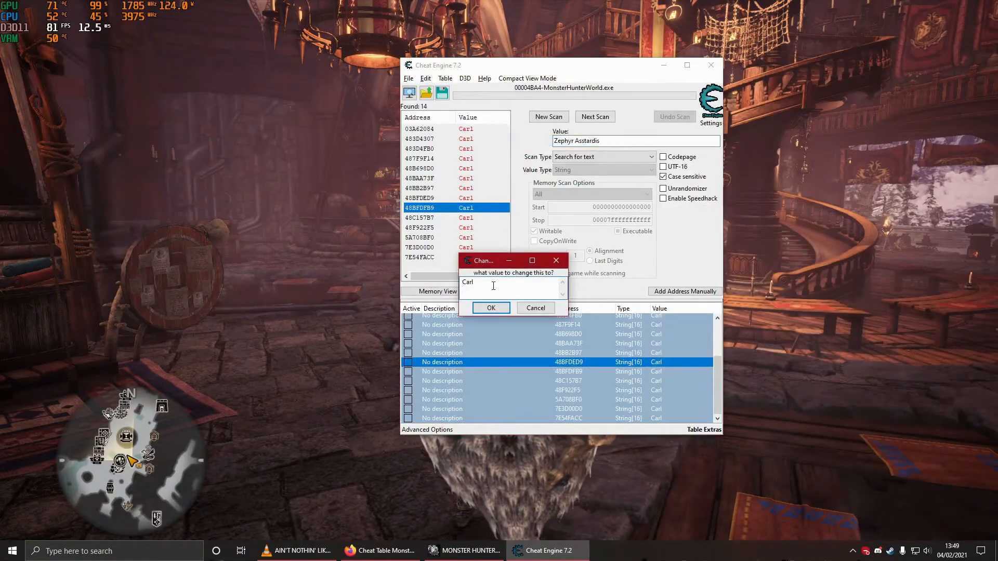
{"action": "type", "text": "Caveman"}
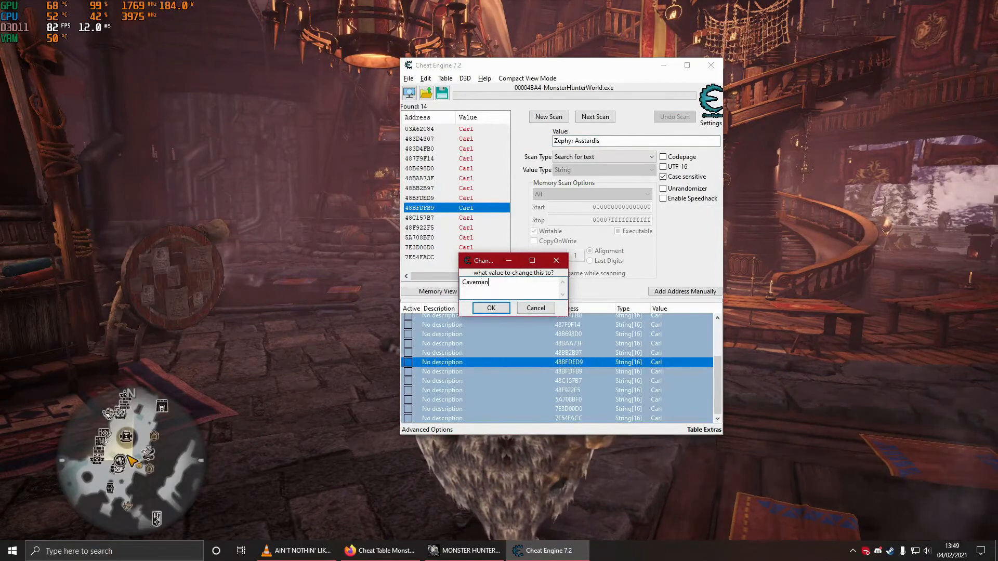
{"action": "type", "text": "Carl"}
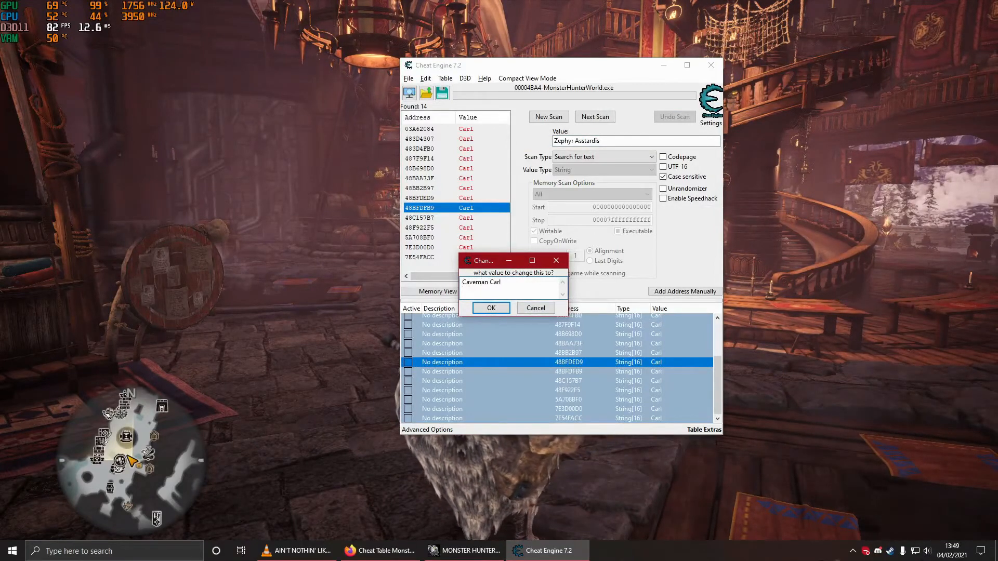
{"action": "left_click", "coordinate": [490, 307]}
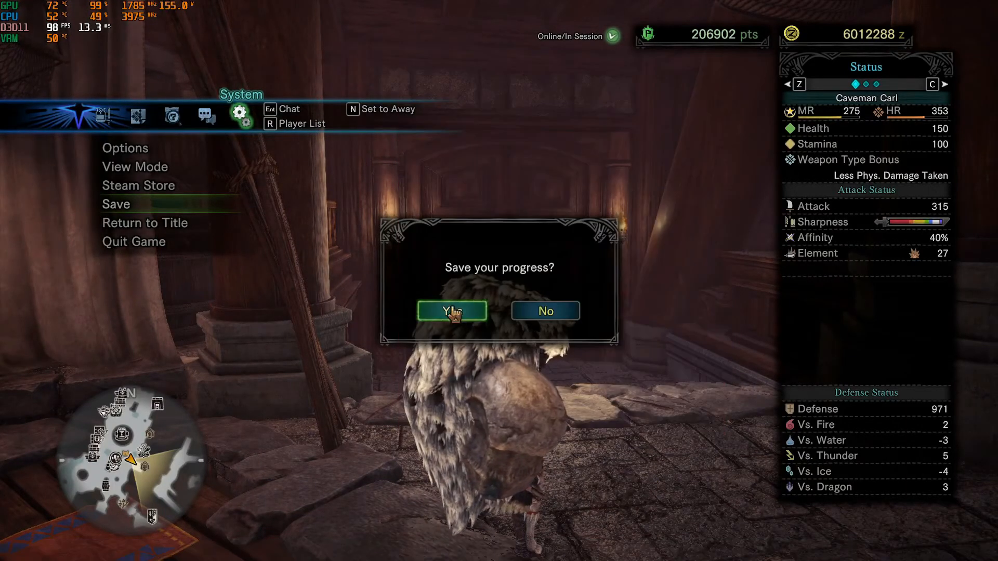
Step: Save progress as Caveman Carl and leave to the Iceborne title screen via System
{"action": "left_click", "coordinate": [451, 311]}
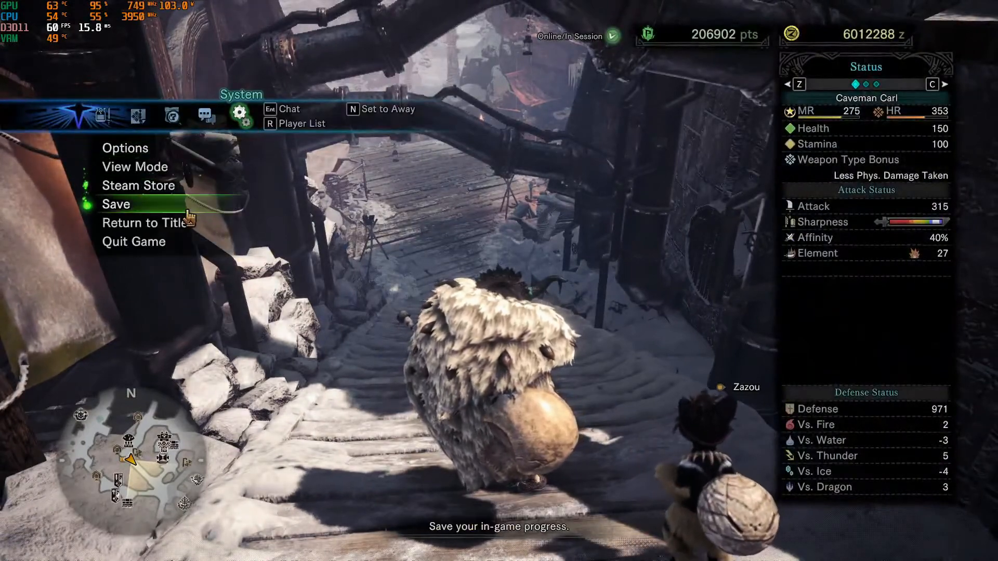
{"action": "left_click", "coordinate": [145, 222]}
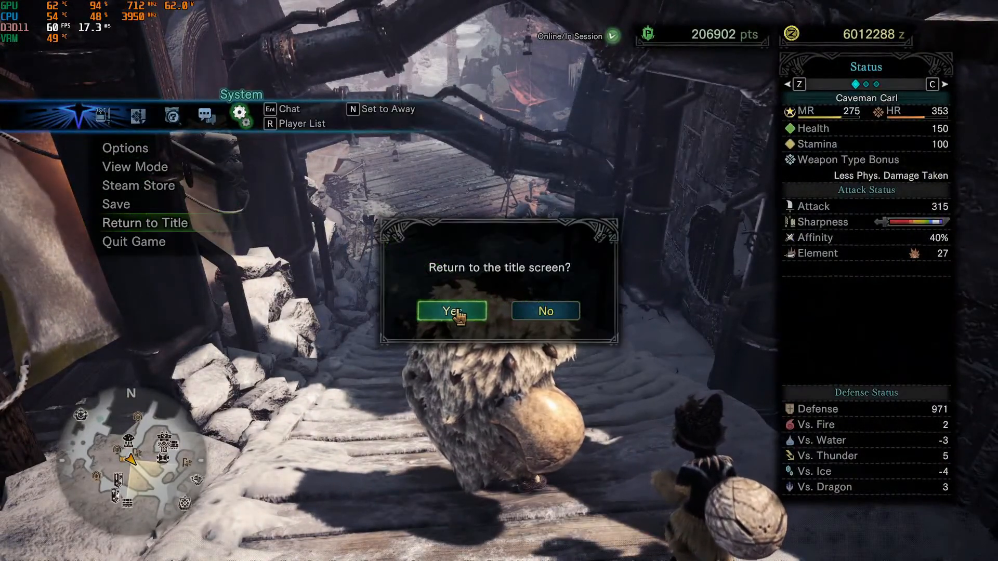
{"action": "left_click", "coordinate": [452, 311]}
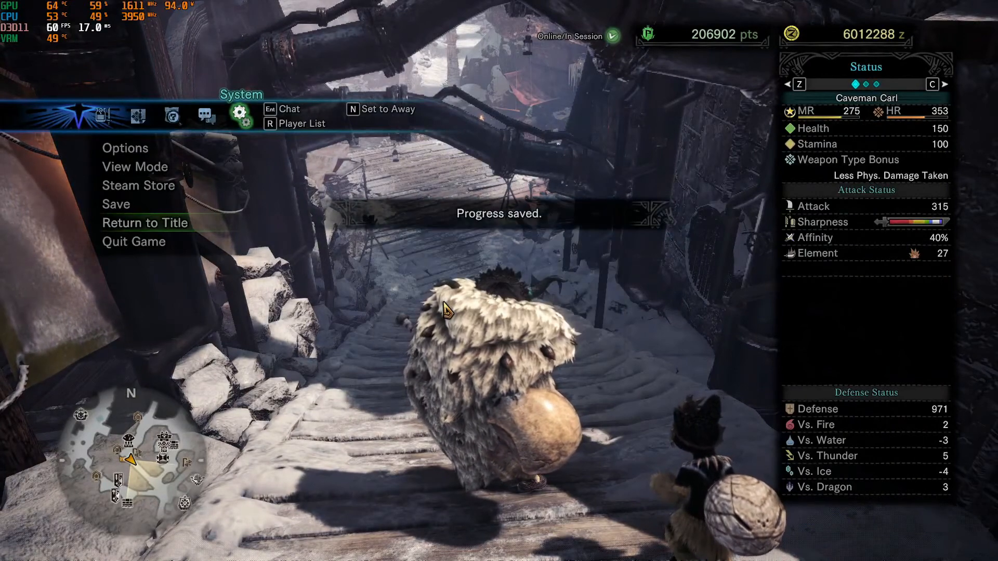
{"action": "left_click", "coordinate": [145, 223]}
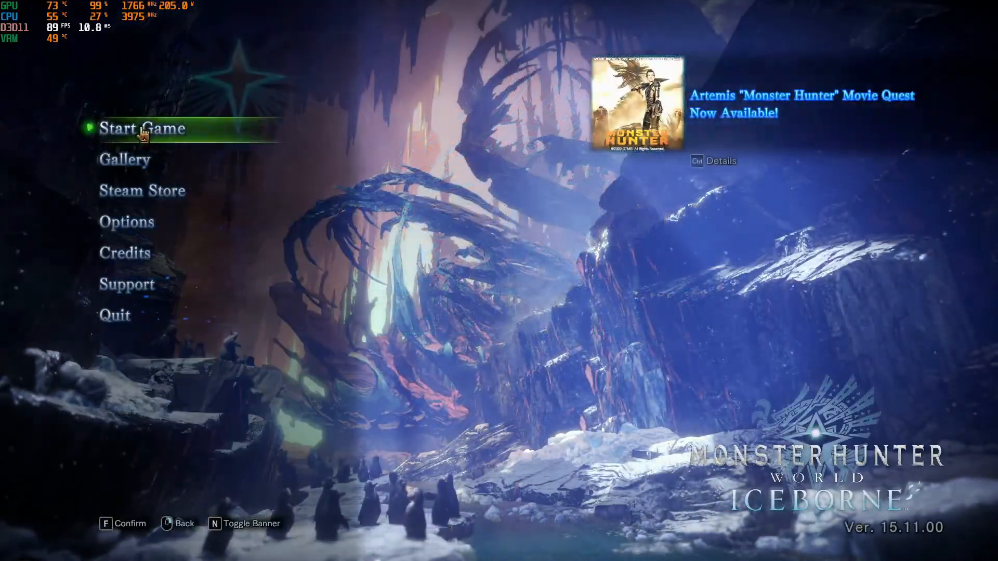
Step: Load into a new online session as Caveman Carl, then bring up the return-to-title prompt
{"action": "left_click", "coordinate": [142, 128]}
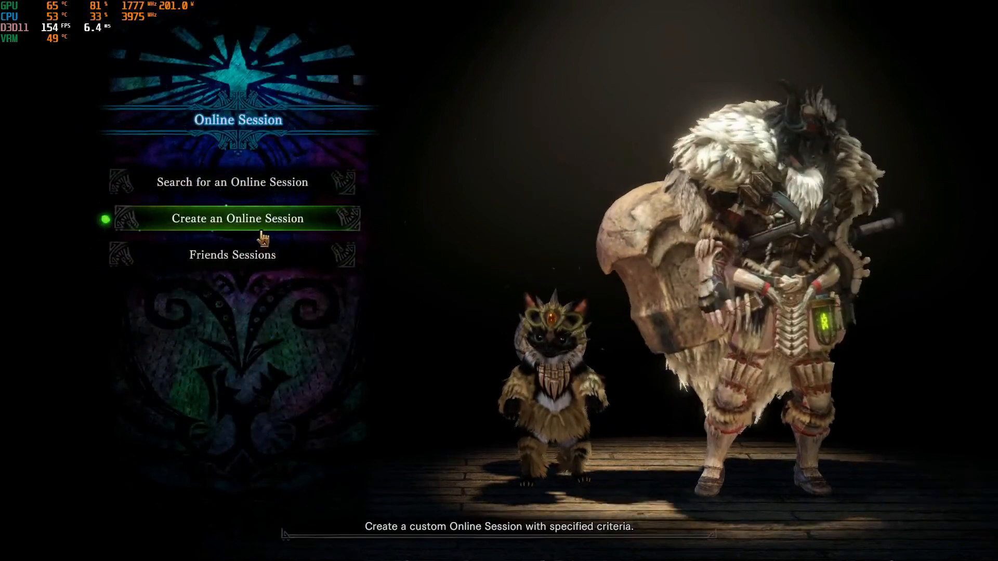
{"action": "left_click", "coordinate": [238, 218]}
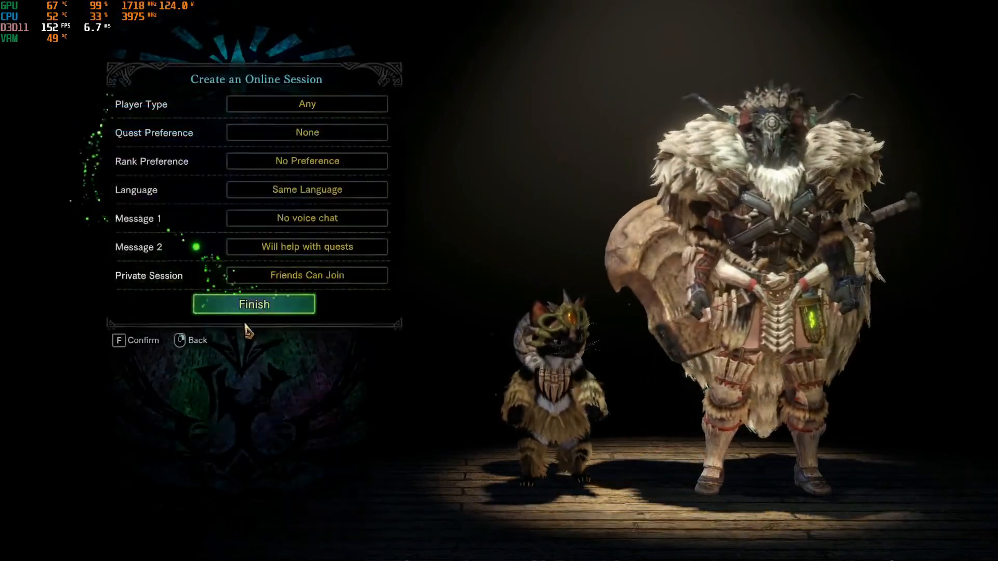
{"action": "left_click", "coordinate": [253, 304]}
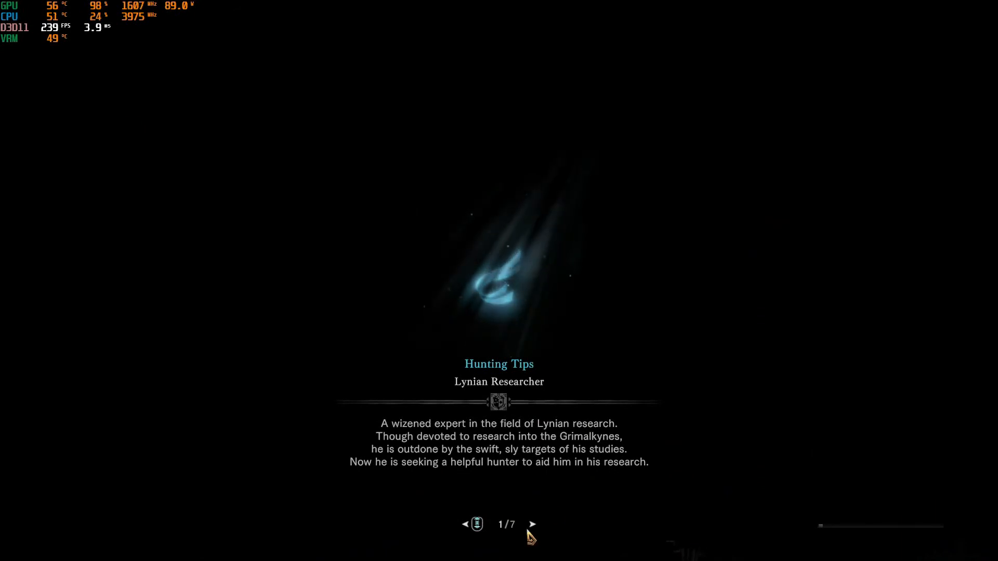
{"action": "left_click", "coordinate": [532, 524]}
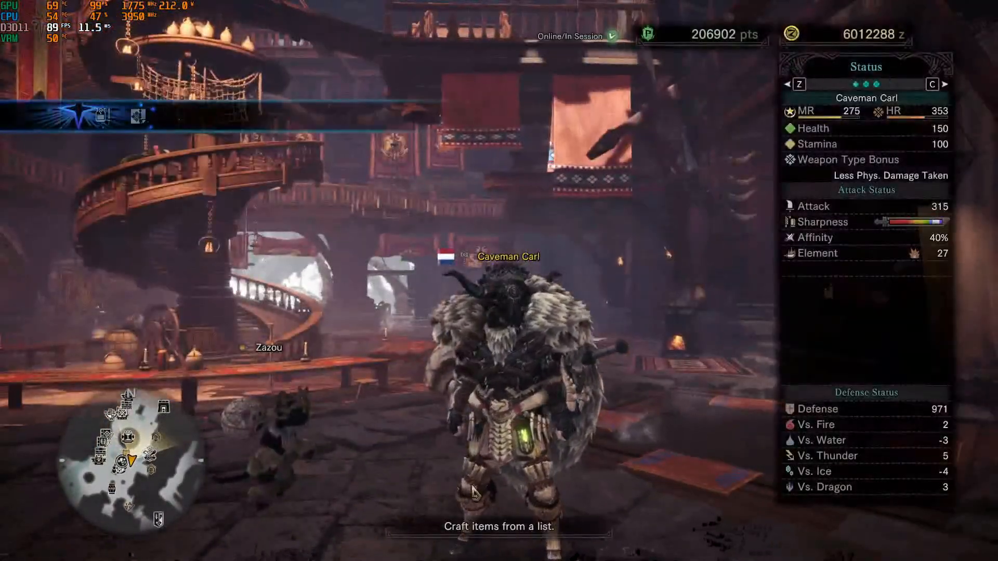
{"action": "left_click", "coordinate": [240, 116]}
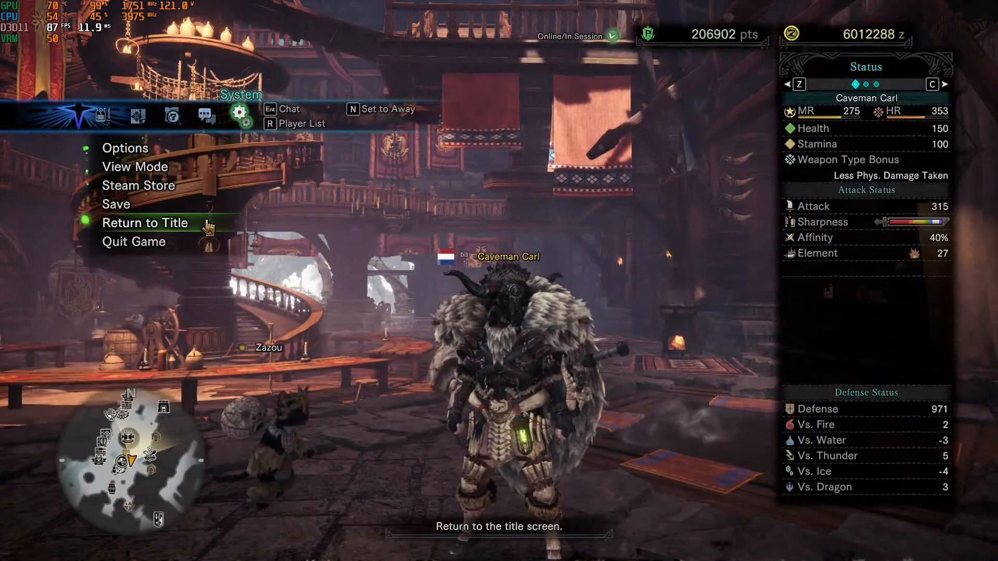
{"action": "left_click", "coordinate": [145, 223]}
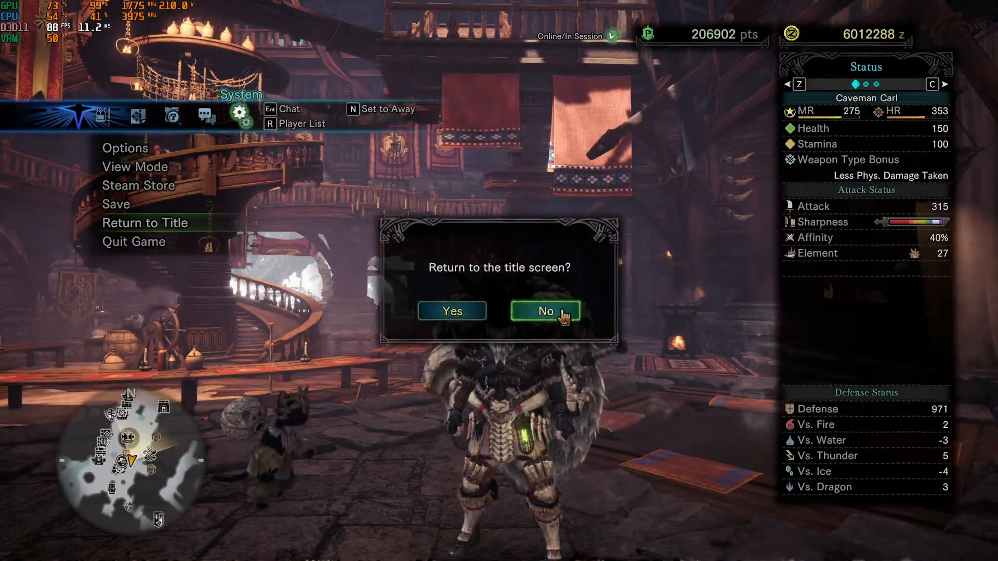